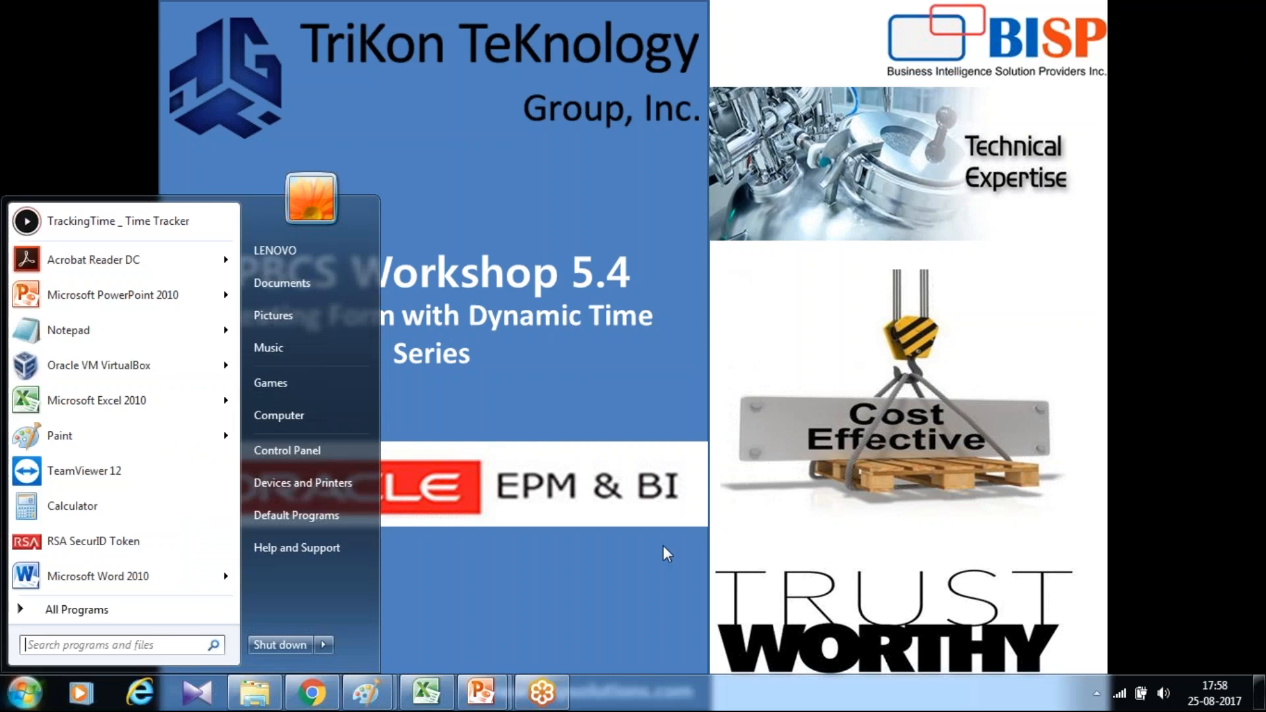
Step: Open the HspWebGrid workbook and review the Apr, May, Jun and H-T-D(Jun) column headers
left_click(427, 691)
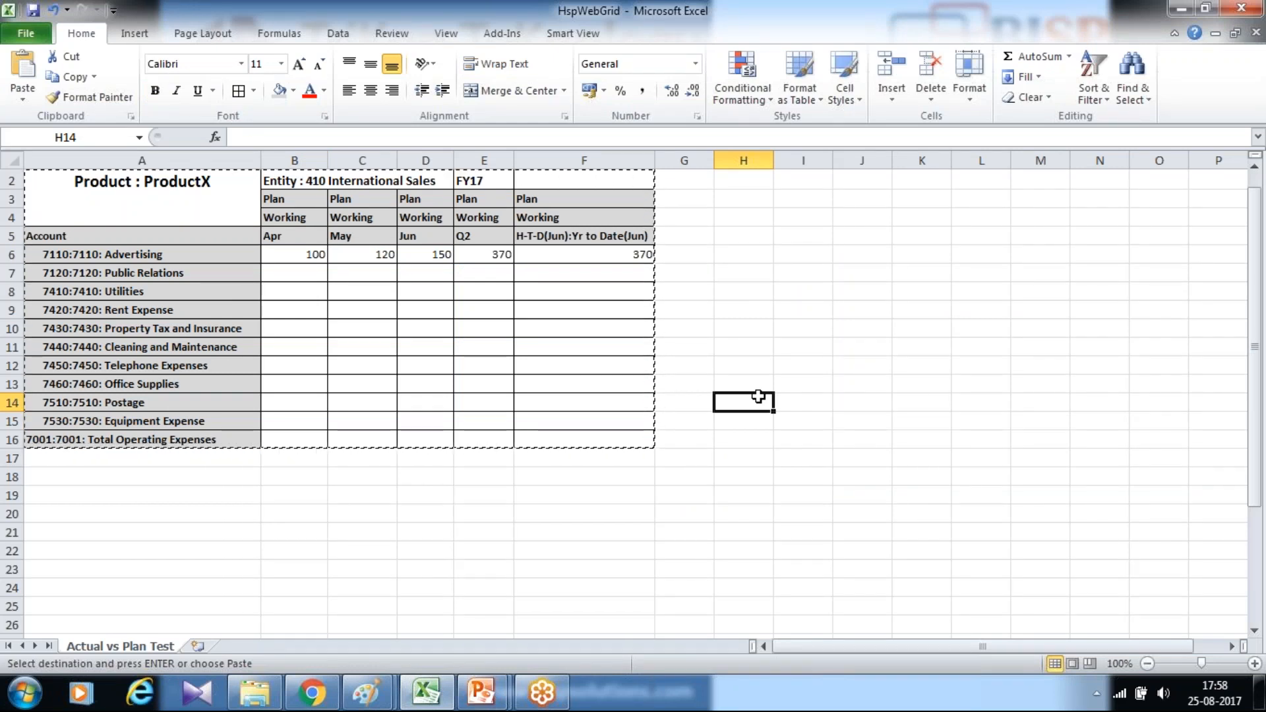
mouse_move(158, 239)
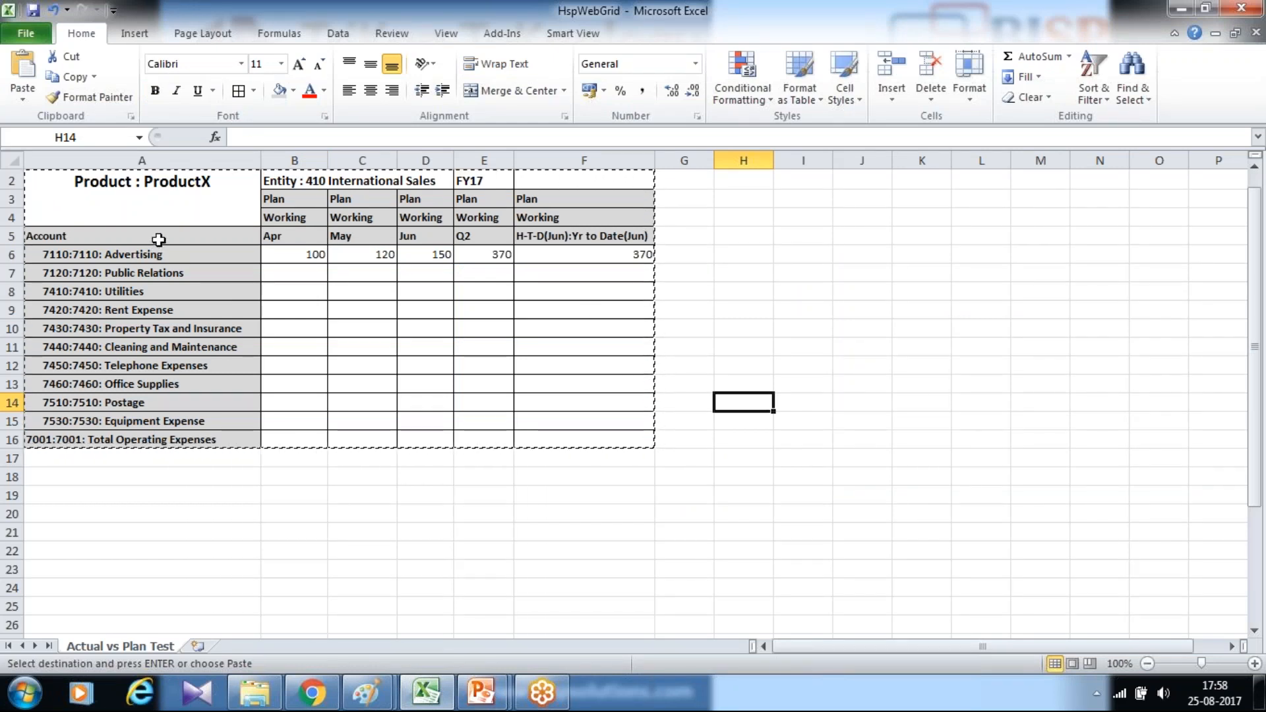
mouse_move(159, 234)
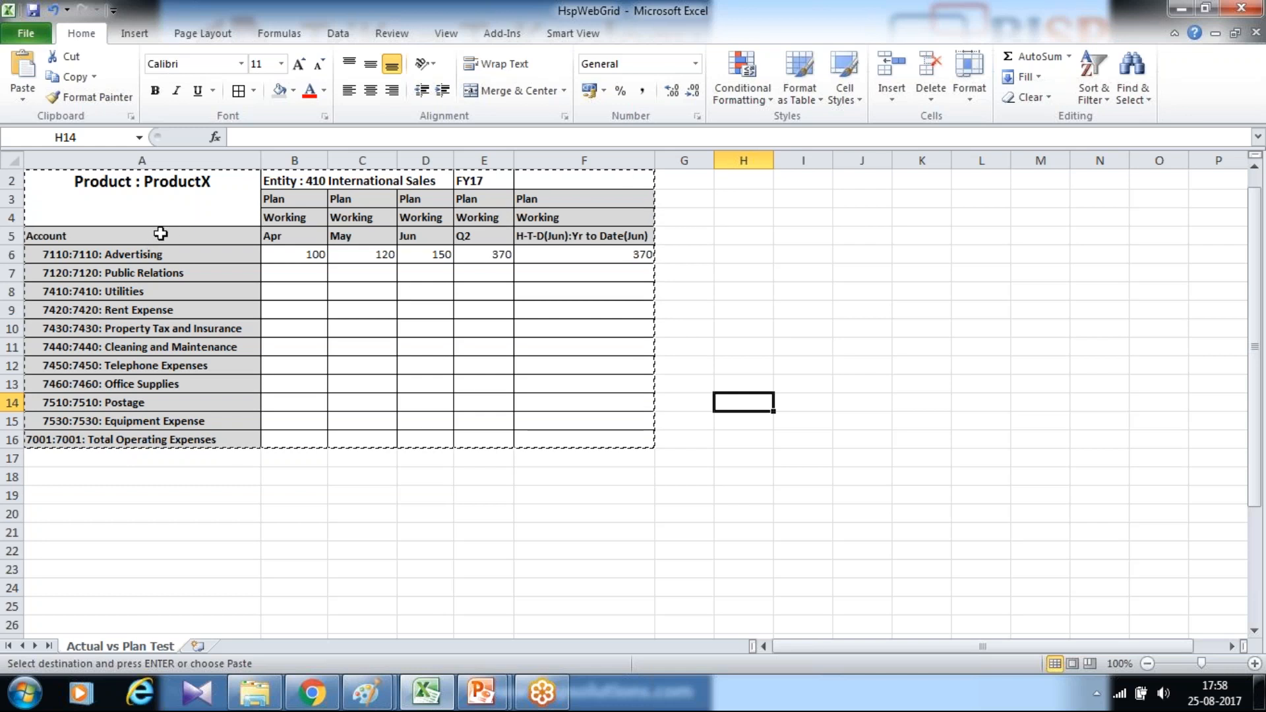
left_click_drag(141, 236, 141, 421)
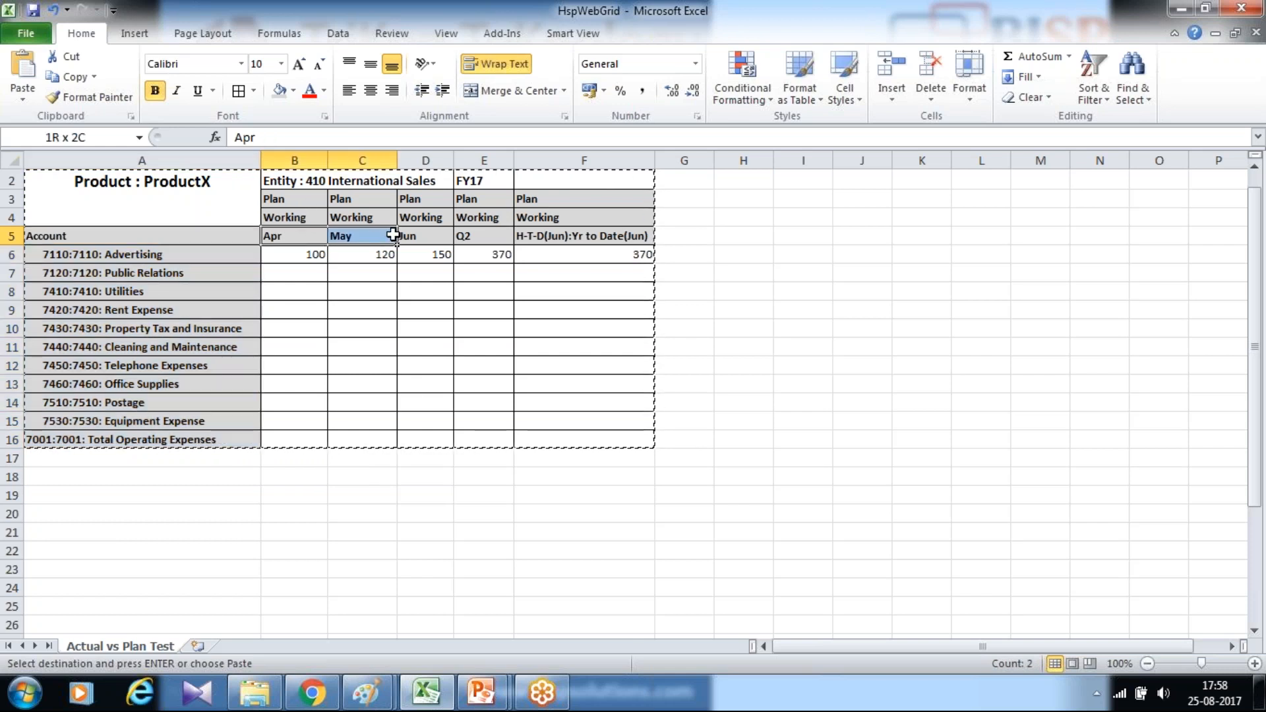
left_click(425, 234)
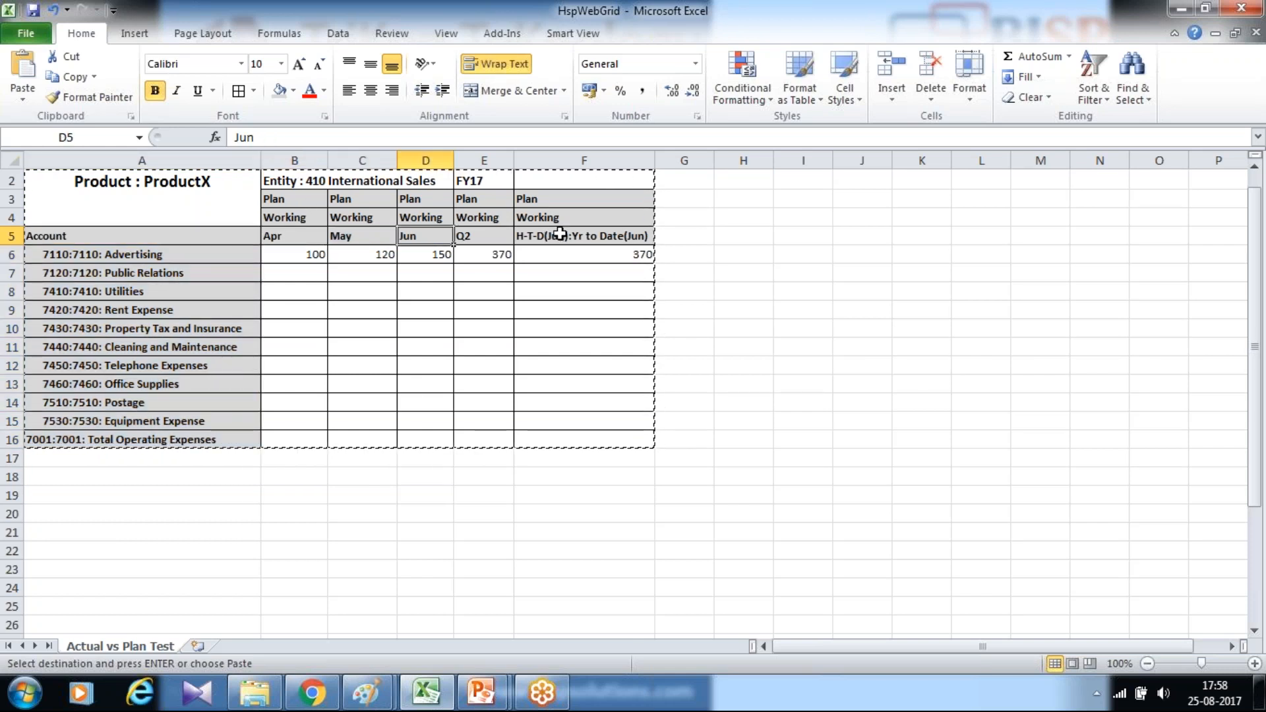
left_click(584, 236)
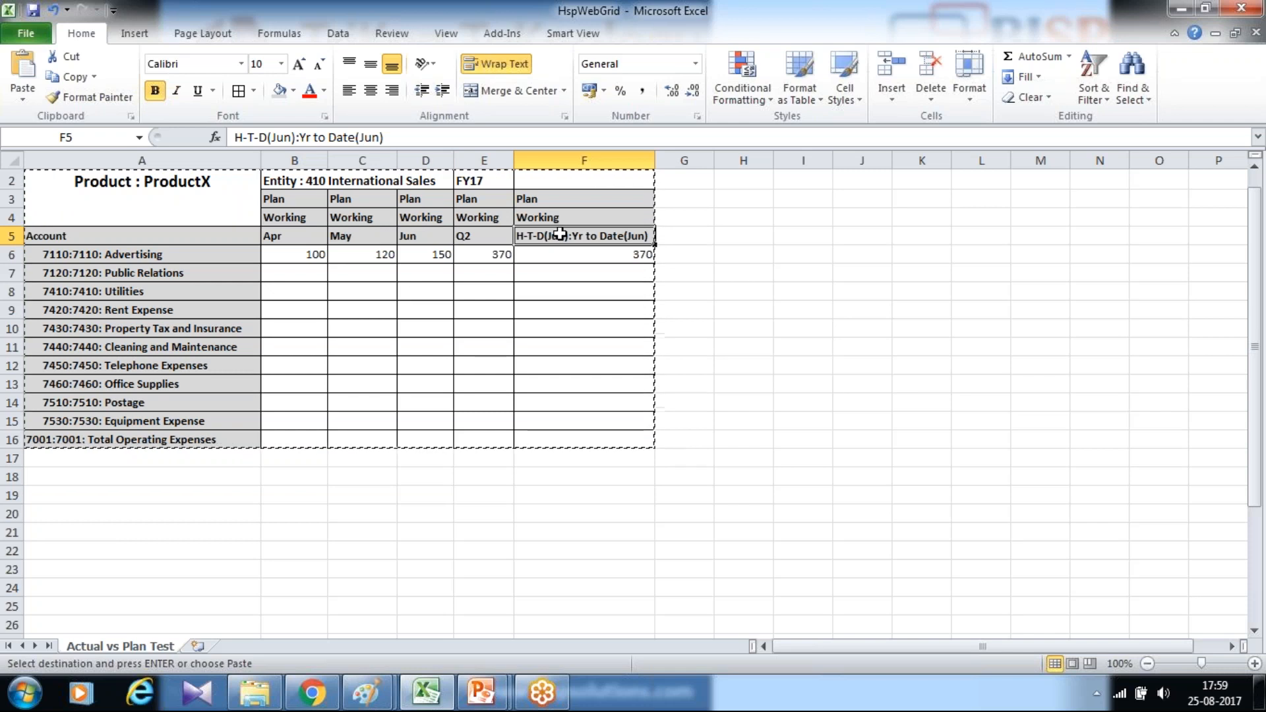
mouse_move(327, 225)
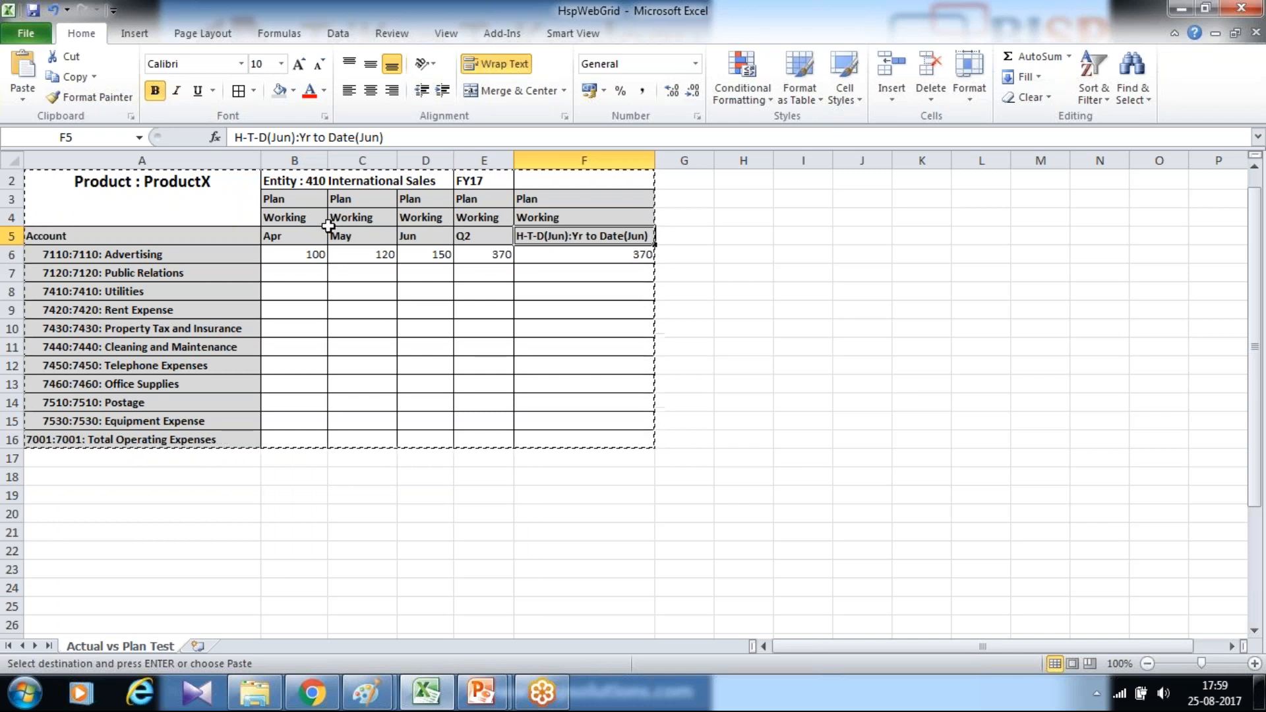
Step: Review the Working scenario row, Entity 410 International Sales, FY17 and the year-to-date header
left_click_drag(294, 218, 424, 218)
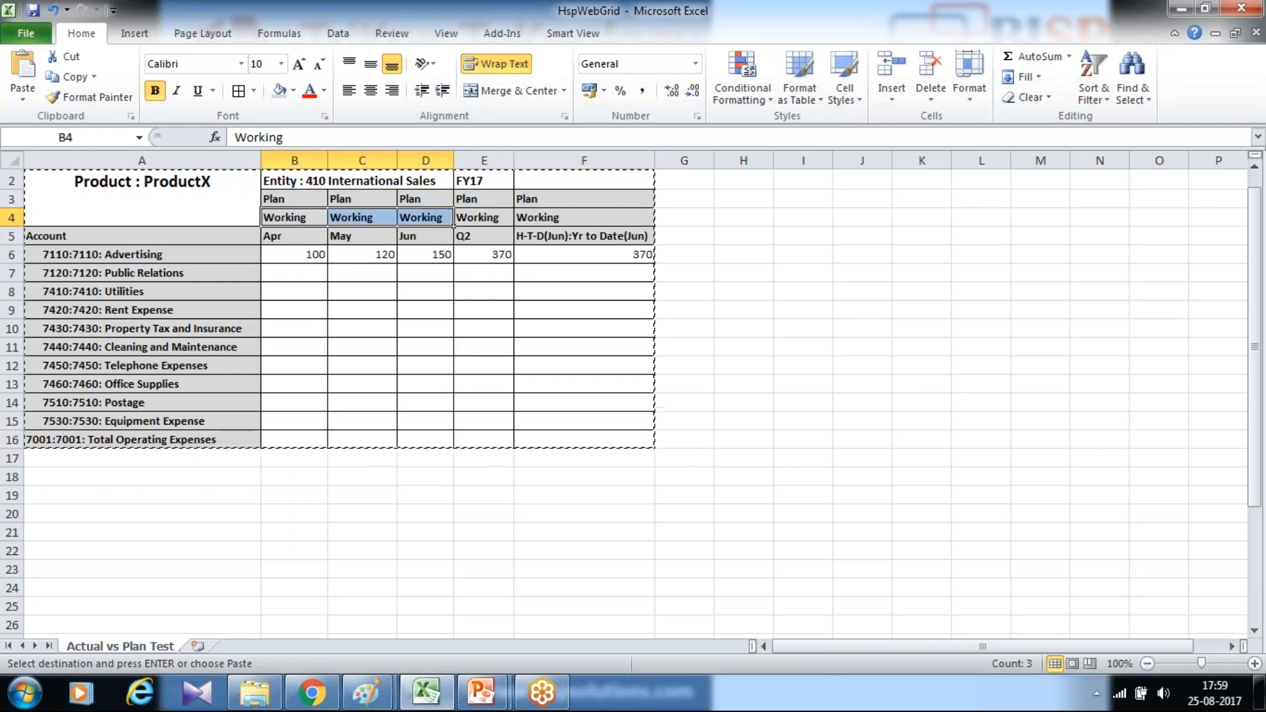
left_click(293, 198)
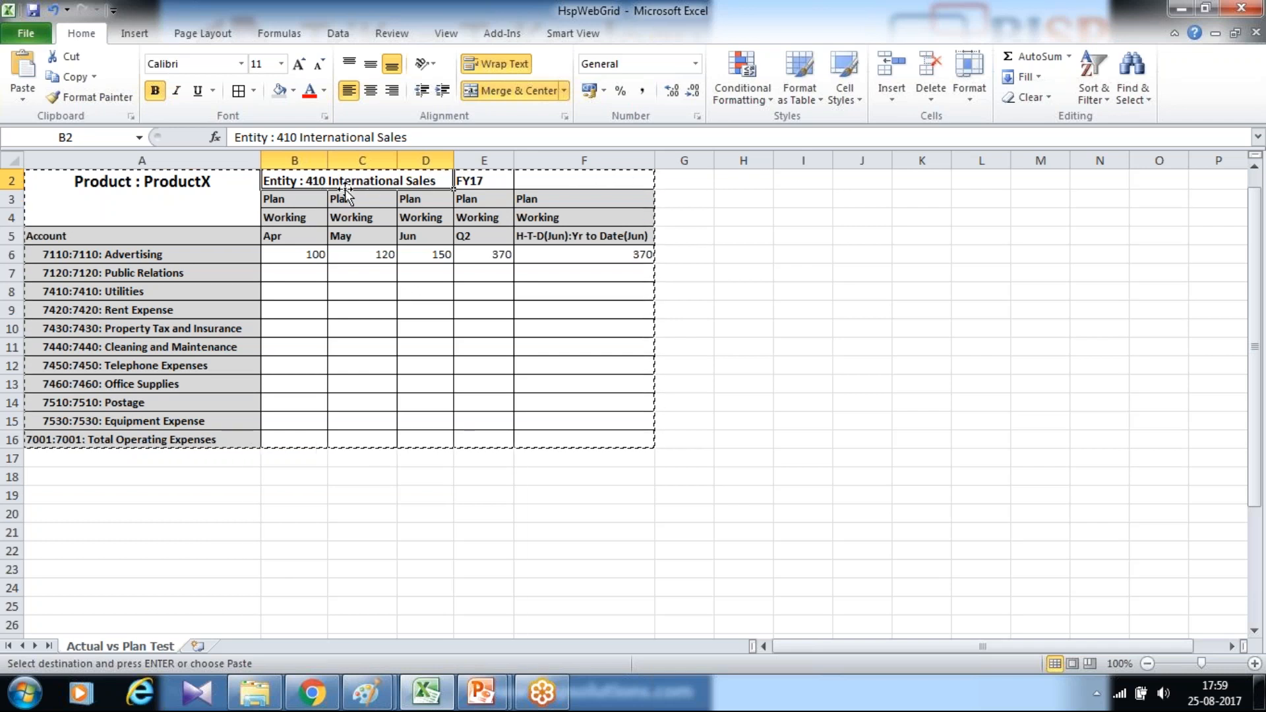
mouse_move(474, 180)
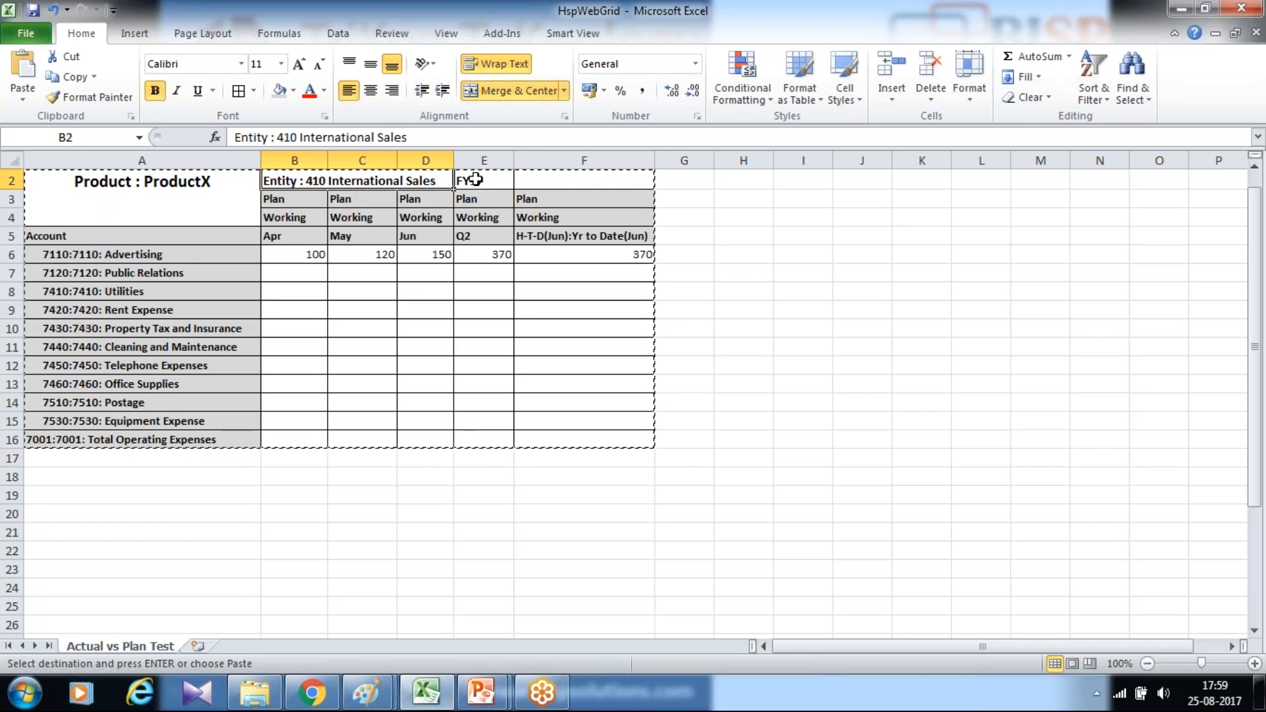
left_click(482, 179)
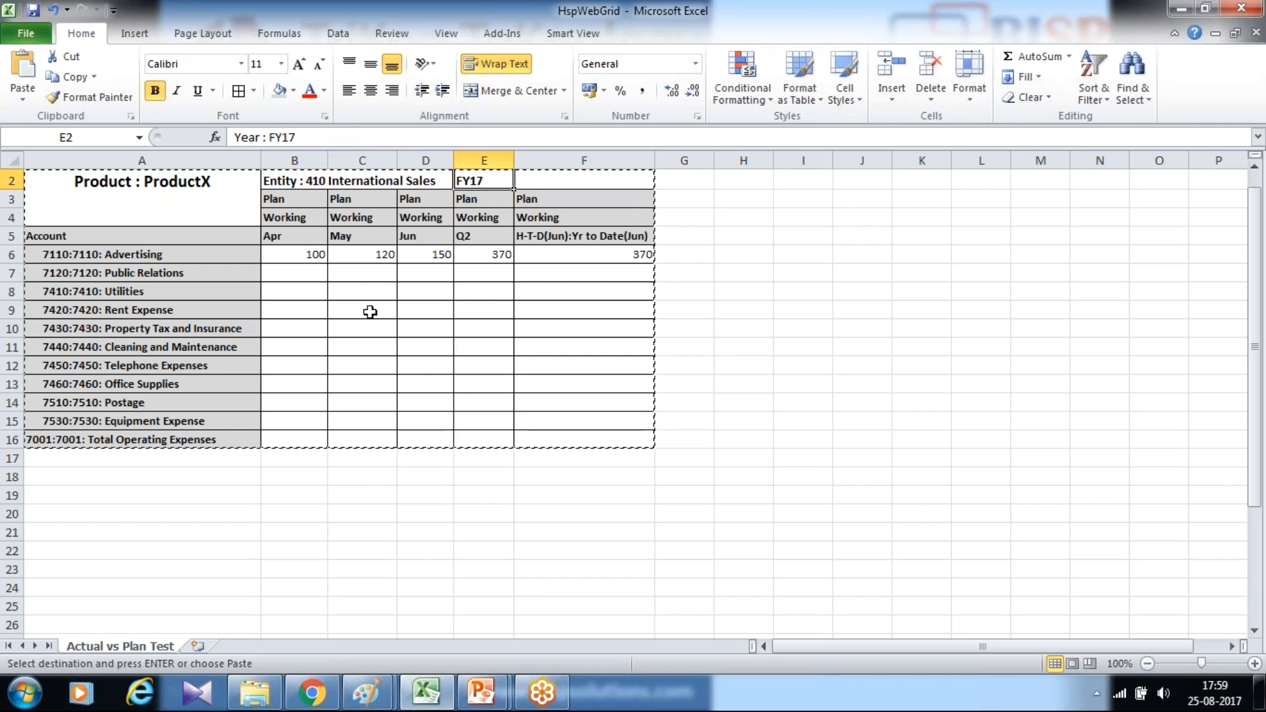
mouse_move(551, 231)
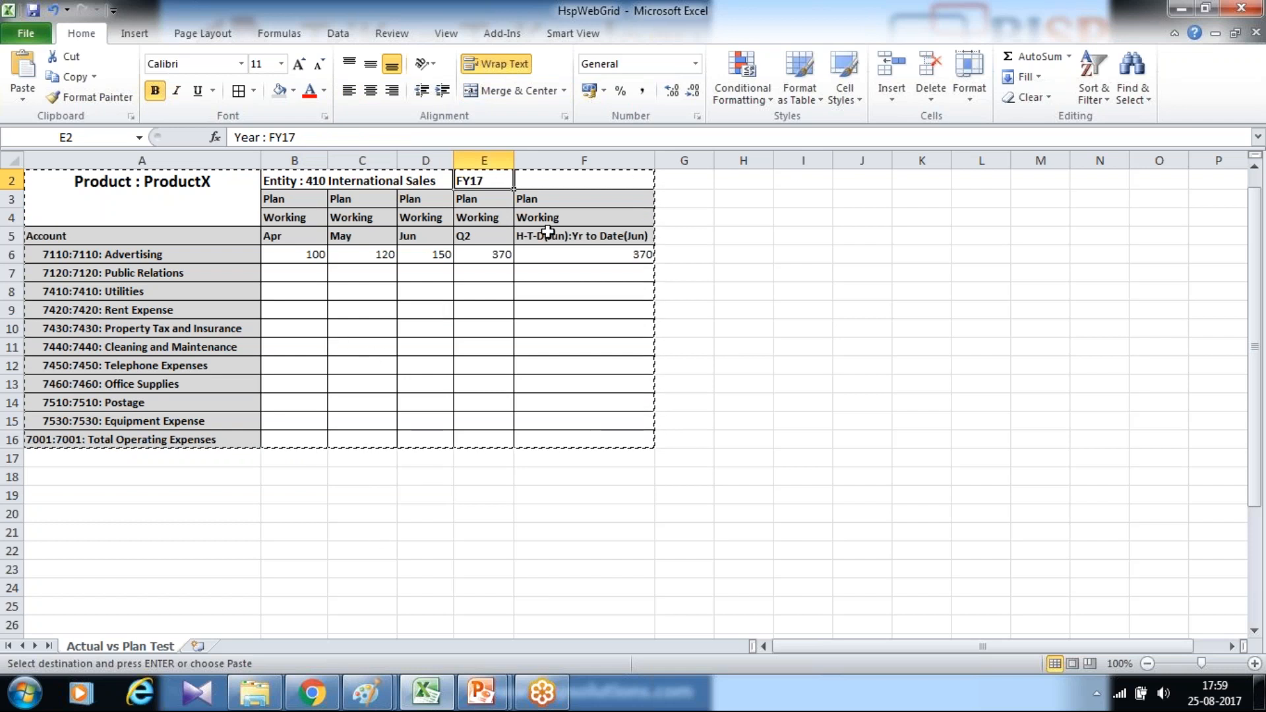
left_click(584, 236)
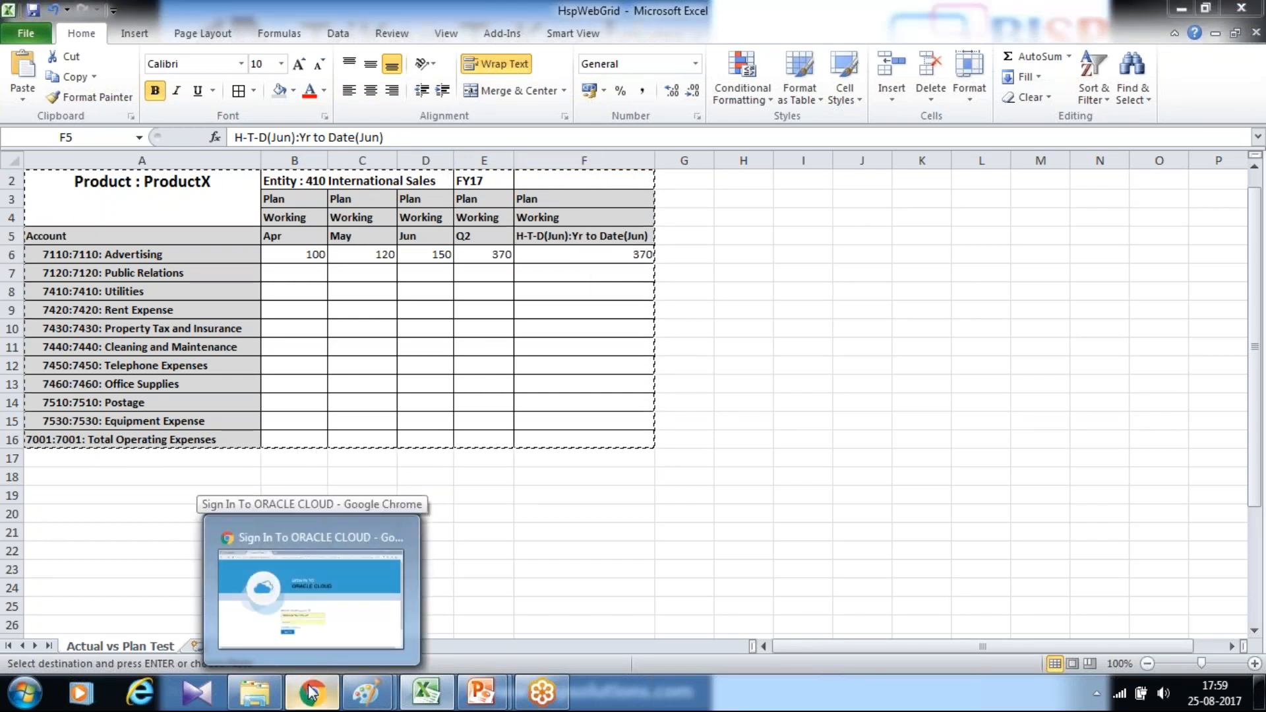
Step: Sign in to the planning application and open the Plan1 folder under Plan in form management
left_click(312, 691)
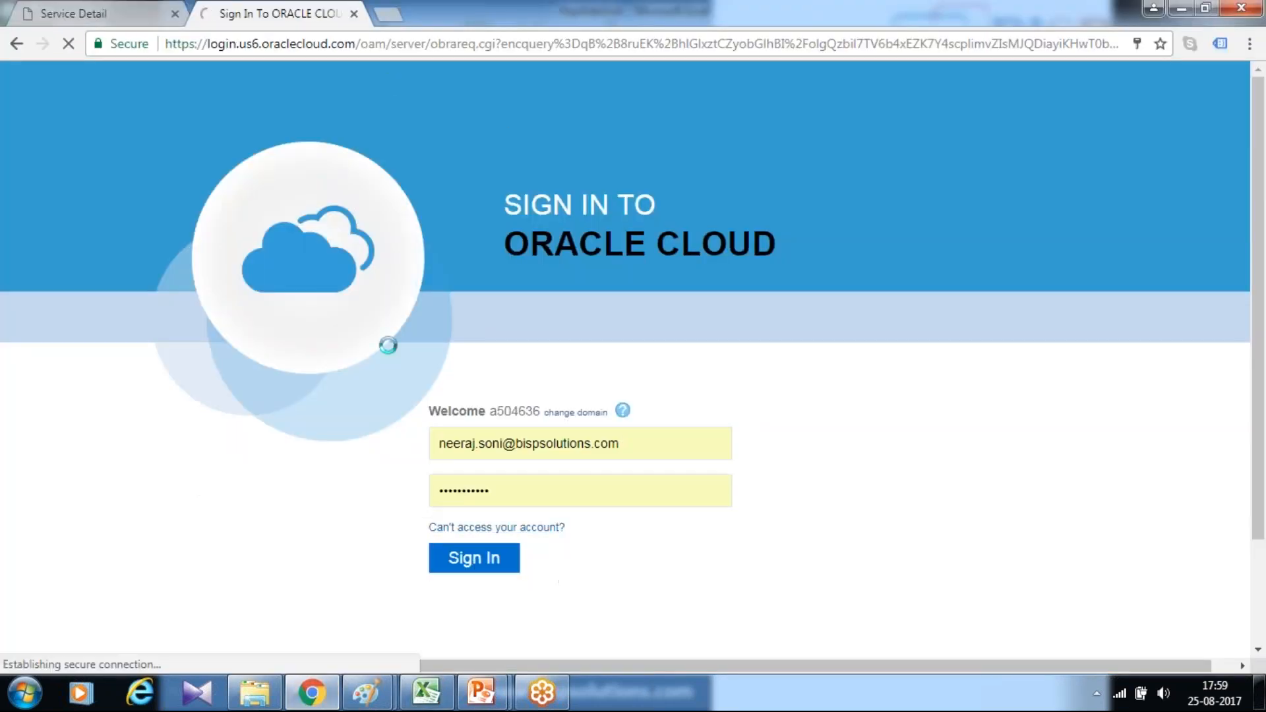
left_click(473, 556)
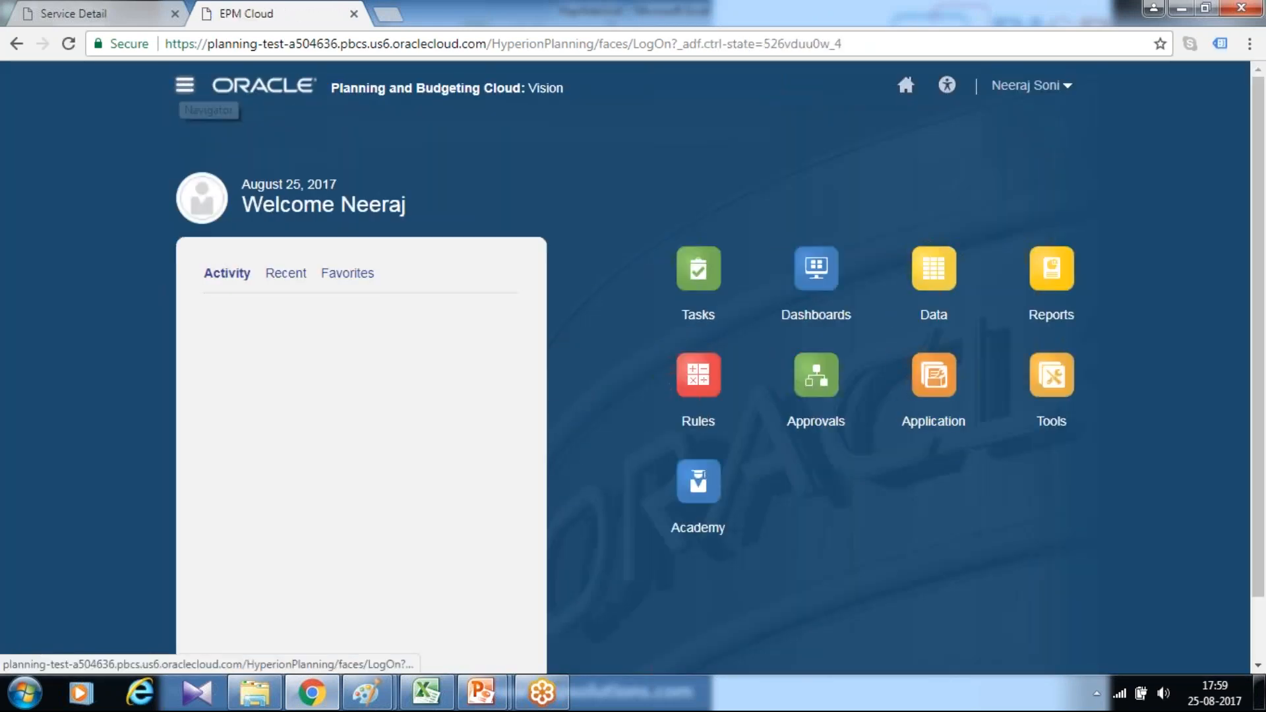
left_click(185, 84)
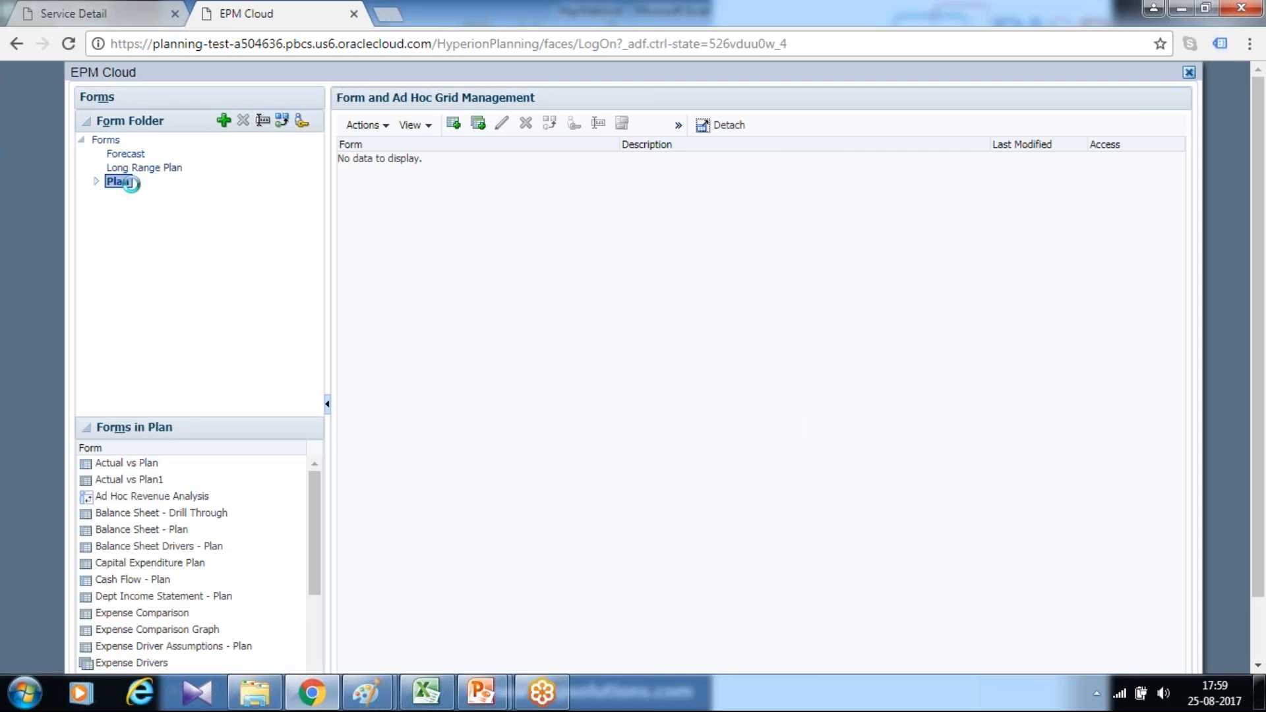
left_click(116, 182)
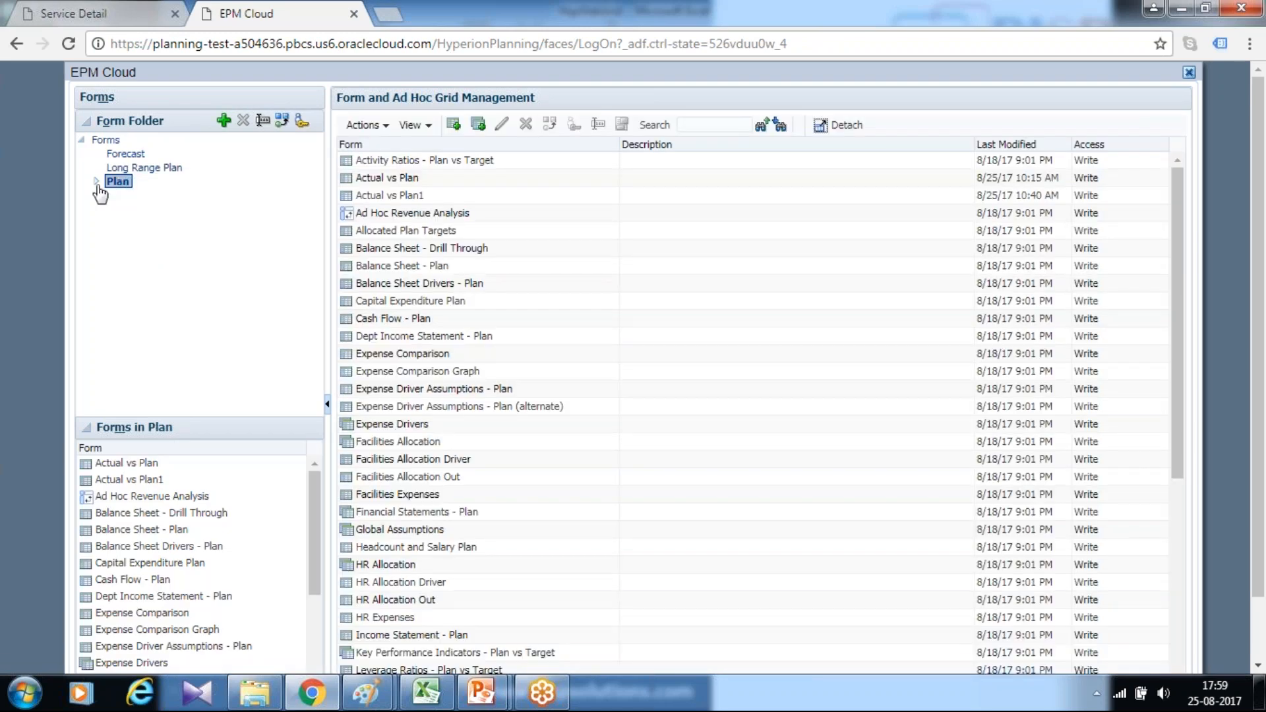
left_click(99, 180)
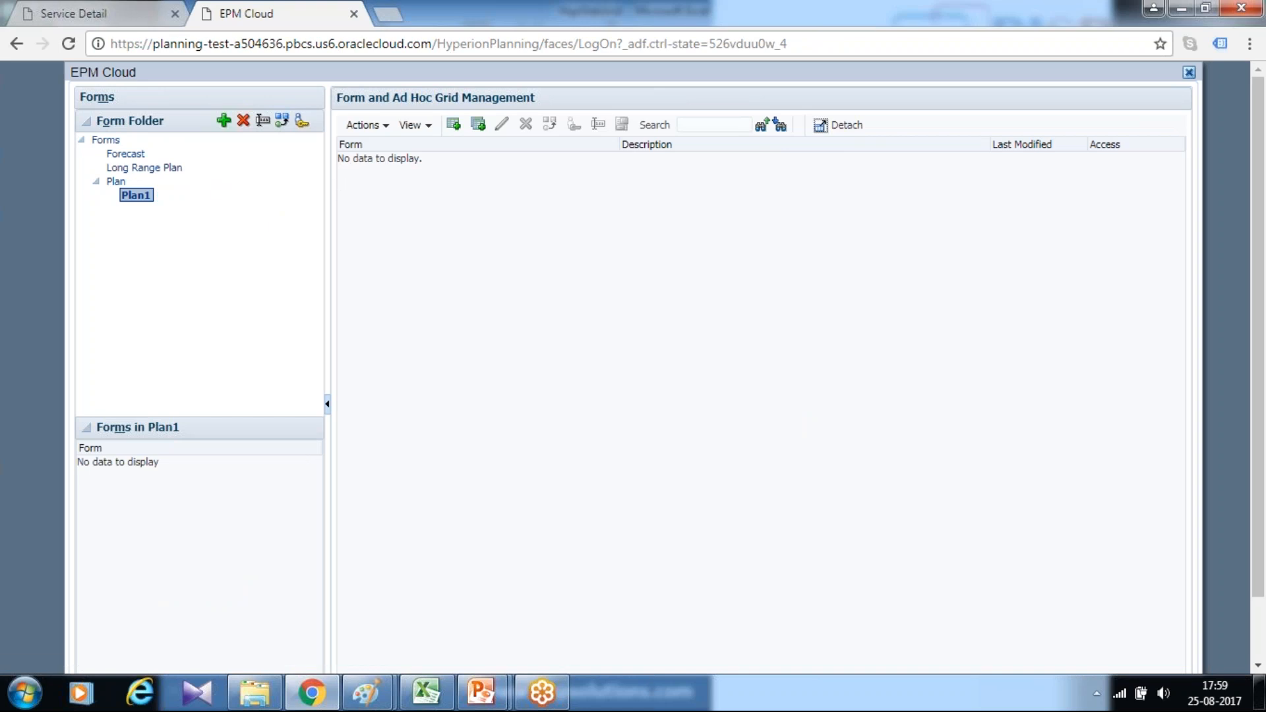
mouse_move(453, 125)
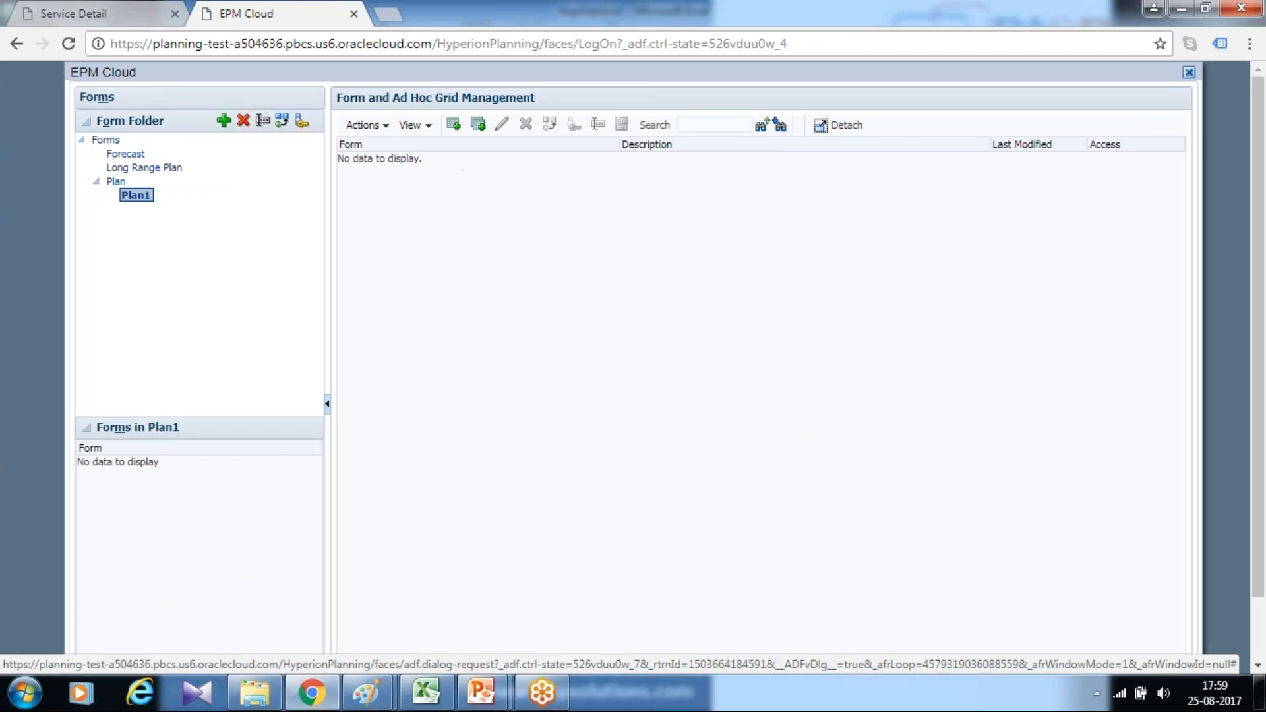
mouse_move(477, 129)
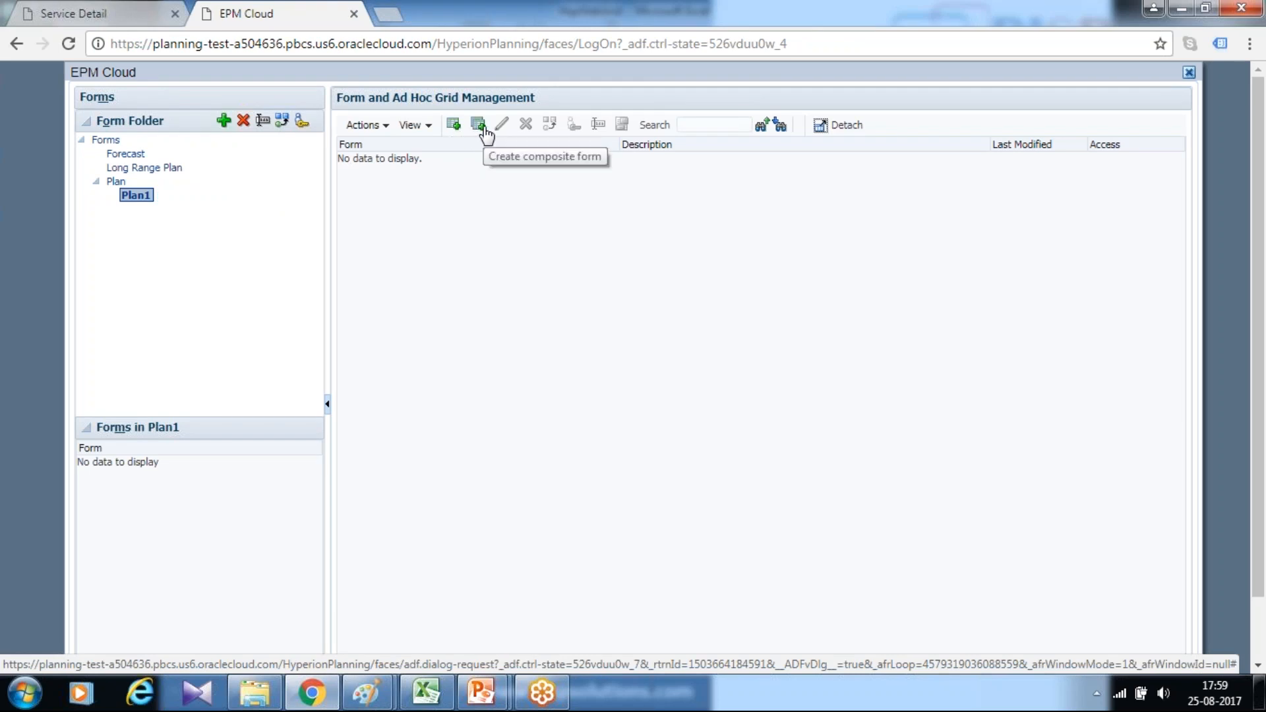
Step: Create a simple form named 'Actual vs Plan Test', resolving the duplicate-name warning, and reach its layout
left_click(454, 124)
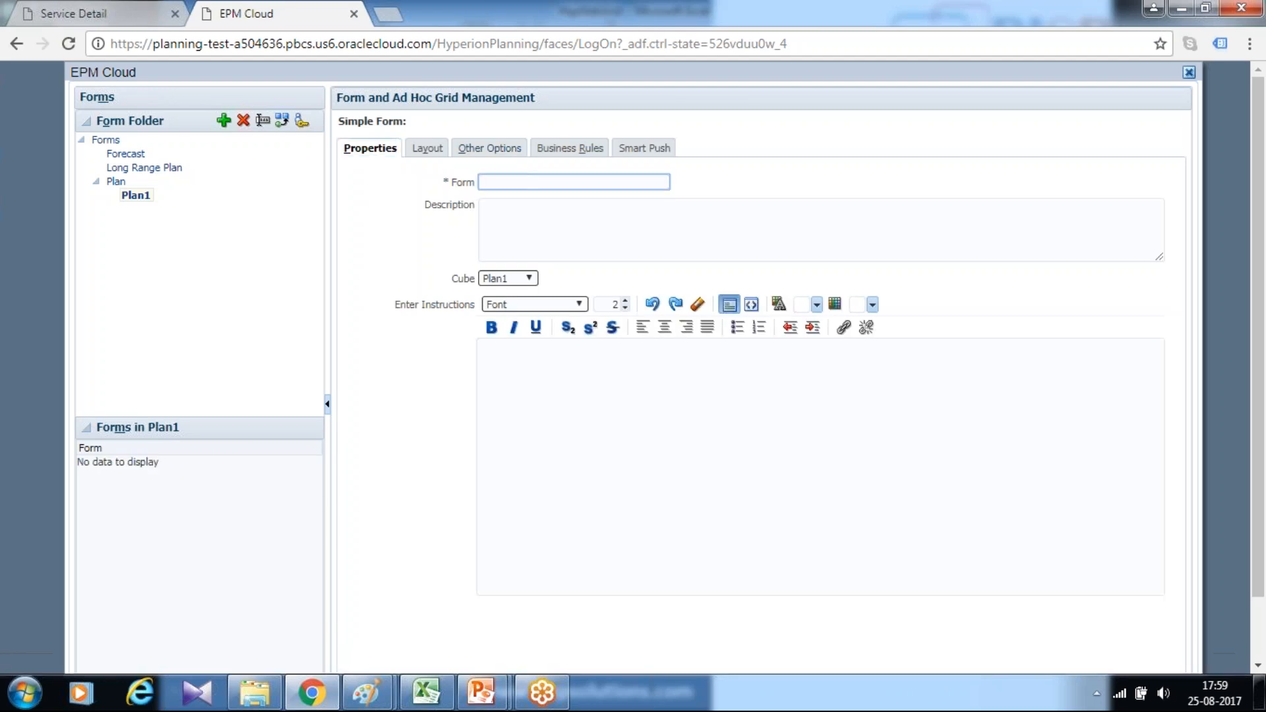
type("Actual vs Pl")
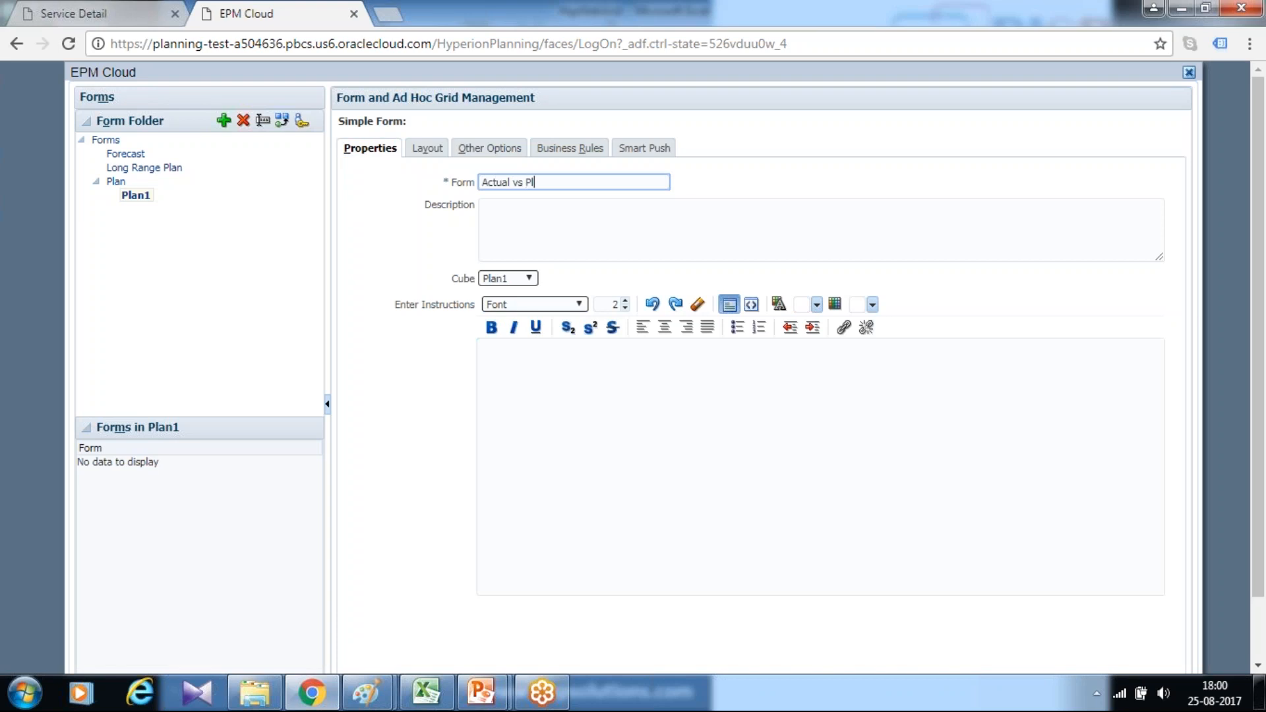
left_click(844, 231)
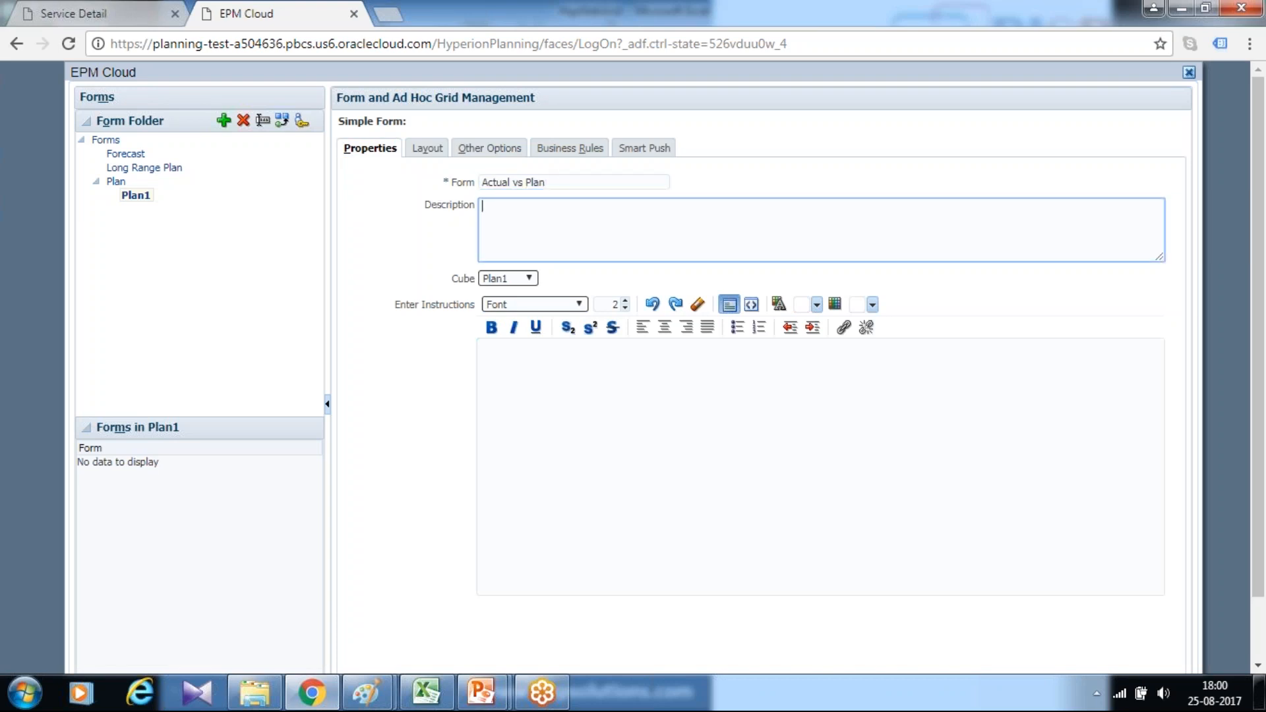
mouse_move(557, 222)
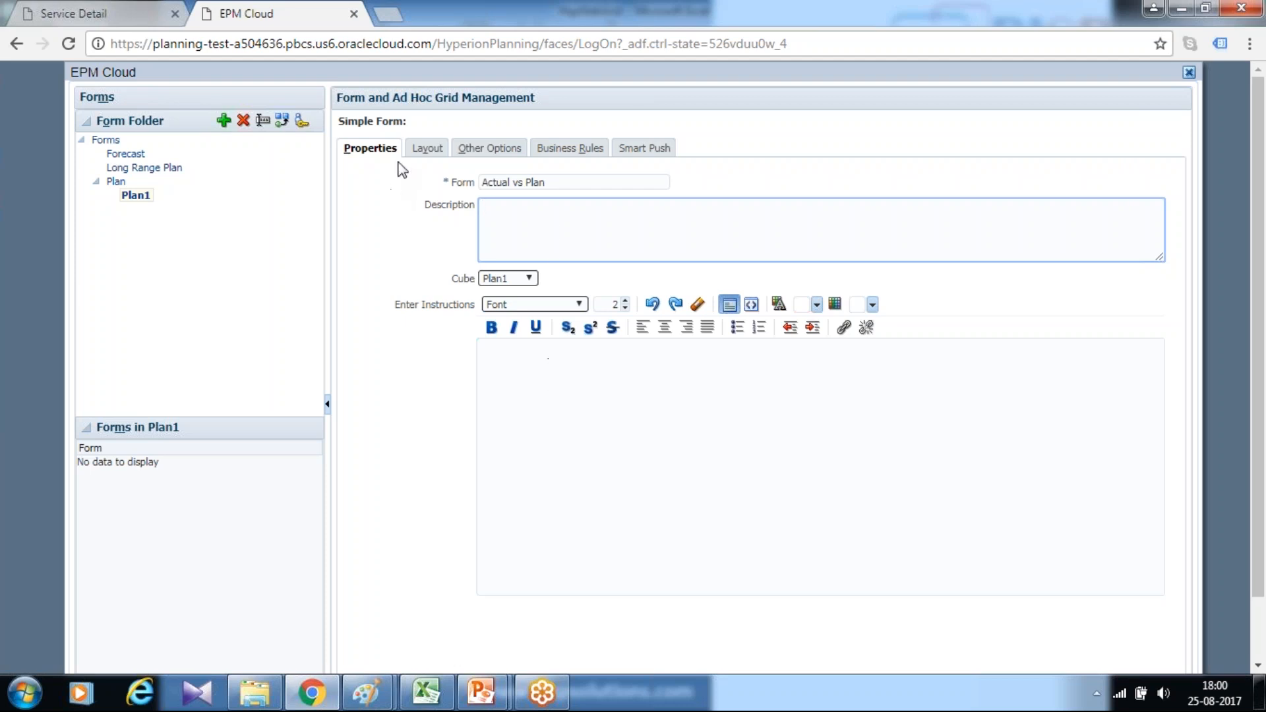
left_click(428, 148)
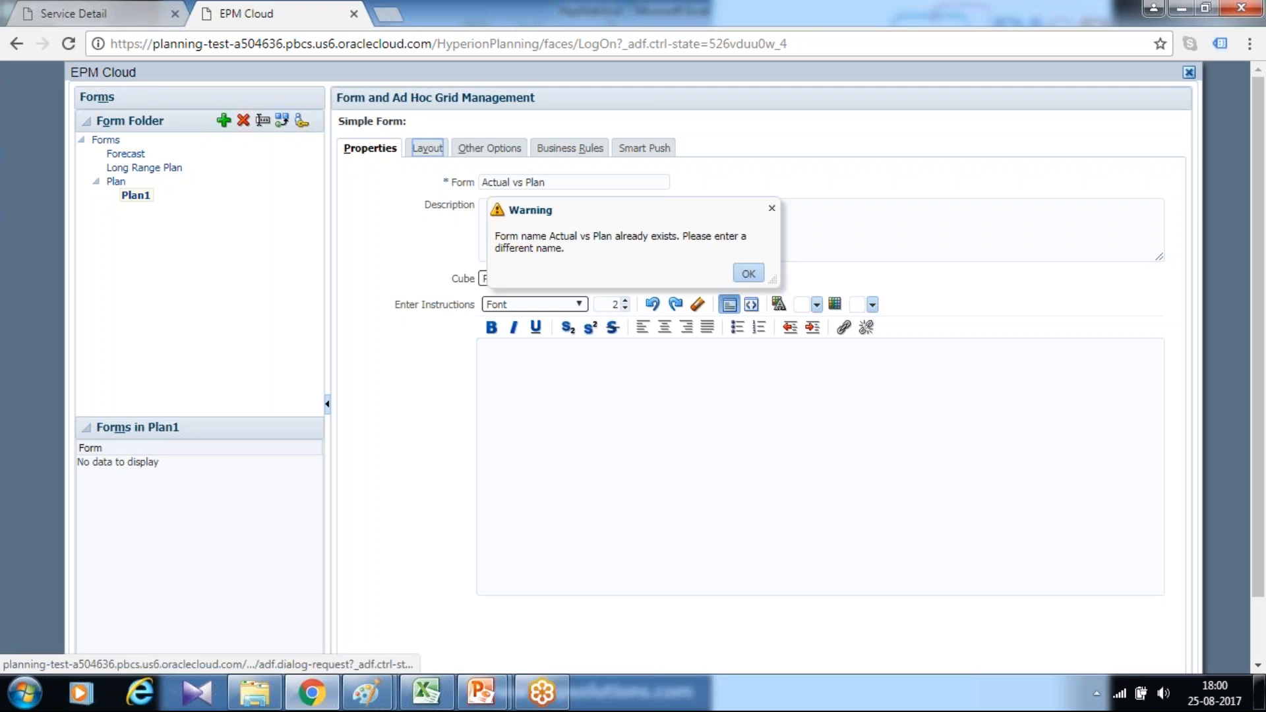
left_click(747, 271)
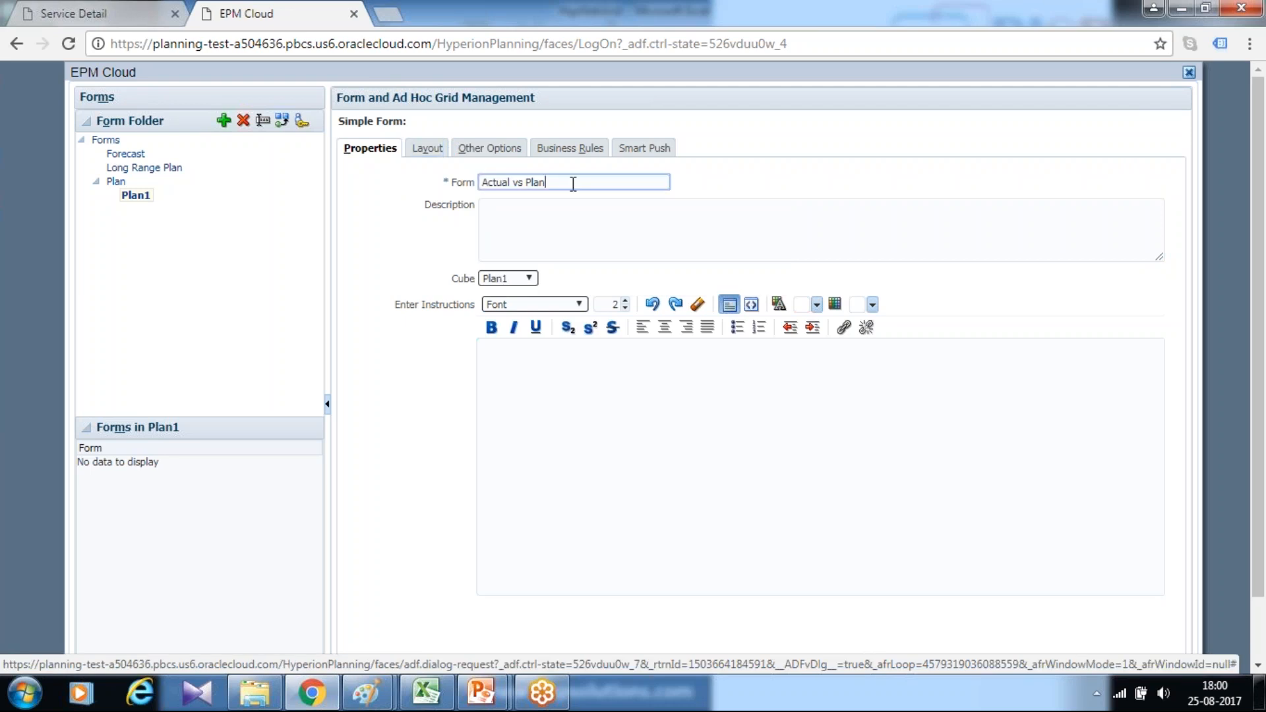
type("Test")
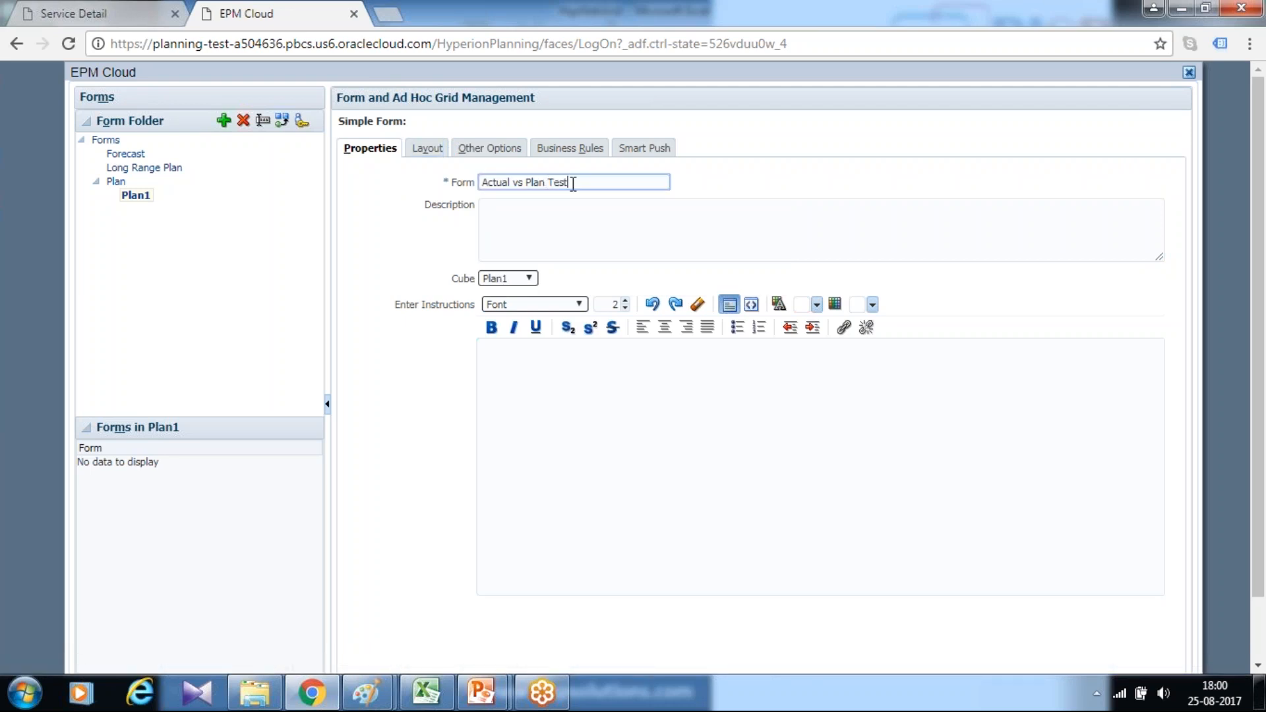
left_click(422, 148)
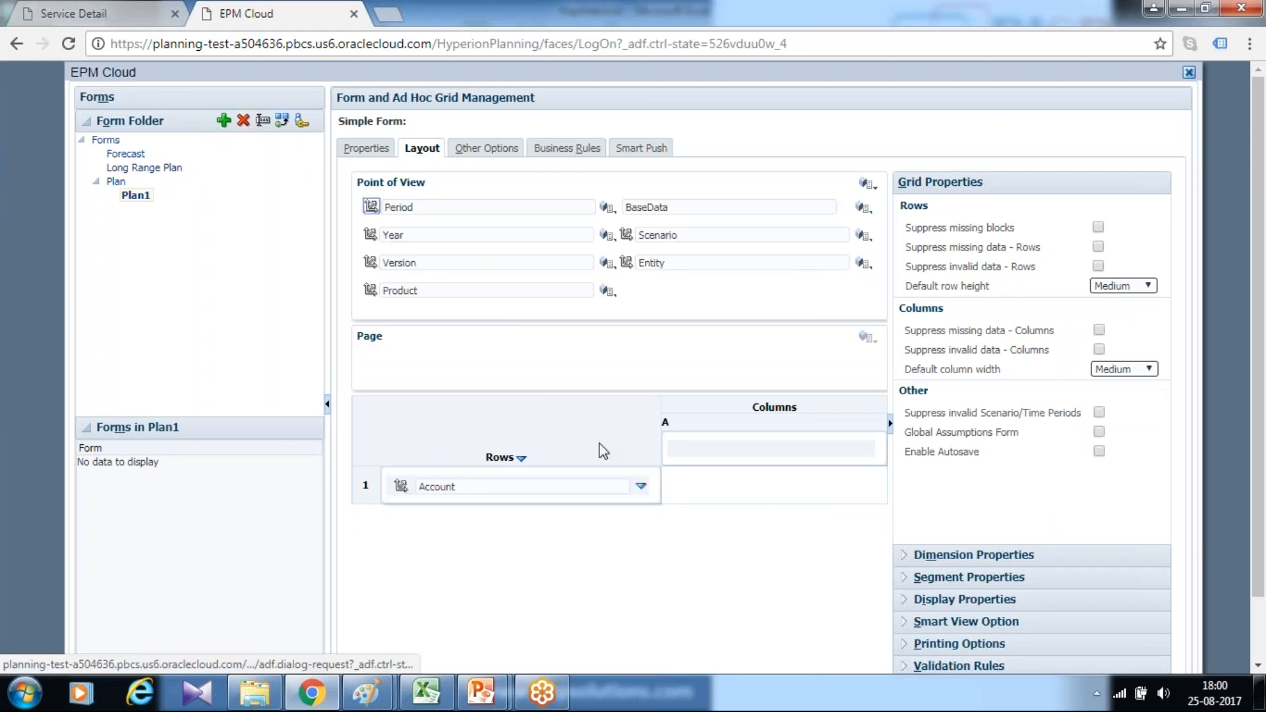
Step: Set the Account rows to IDescendants of 7001: Total Operating Expenses via member search
left_click(641, 485)
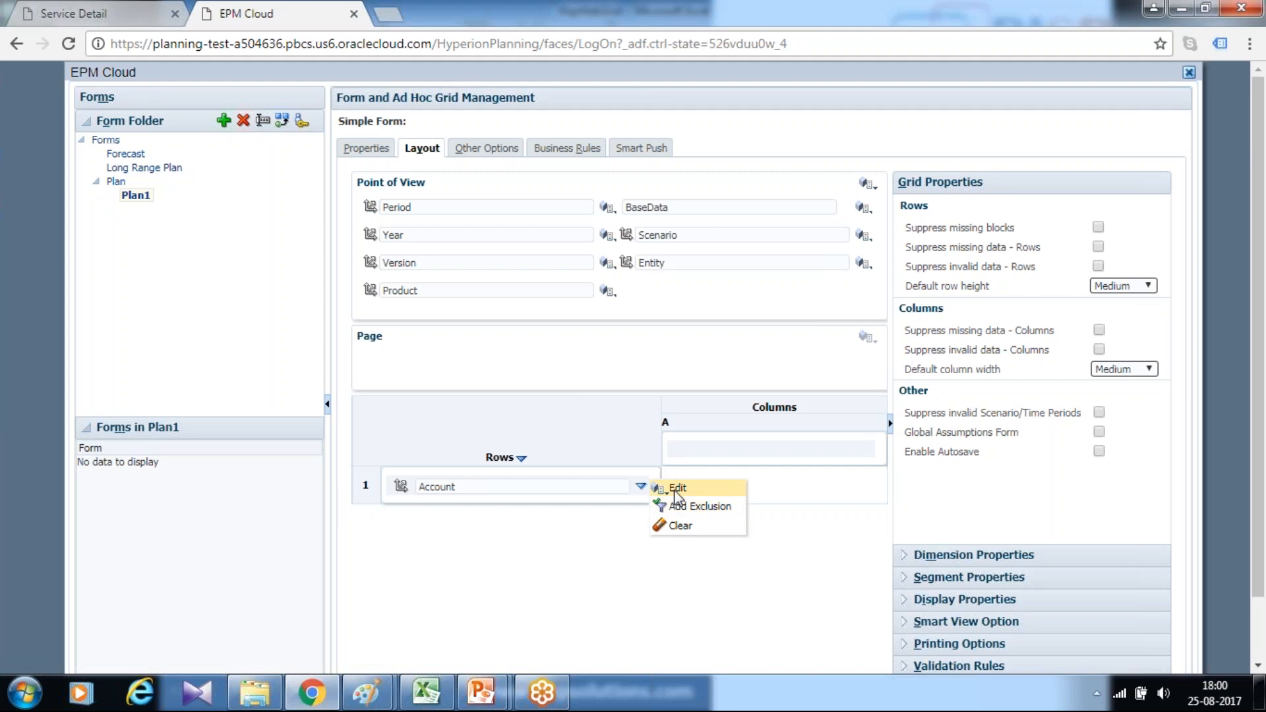
left_click(678, 487)
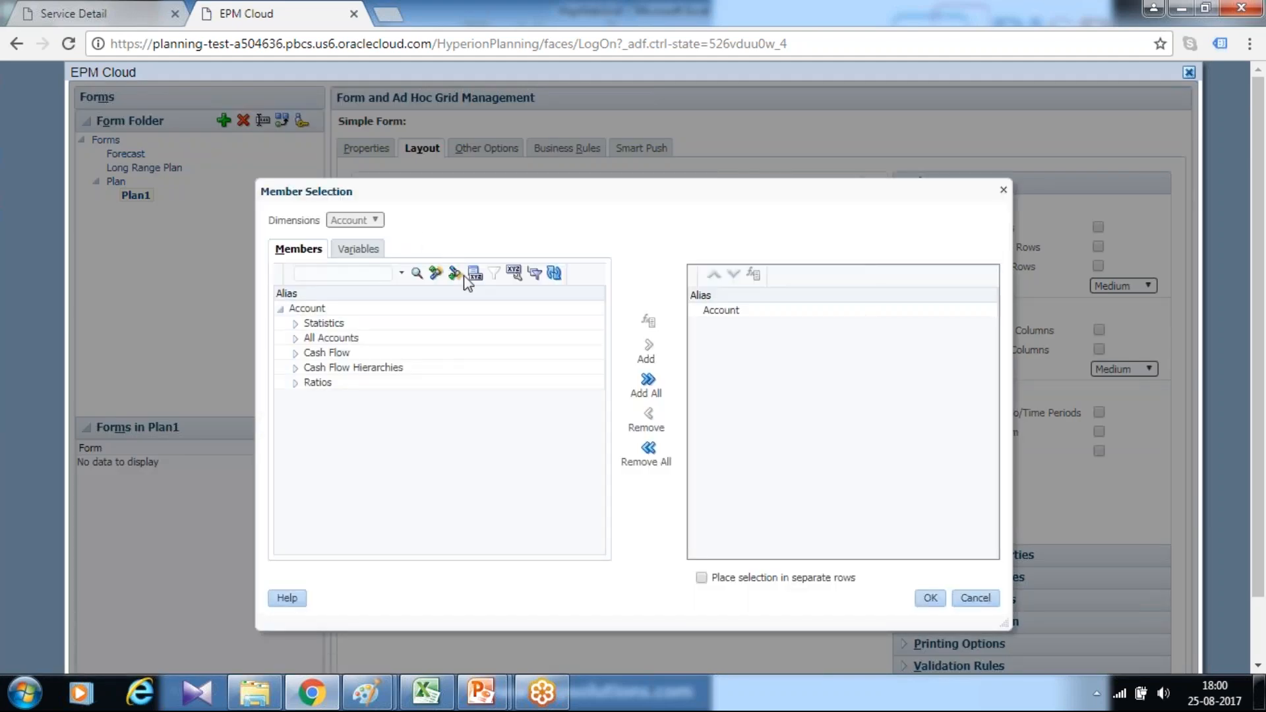
left_click(474, 273)
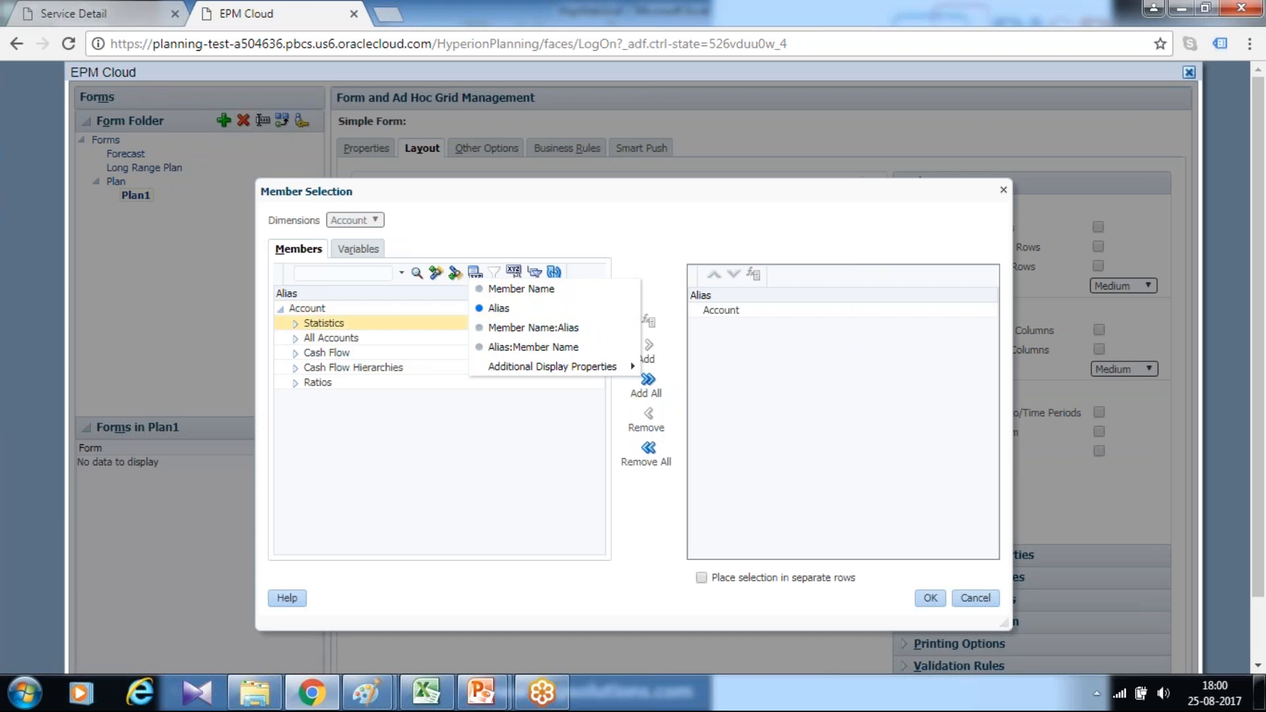
left_click(340, 273)
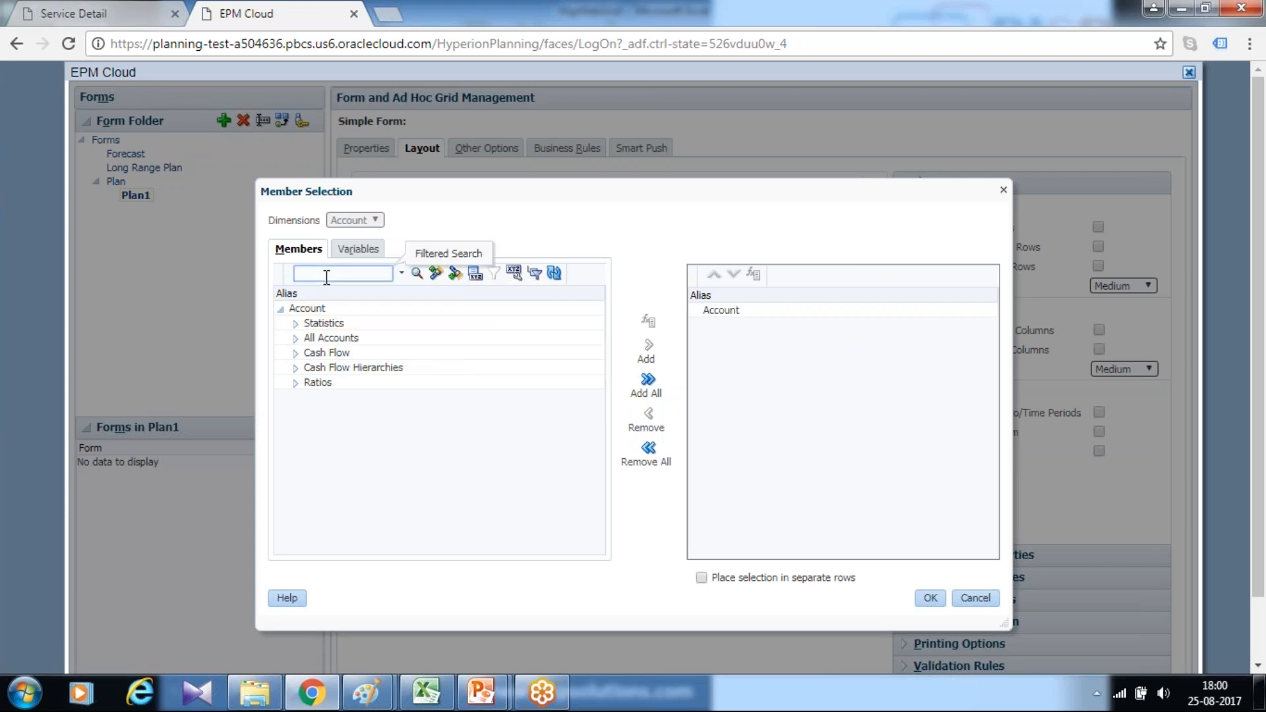
type("7001")
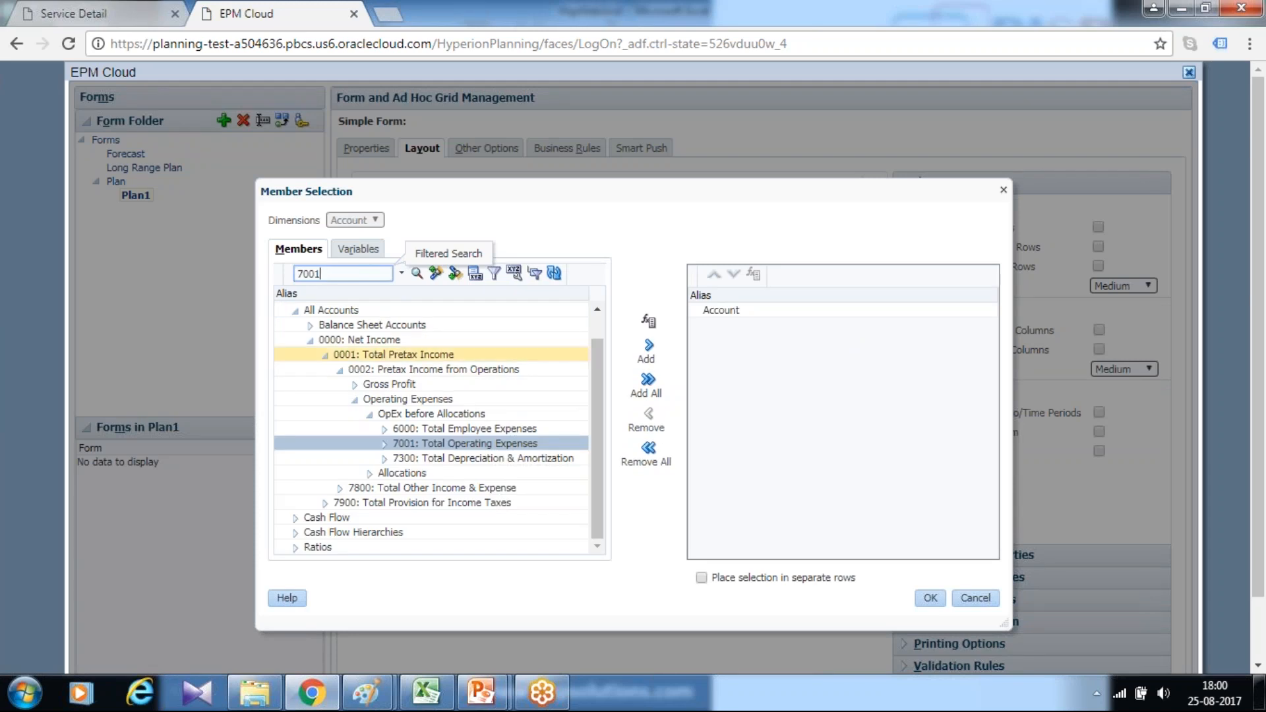
left_click(355, 273)
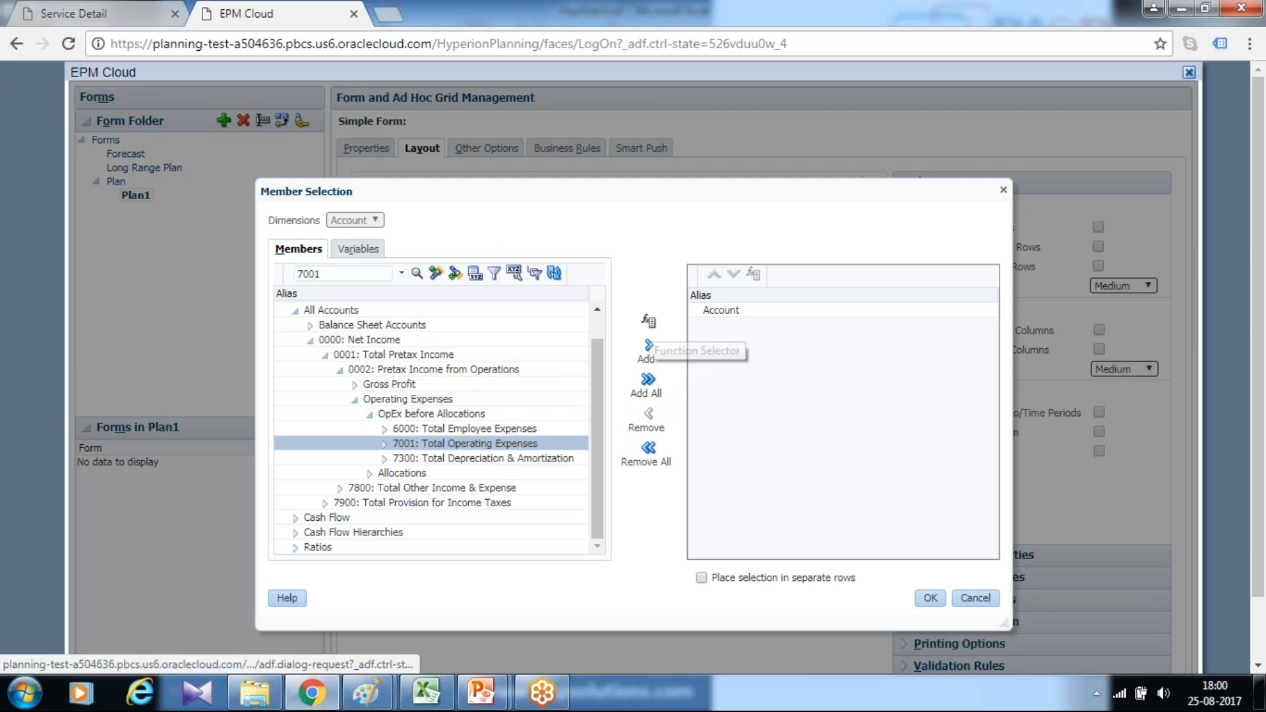
left_click(646, 319)
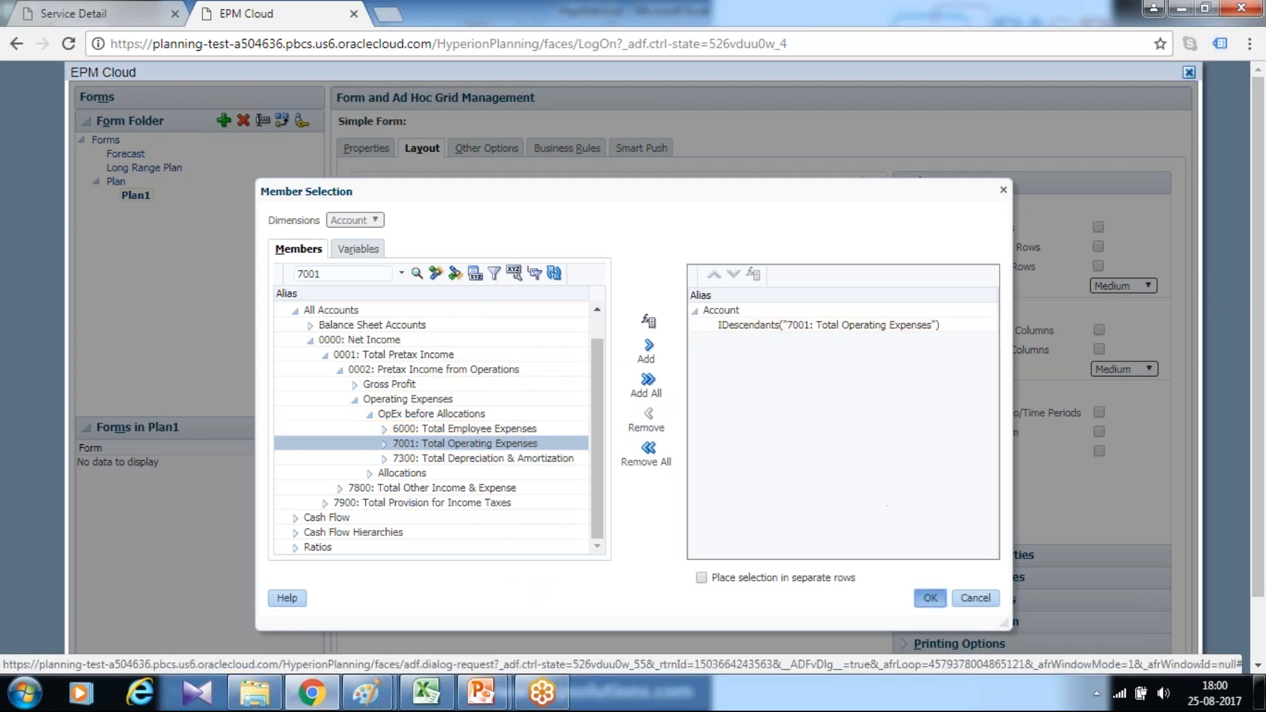
left_click(930, 598)
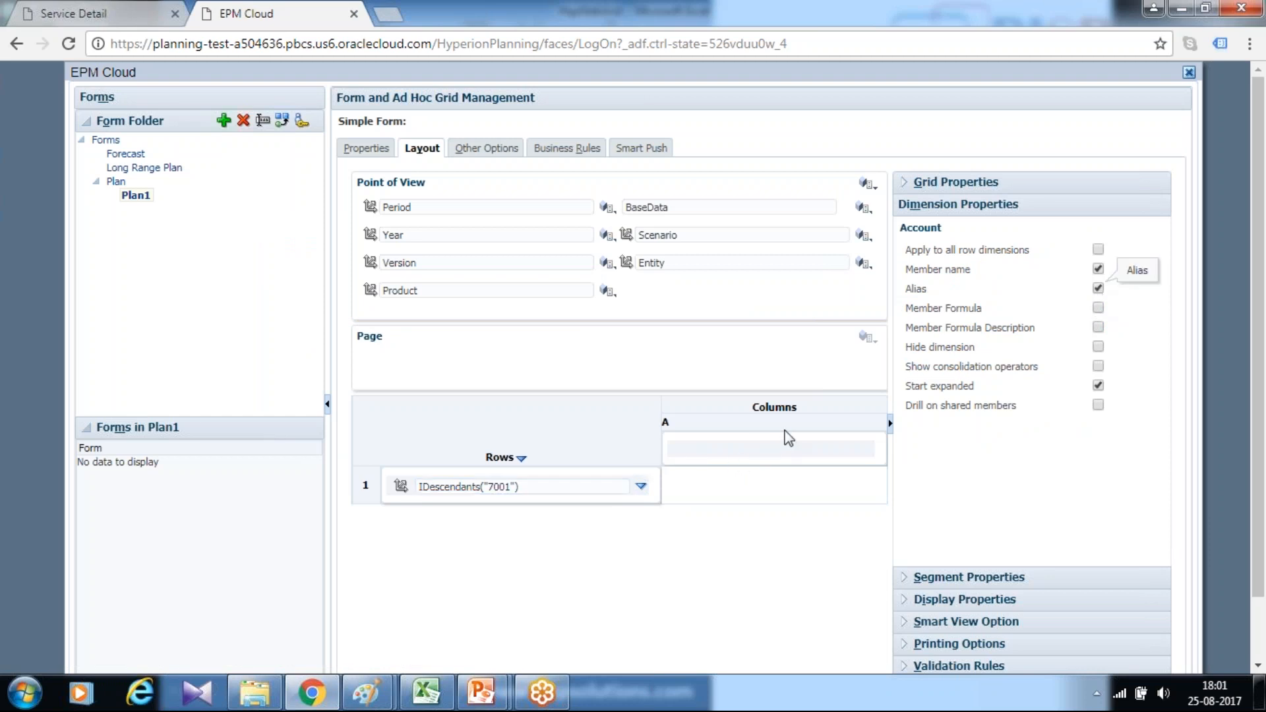
mouse_move(567, 284)
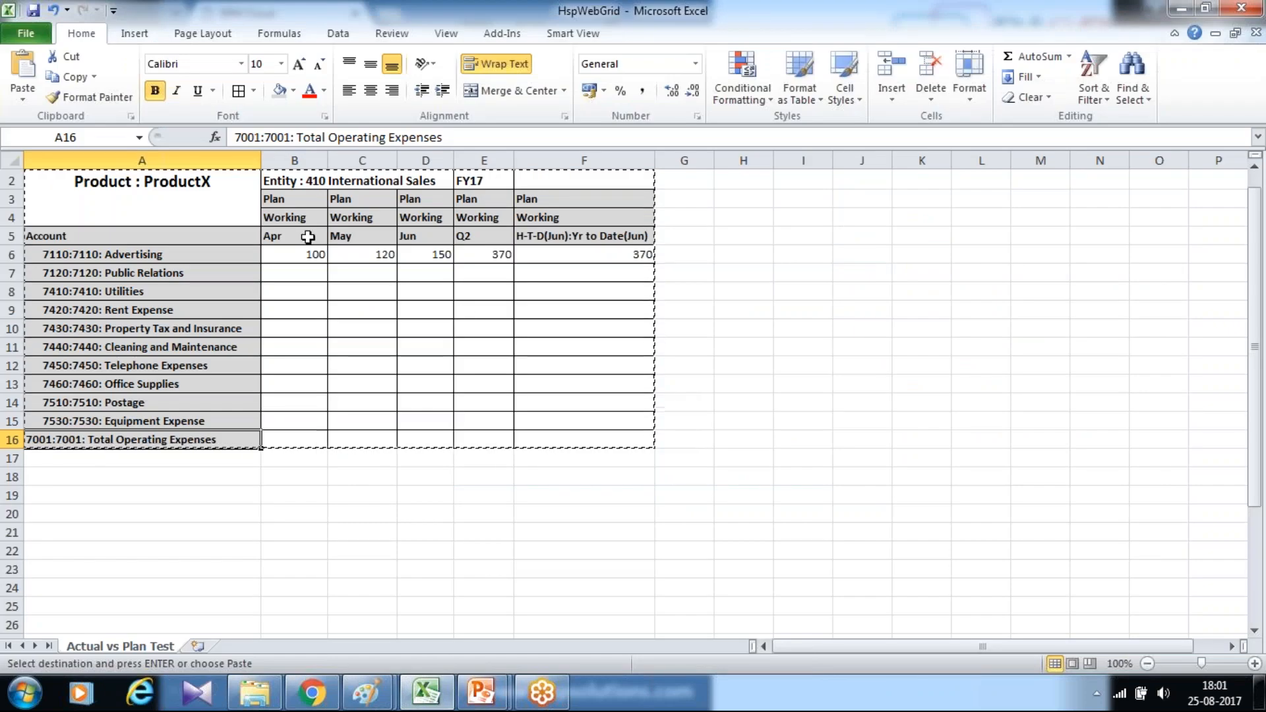
Step: Inspect the Working version heading cells in the Excel reference grid
left_click(292, 217)
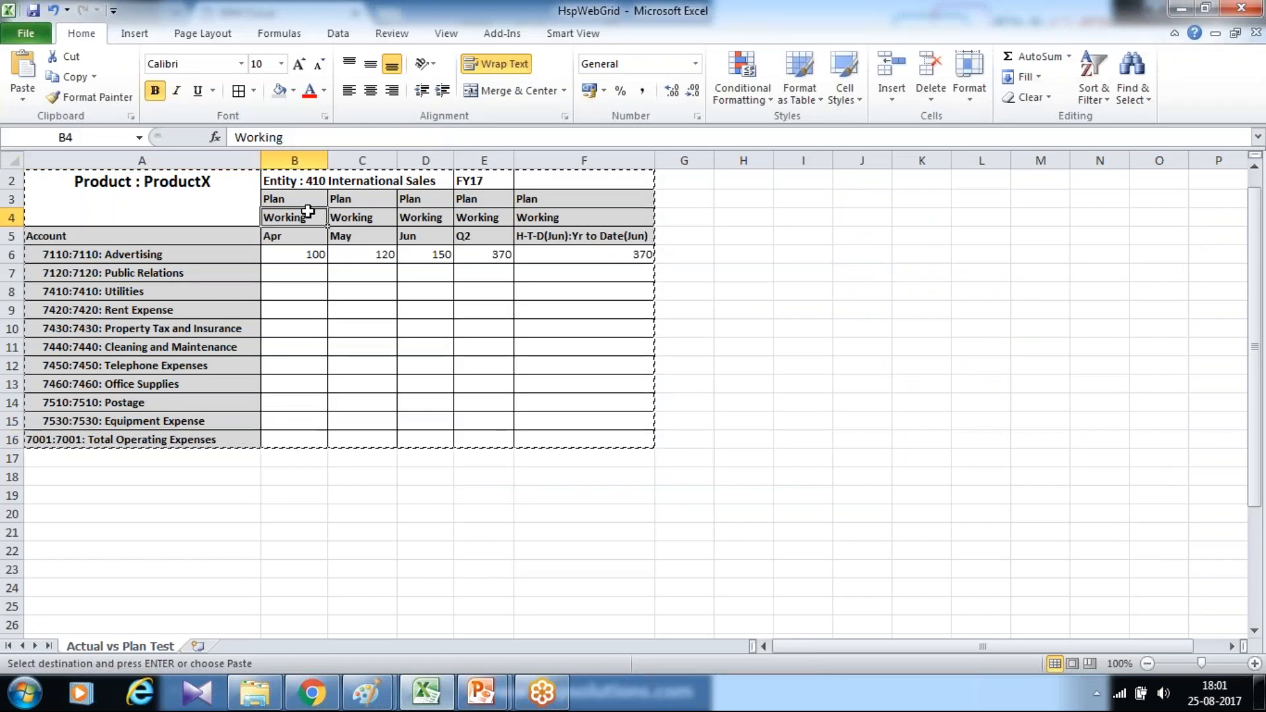
left_click(293, 235)
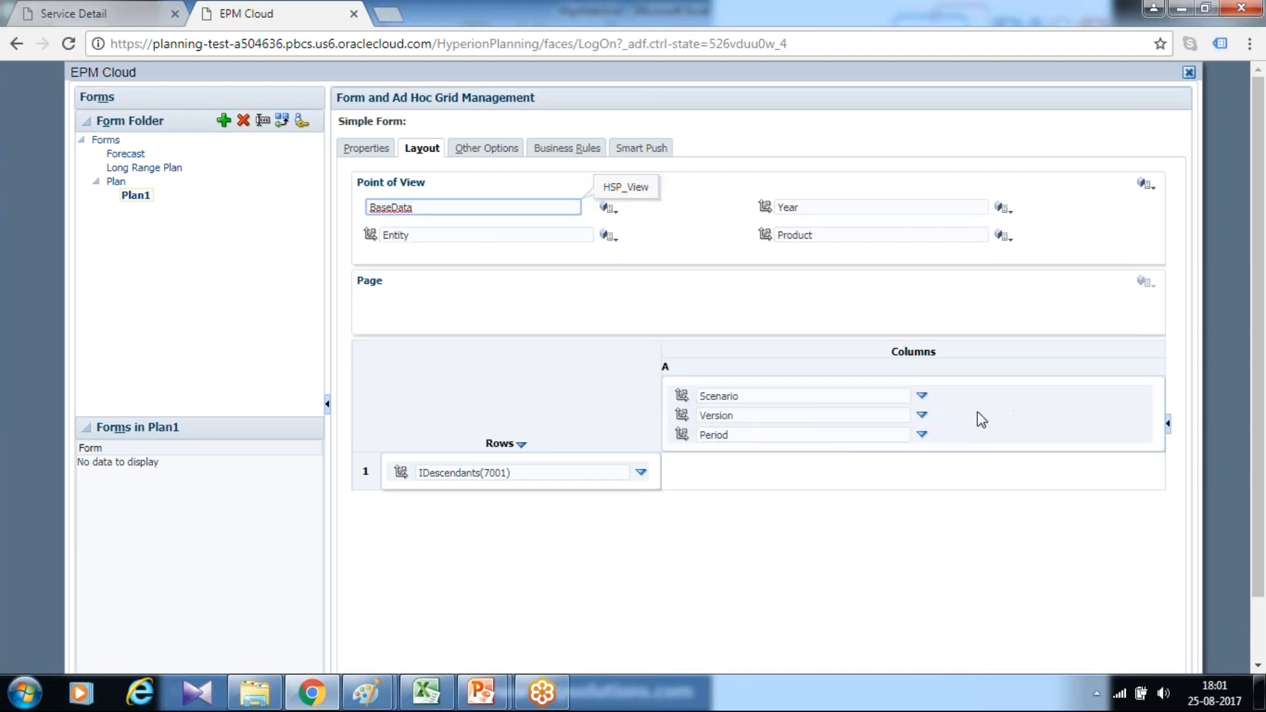
mouse_move(536, 330)
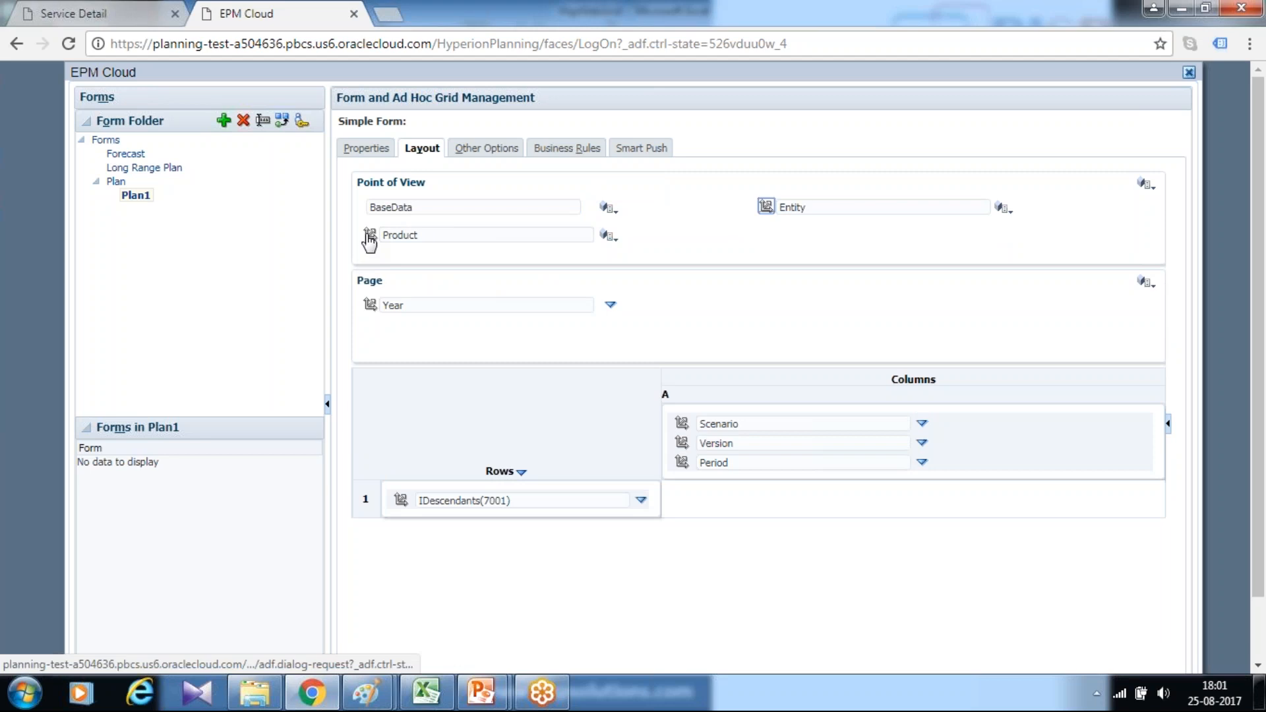
mouse_move(658, 285)
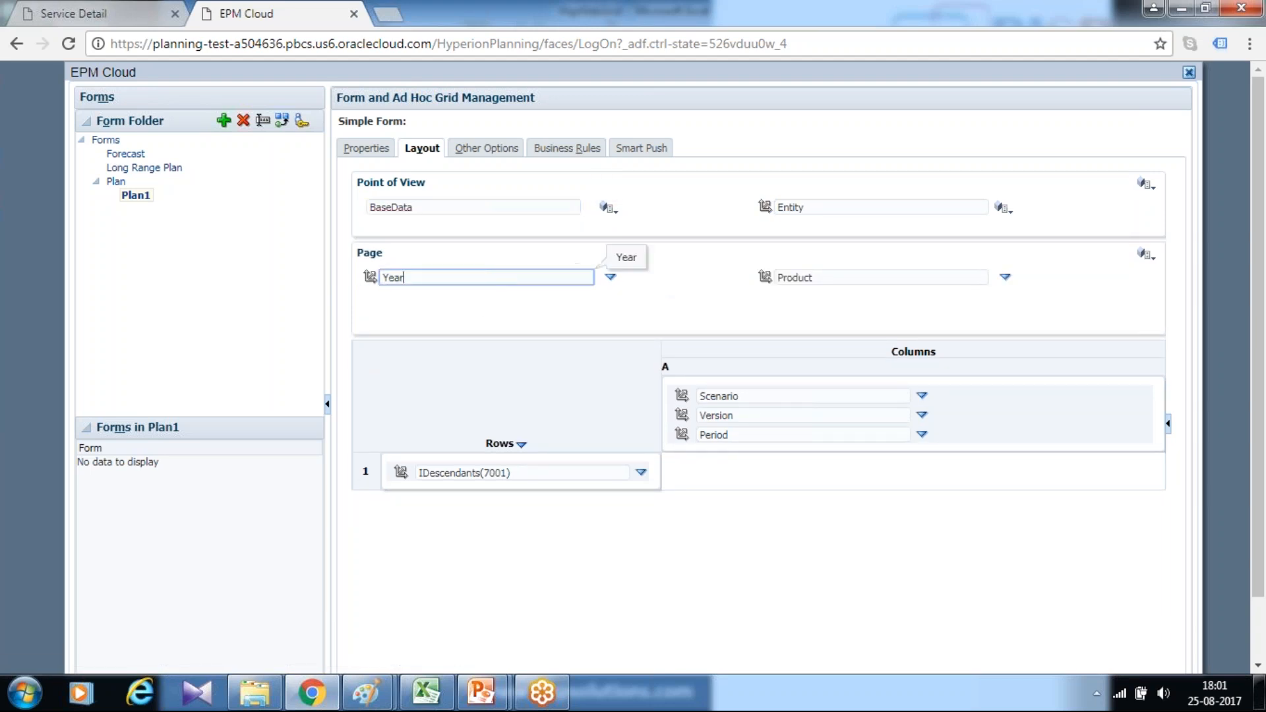
Step: Set the Year page dimension to the &Yr4 substitution variable (FY17)
left_click(609, 277)
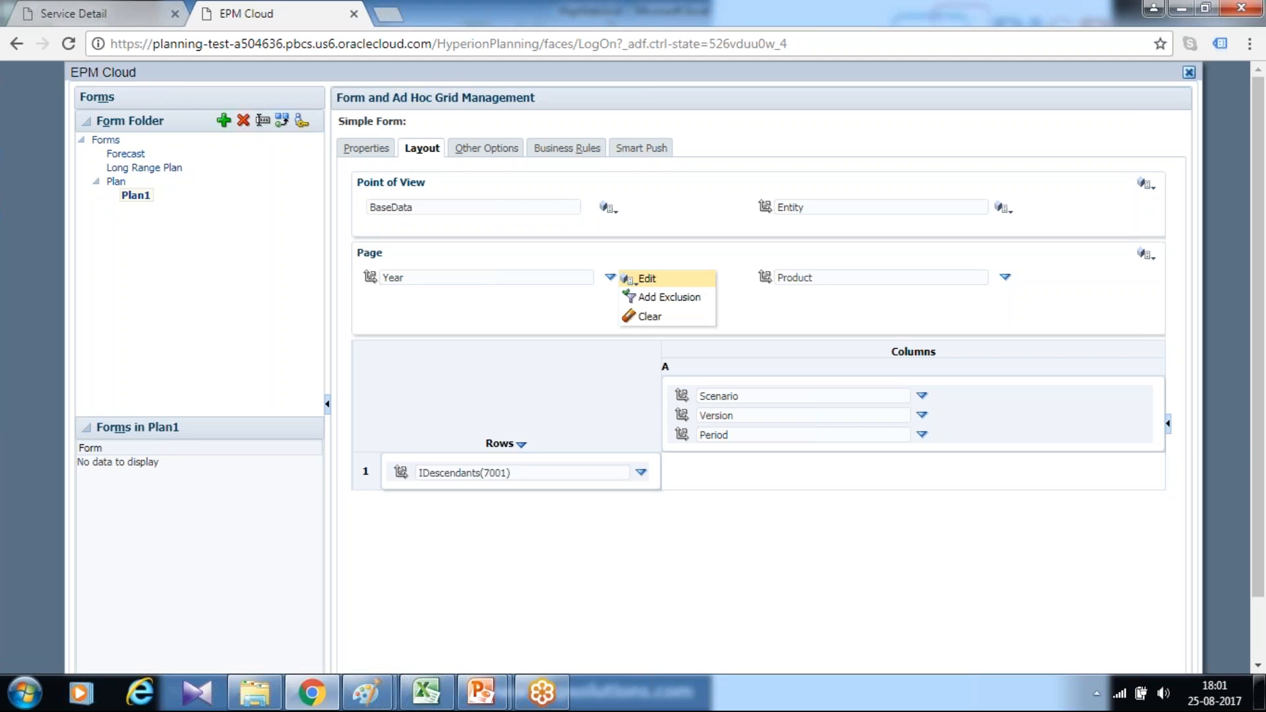
left_click(649, 277)
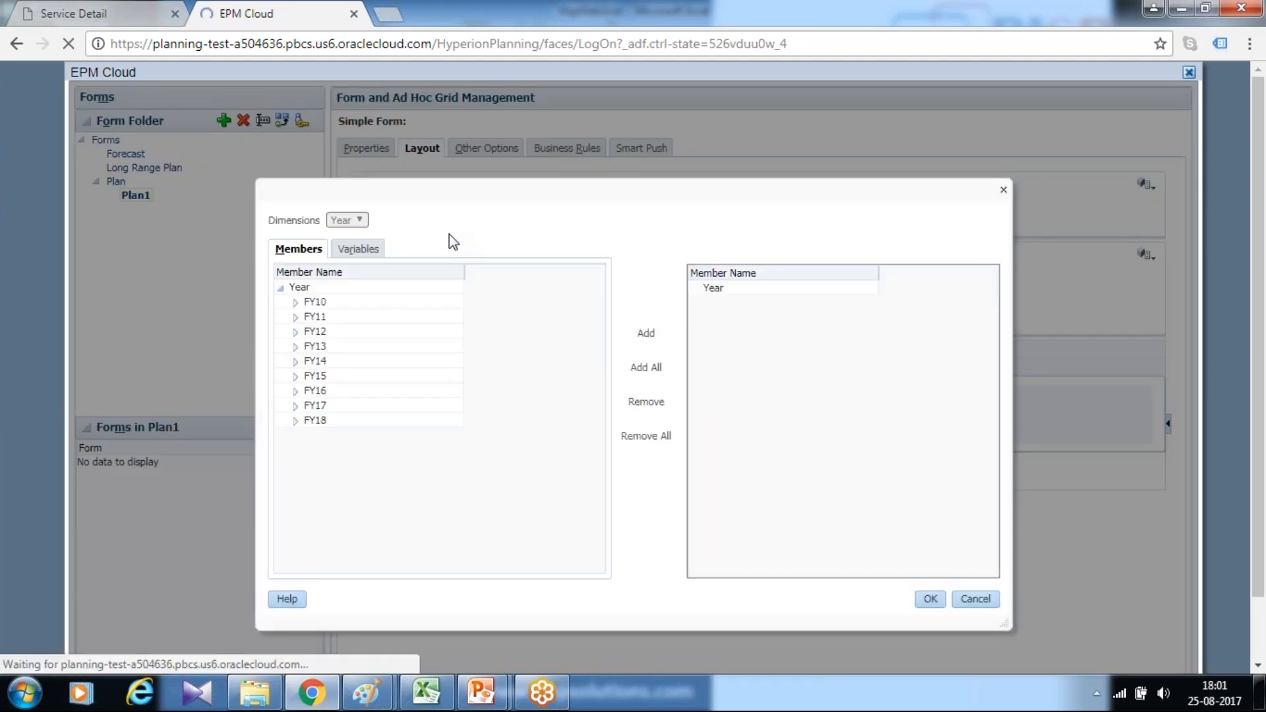
left_click(356, 248)
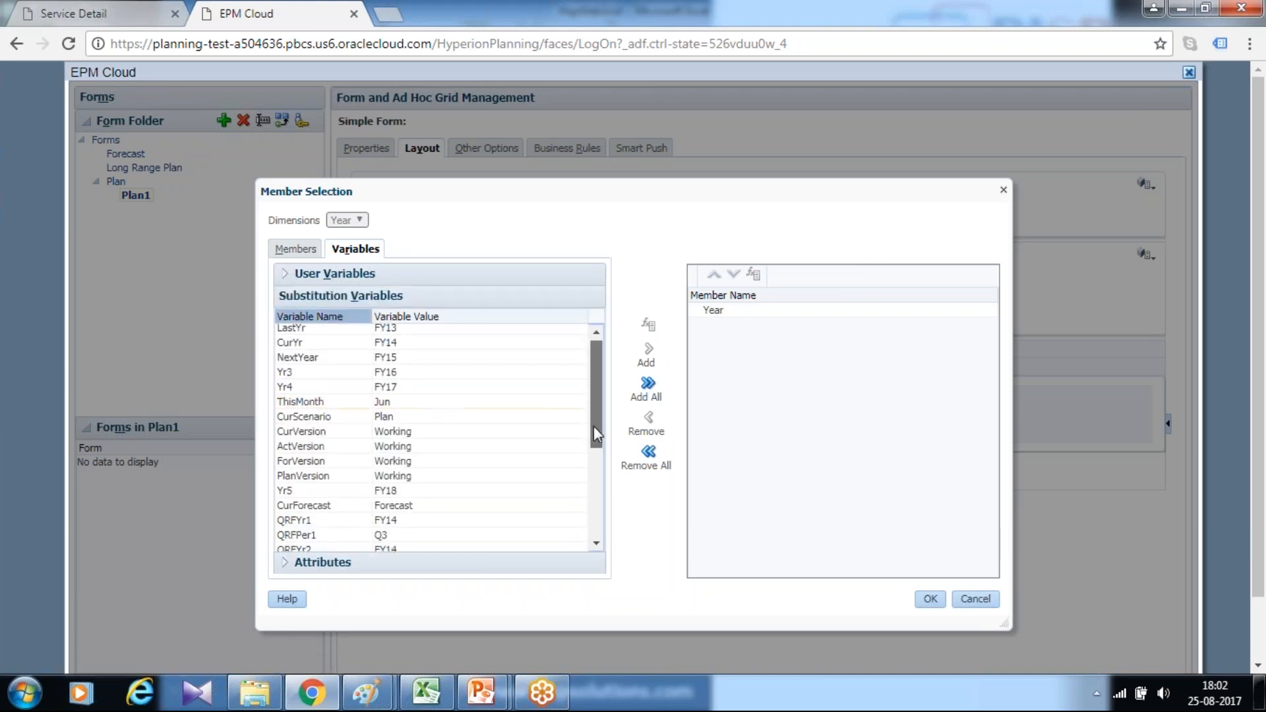
scroll("down", 3)
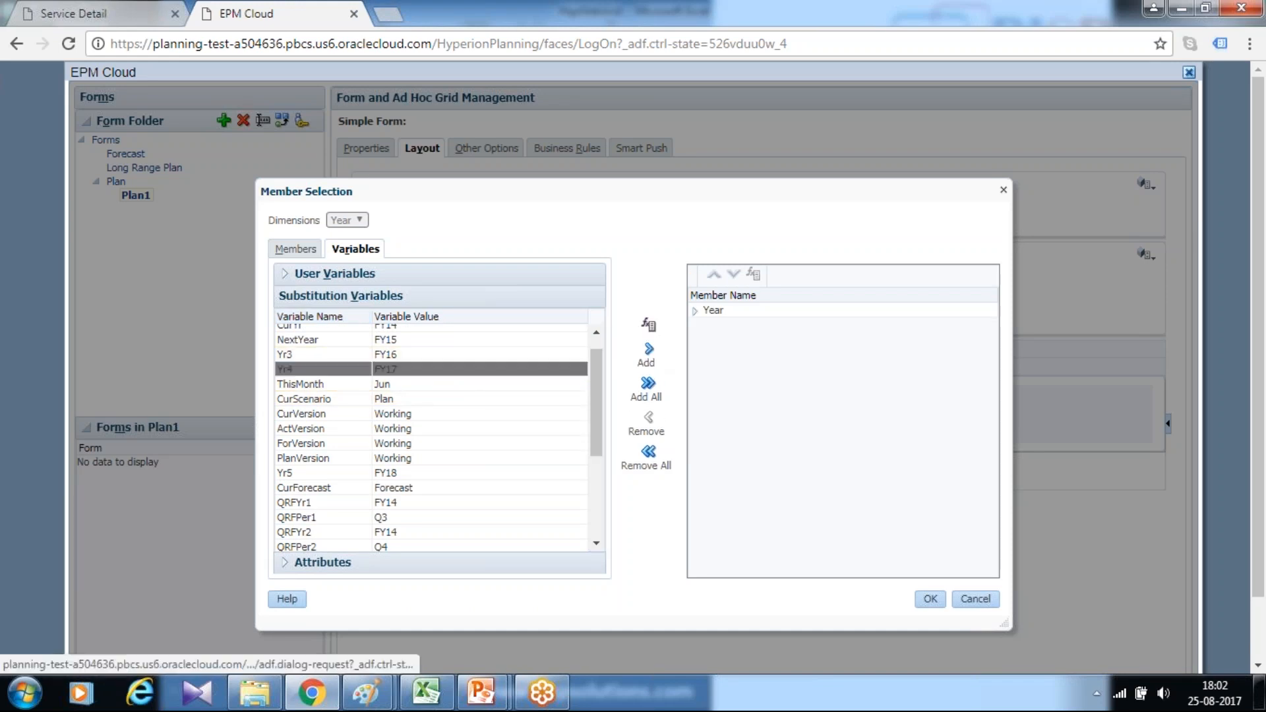
left_click(929, 599)
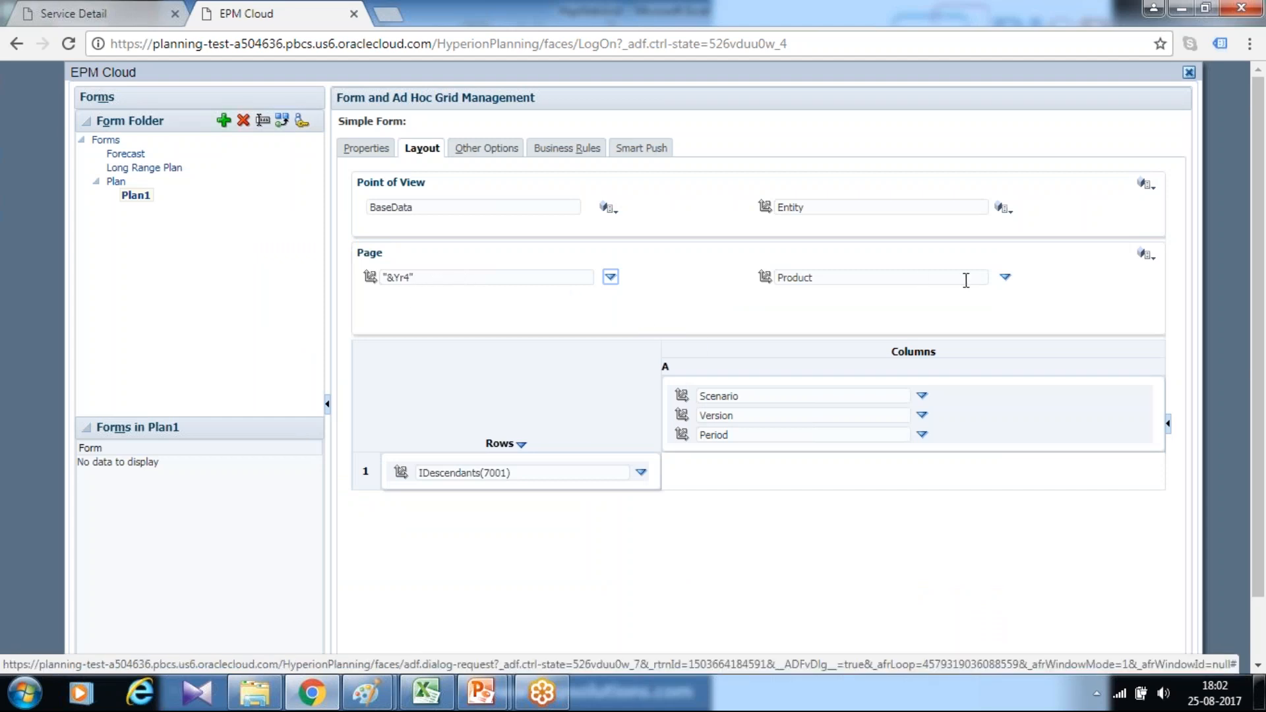
left_click(1005, 277)
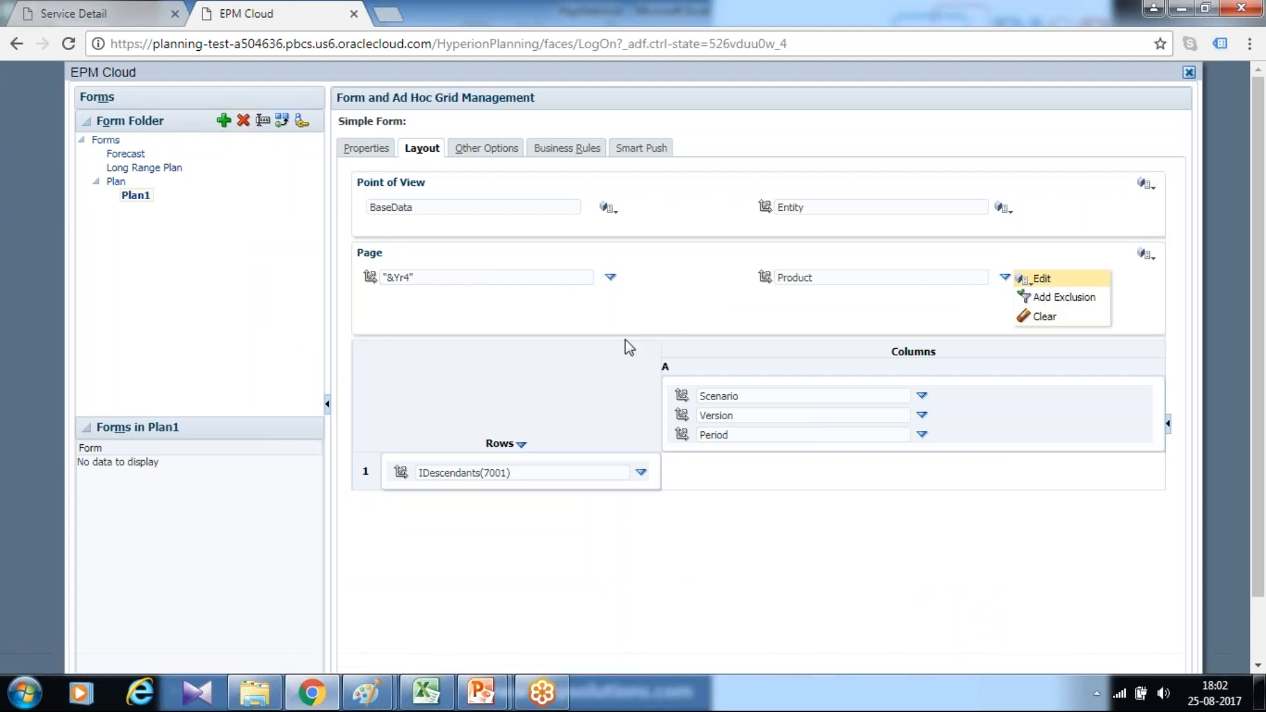
Step: Set the Product page member to No Product (P_000) under Total Product
left_click(1039, 278)
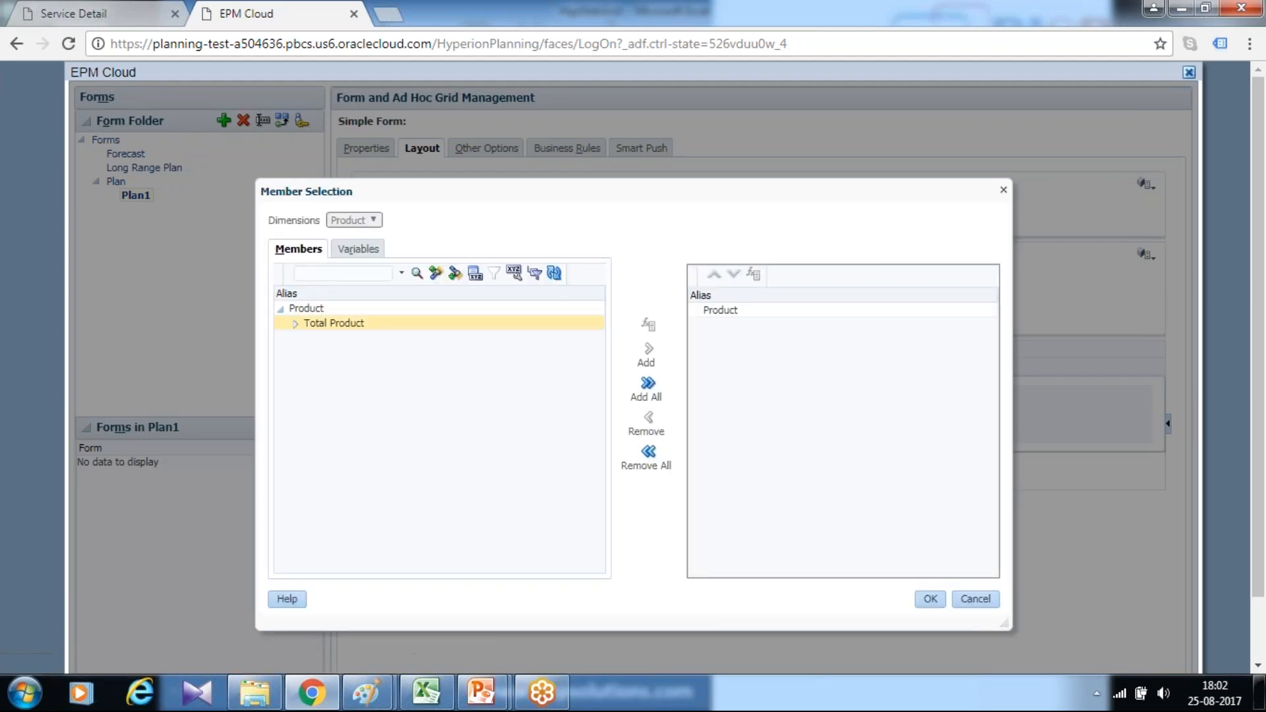
left_click(294, 323)
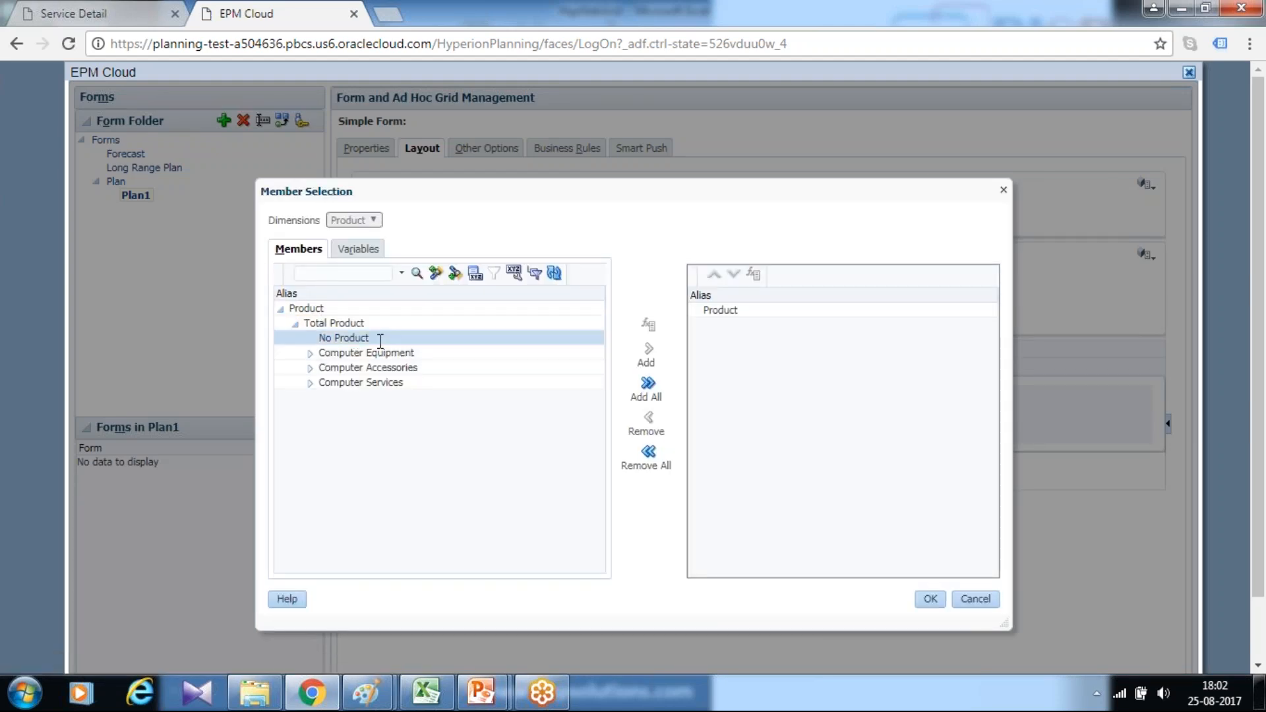
left_click(646, 348)
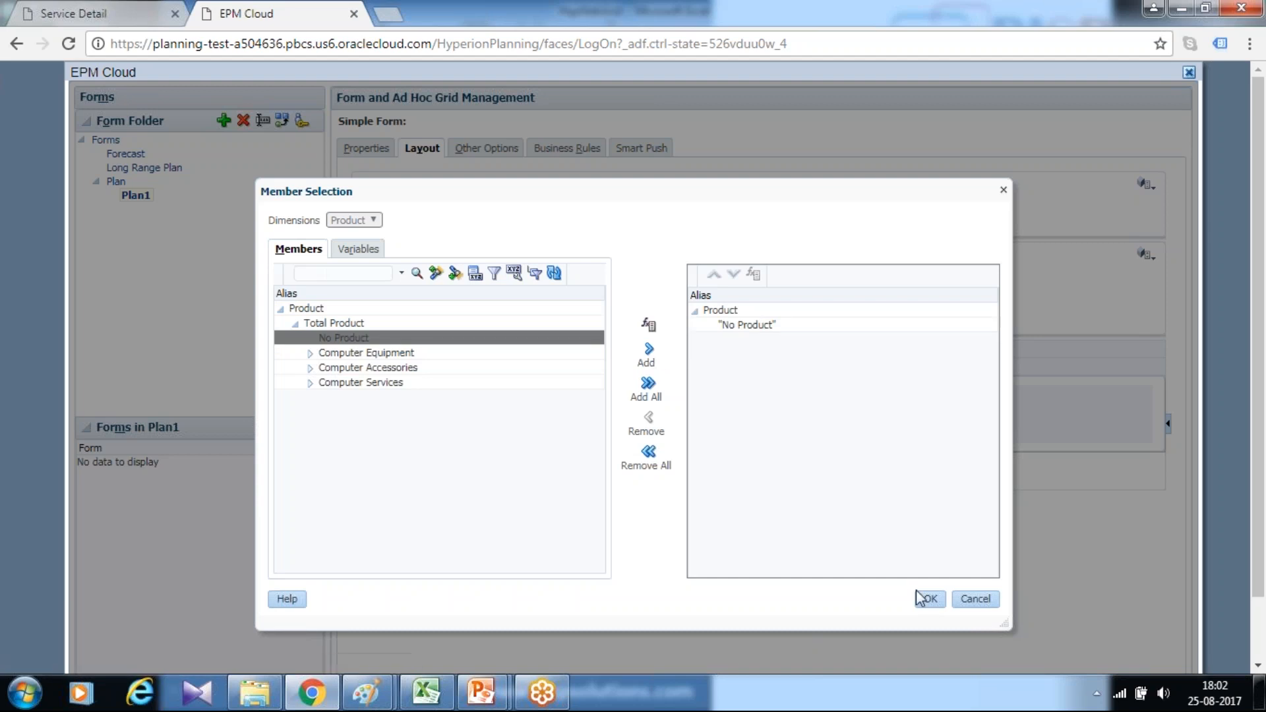
left_click(929, 599)
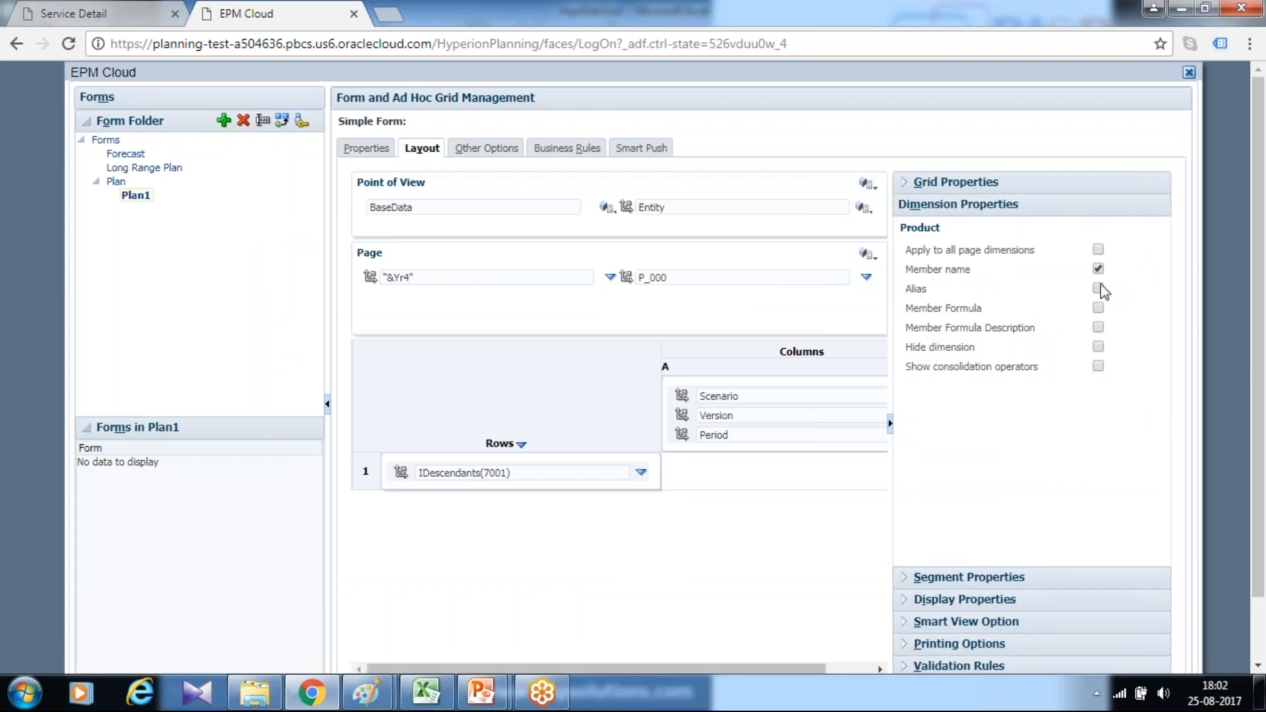
Step: Check the HSP_View and Year dimension properties, then start Entity member selection
left_click(741, 207)
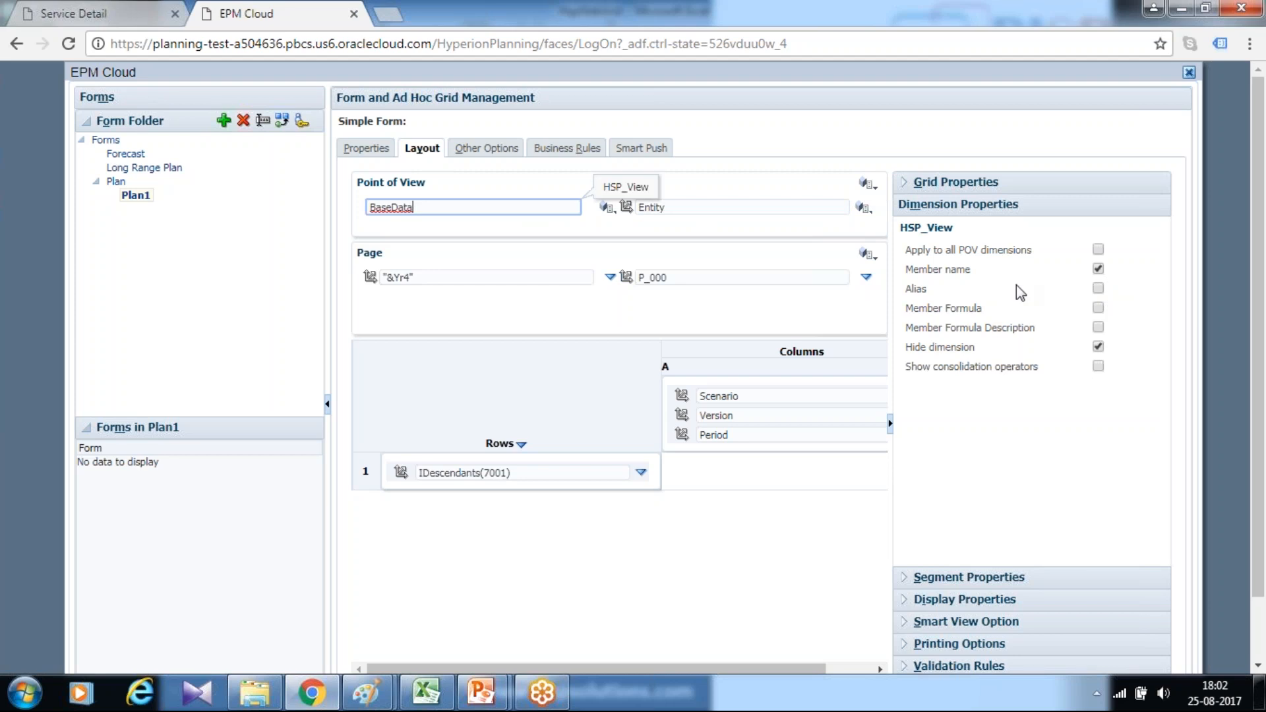
left_click(485, 277)
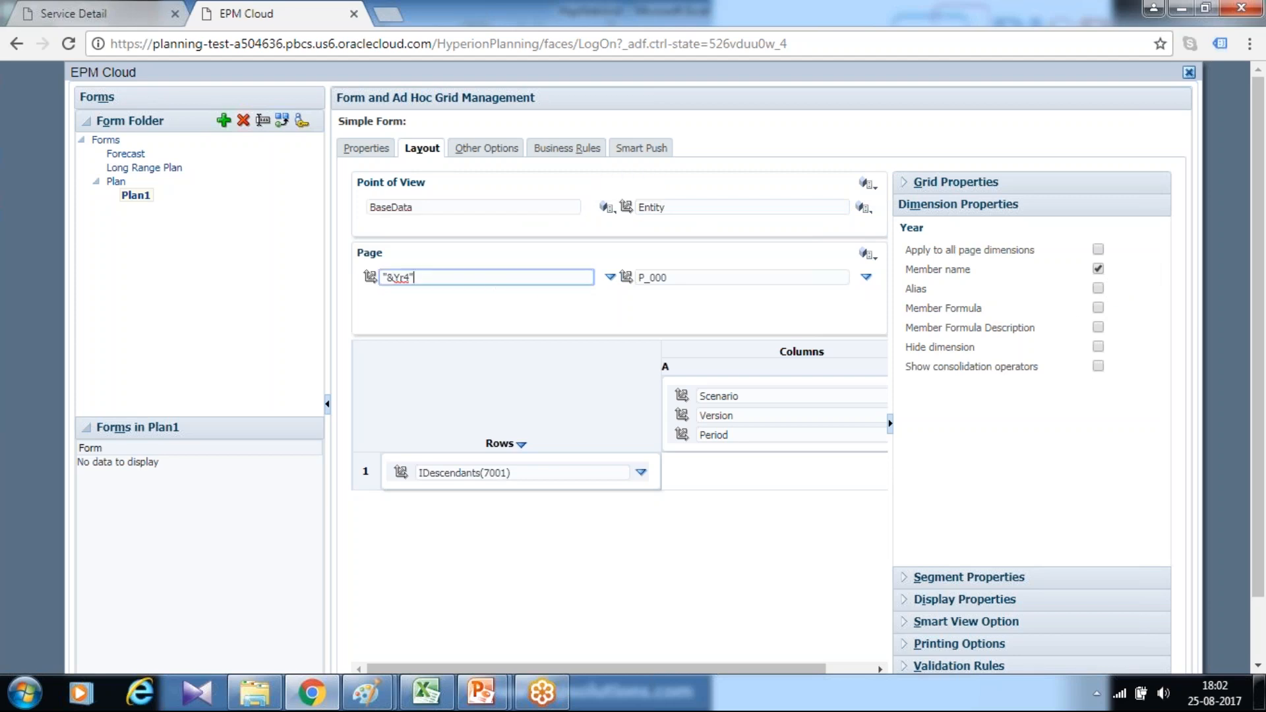
left_click(1097, 288)
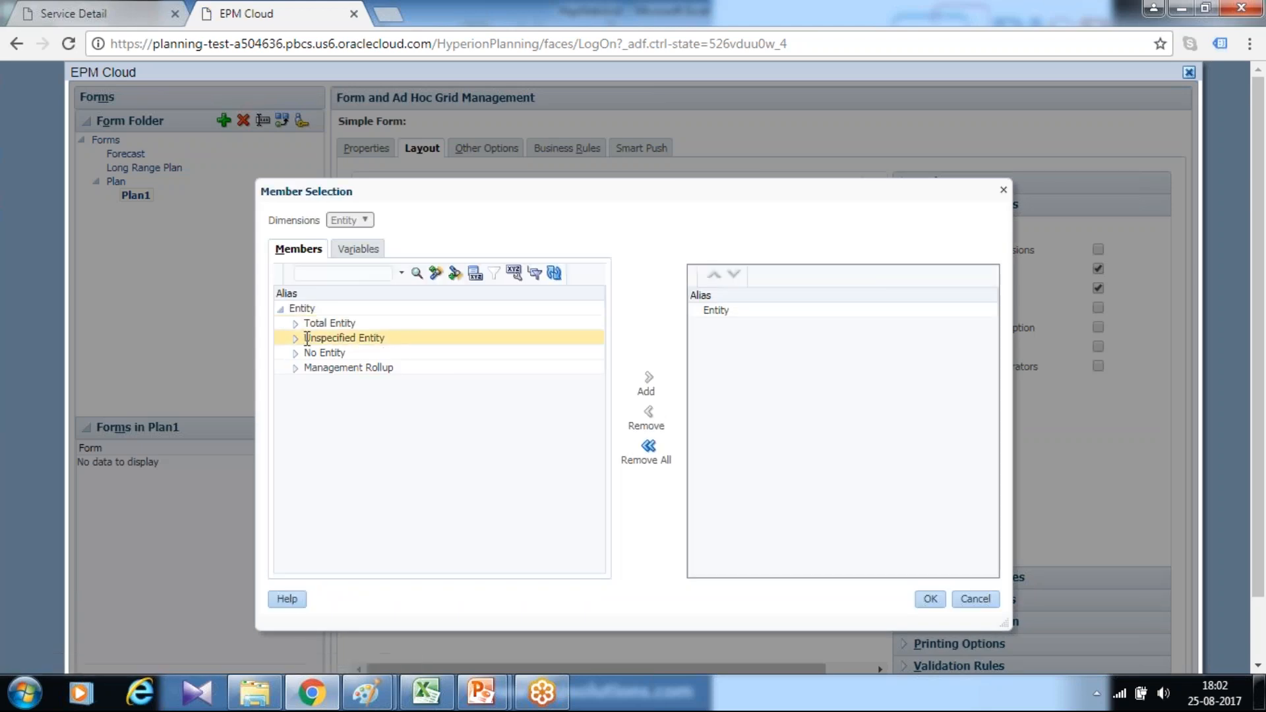
Step: Search the entity tree for 40 and expand Sales to reveal its regional entities
left_click(342, 273)
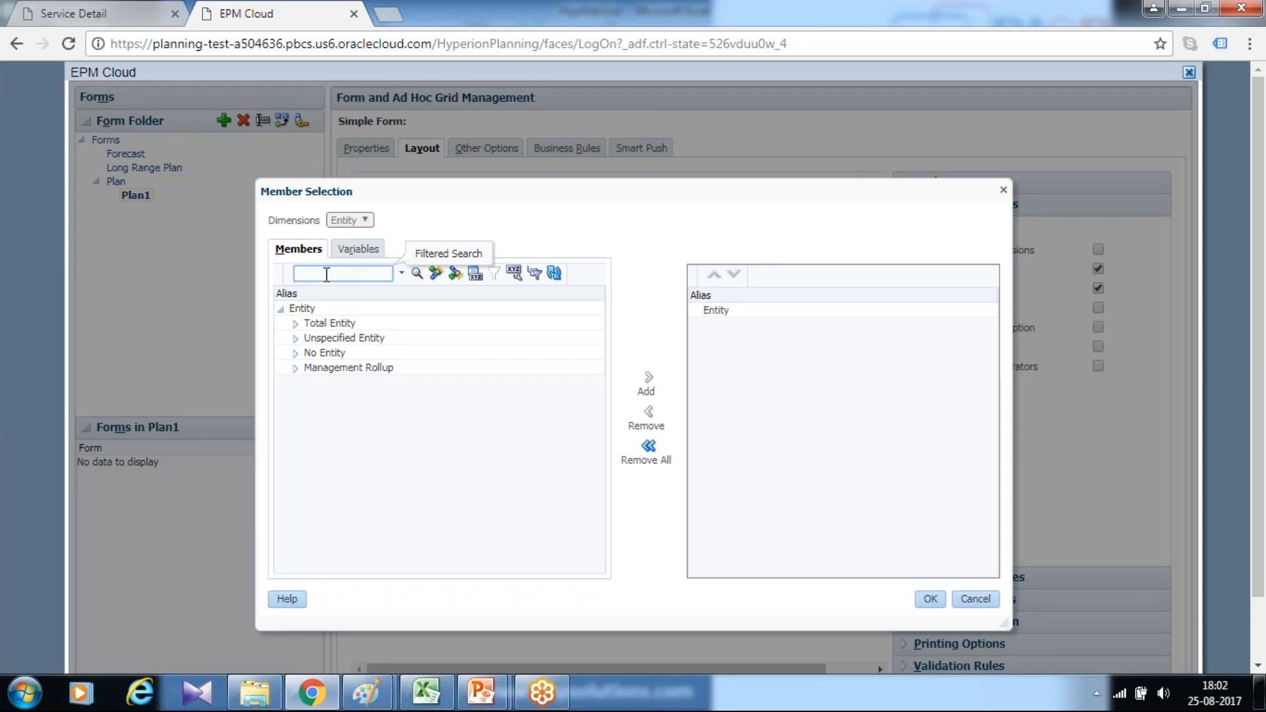
type("403")
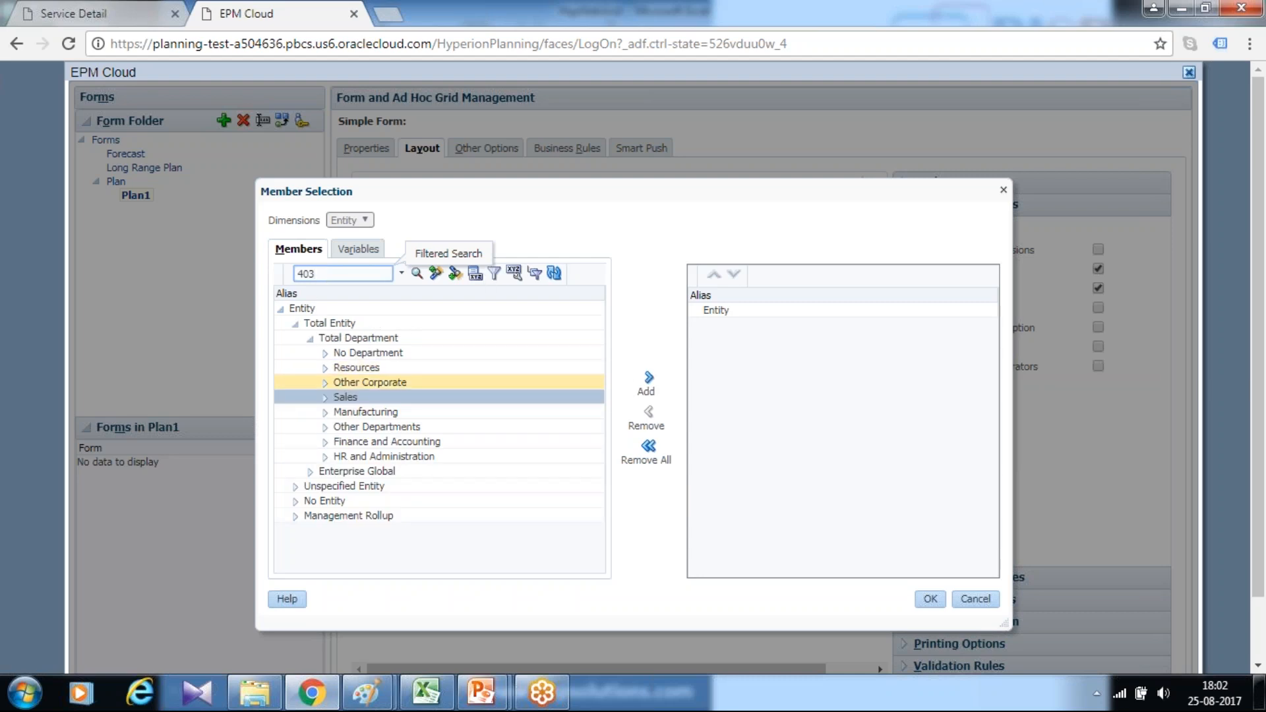
left_click(324, 396)
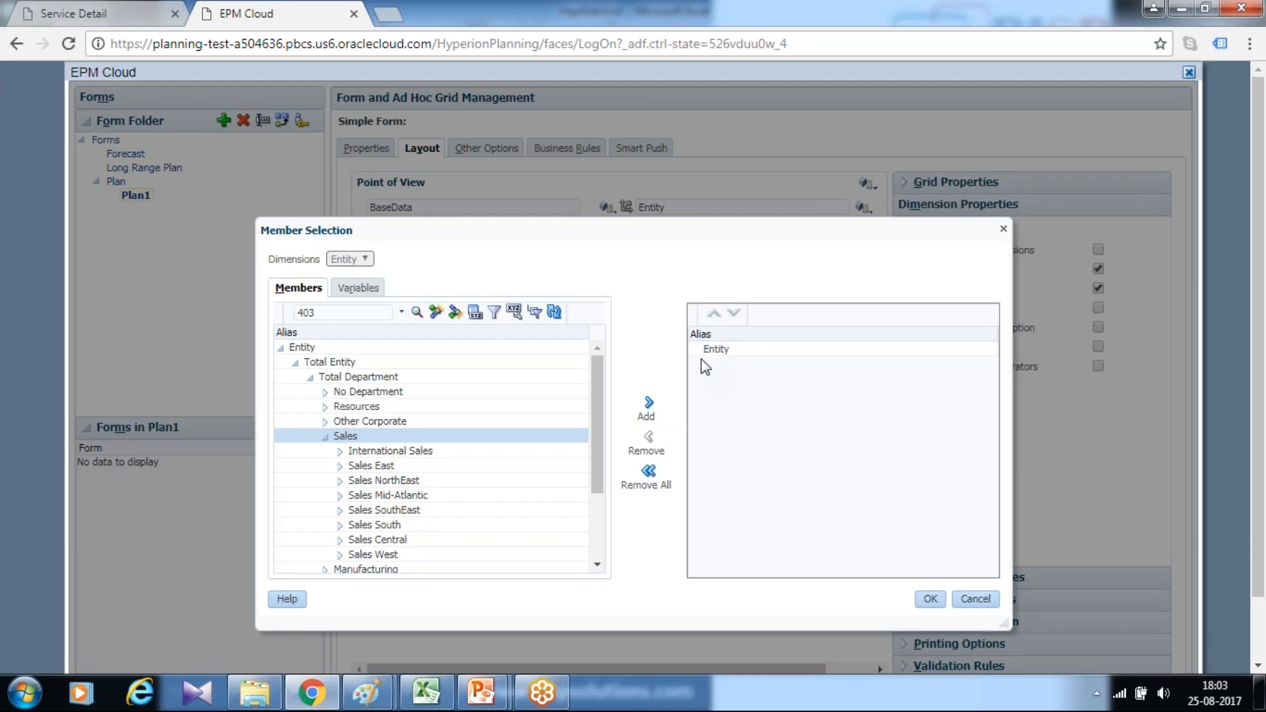
mouse_move(872, 530)
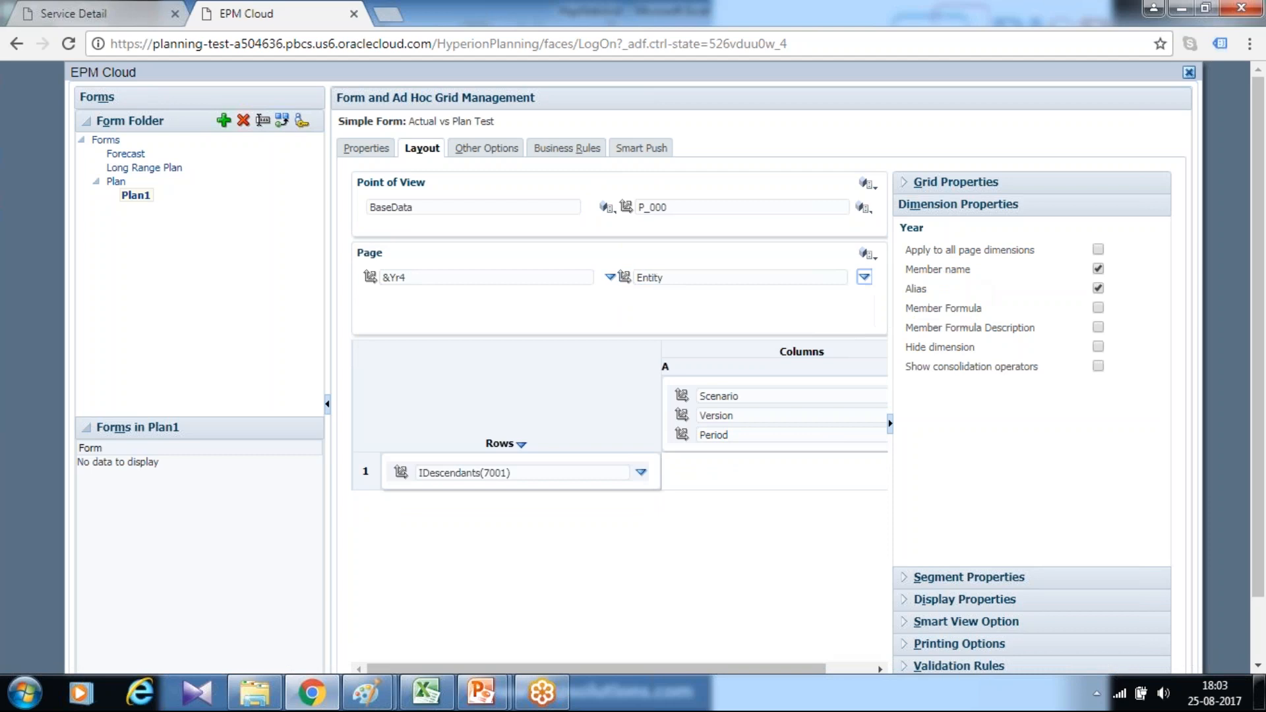
Step: Set the Entity page dimension to IDescendants(Sales) found via the 403 search
left_click(864, 277)
type("403")
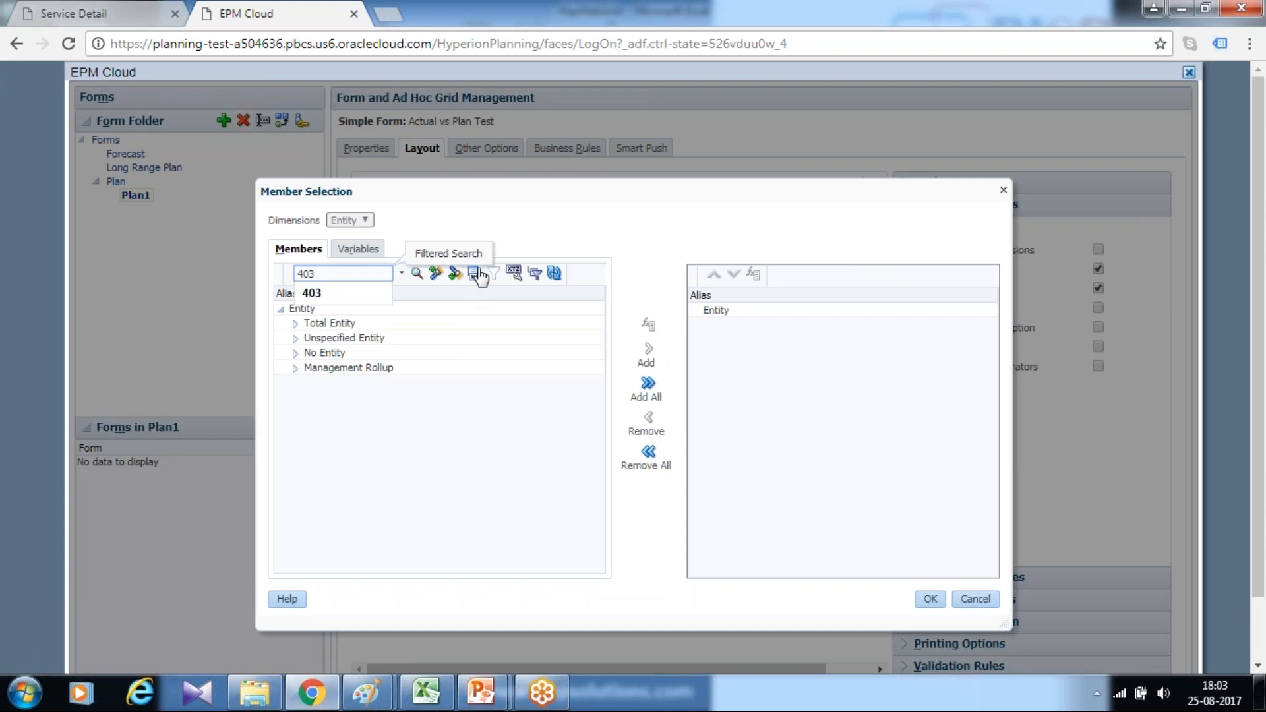
left_click(474, 273)
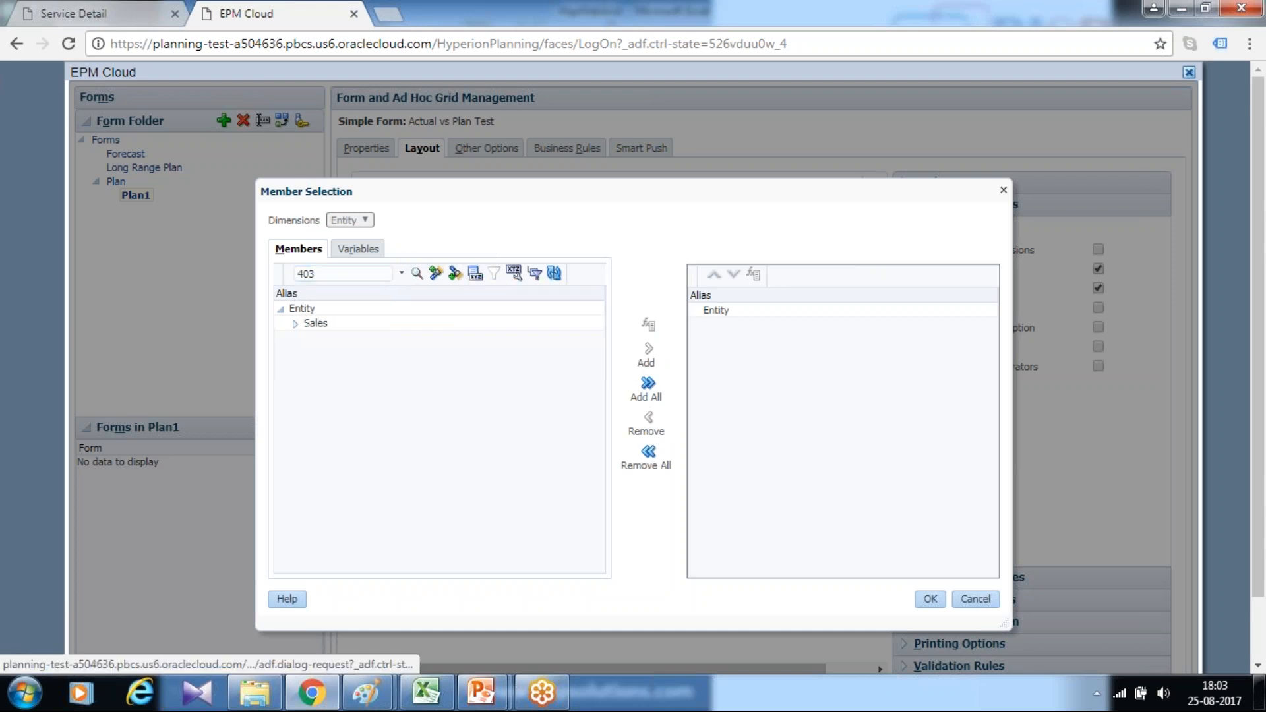
left_click(295, 323)
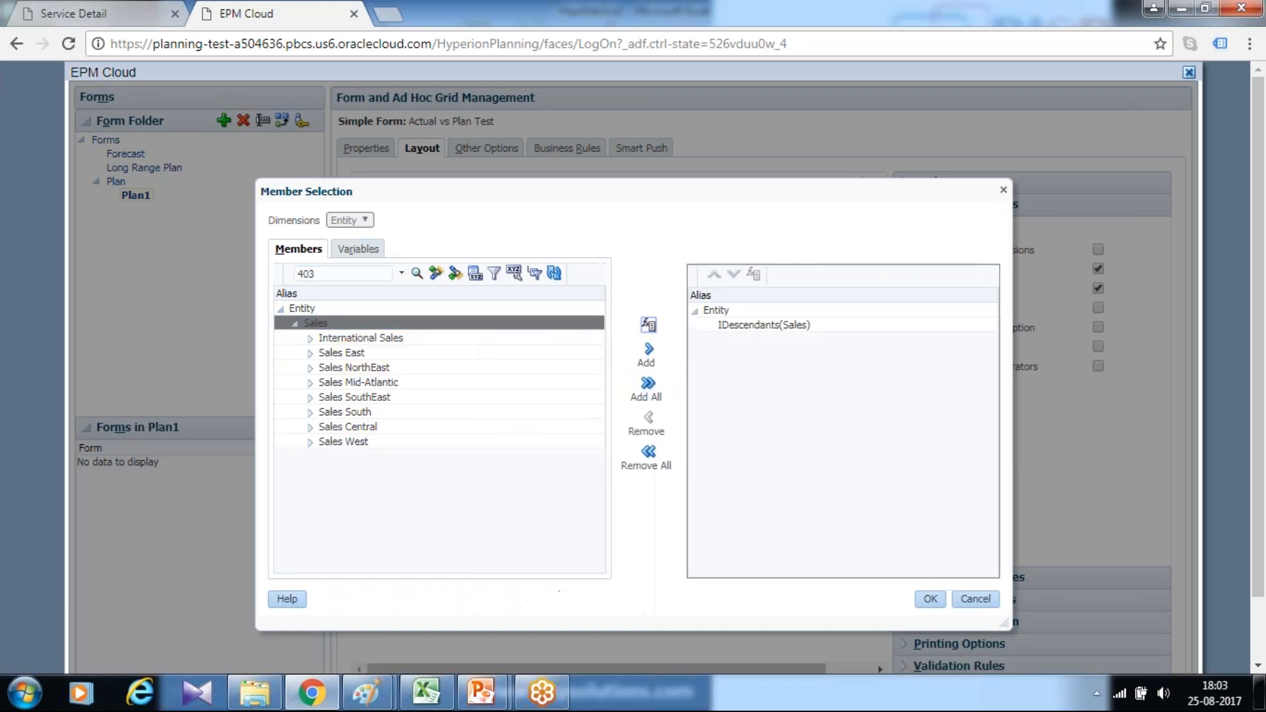
left_click(930, 599)
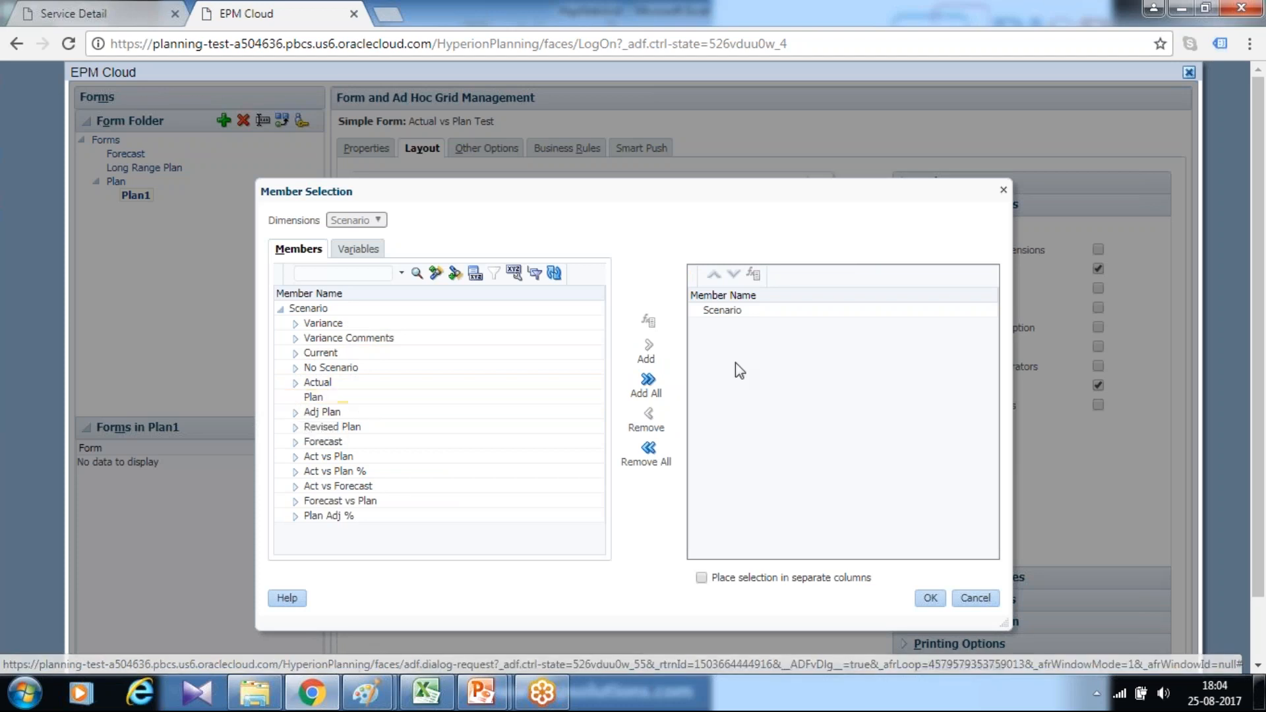
Step: Choose Plan as the column scenario and Working as the column version
left_click(312, 397)
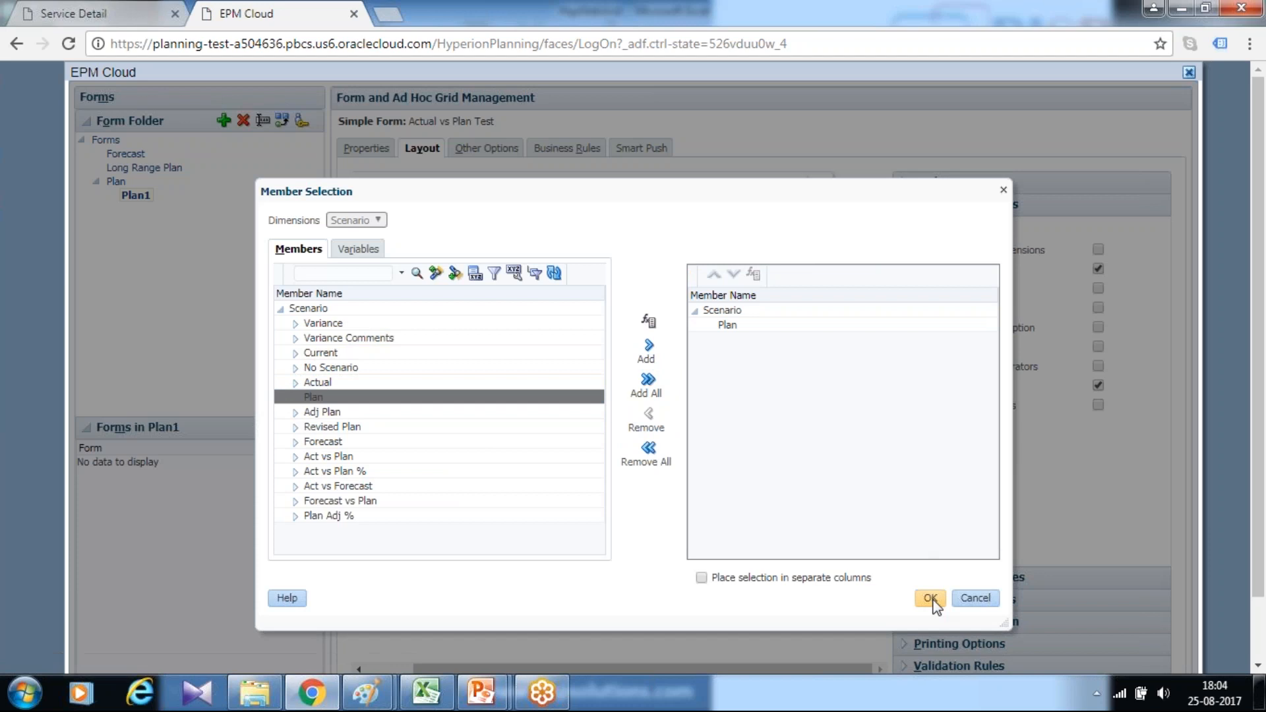
left_click(930, 599)
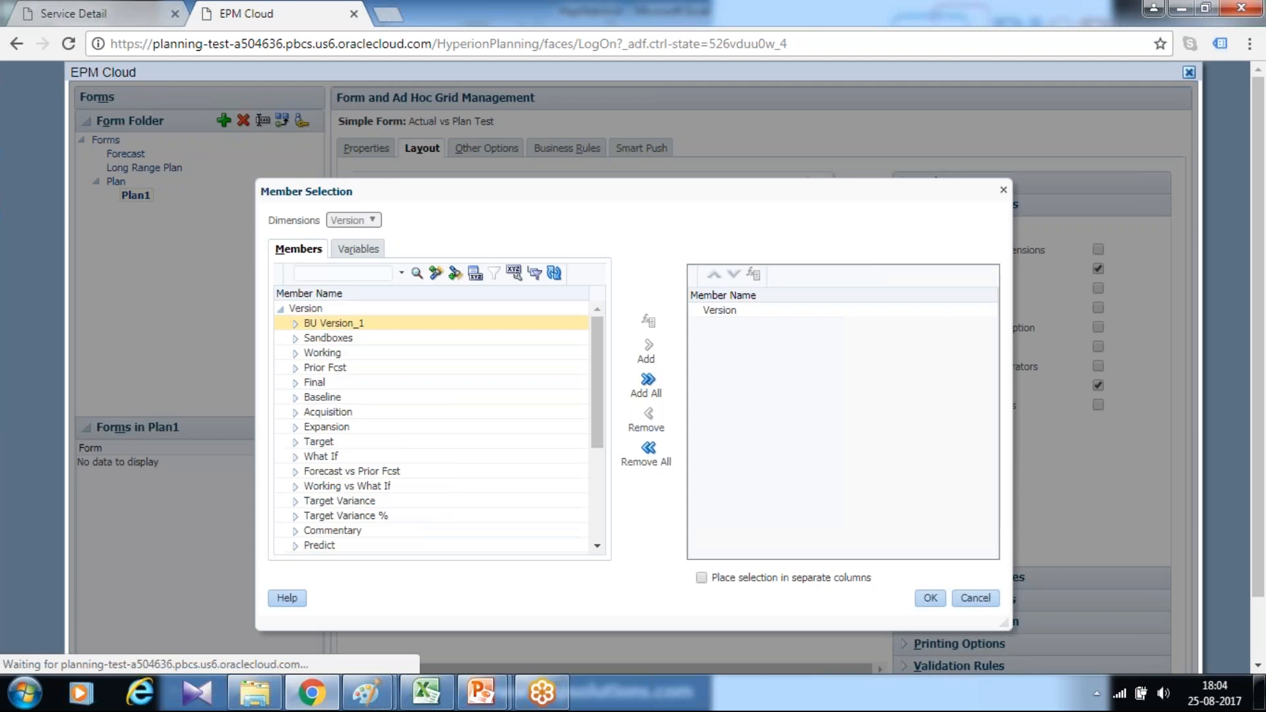
left_click(322, 354)
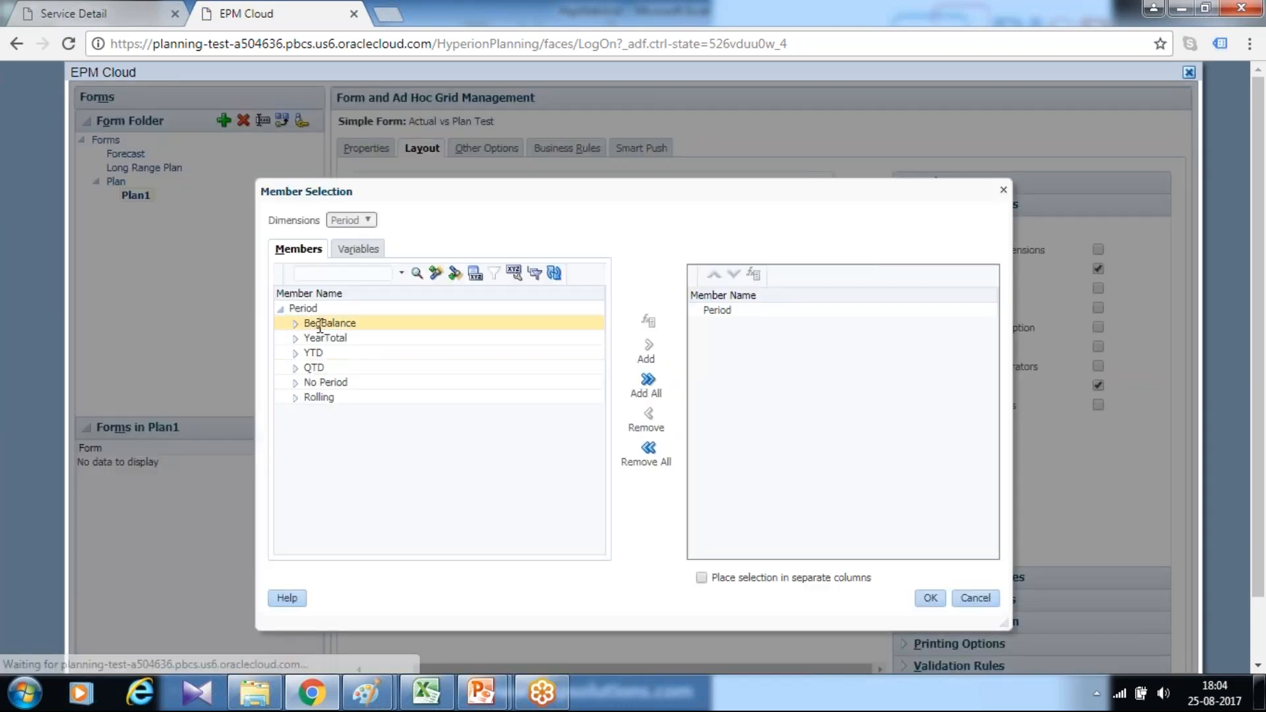
left_click(324, 338)
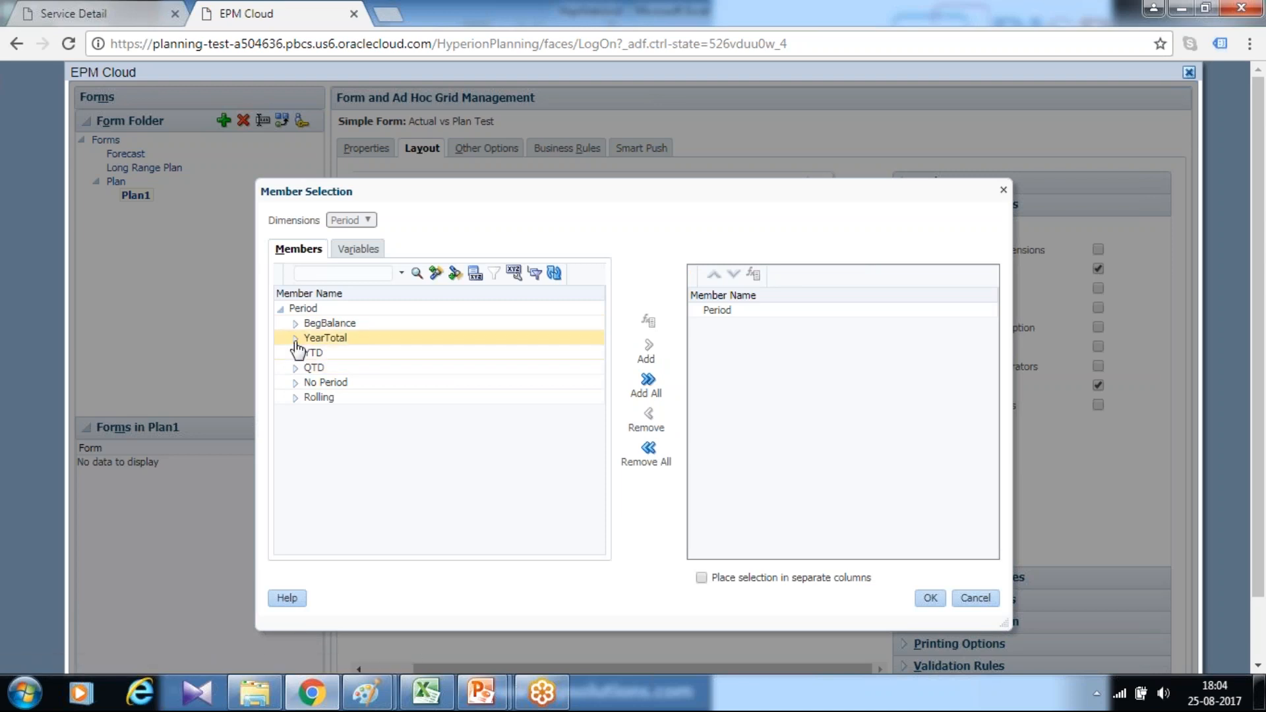
Step: Add IDescendants of Q1 and Q2 under YearTotal as the column periods
left_click(295, 338)
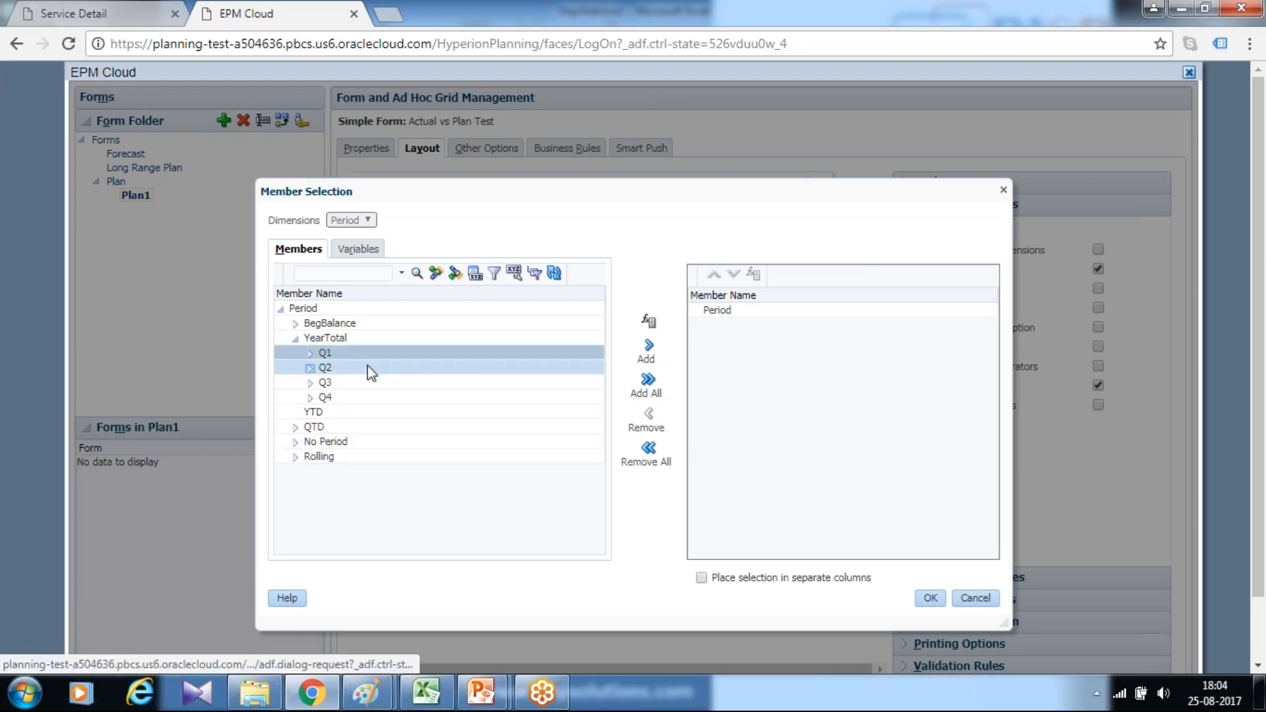
left_click(646, 321)
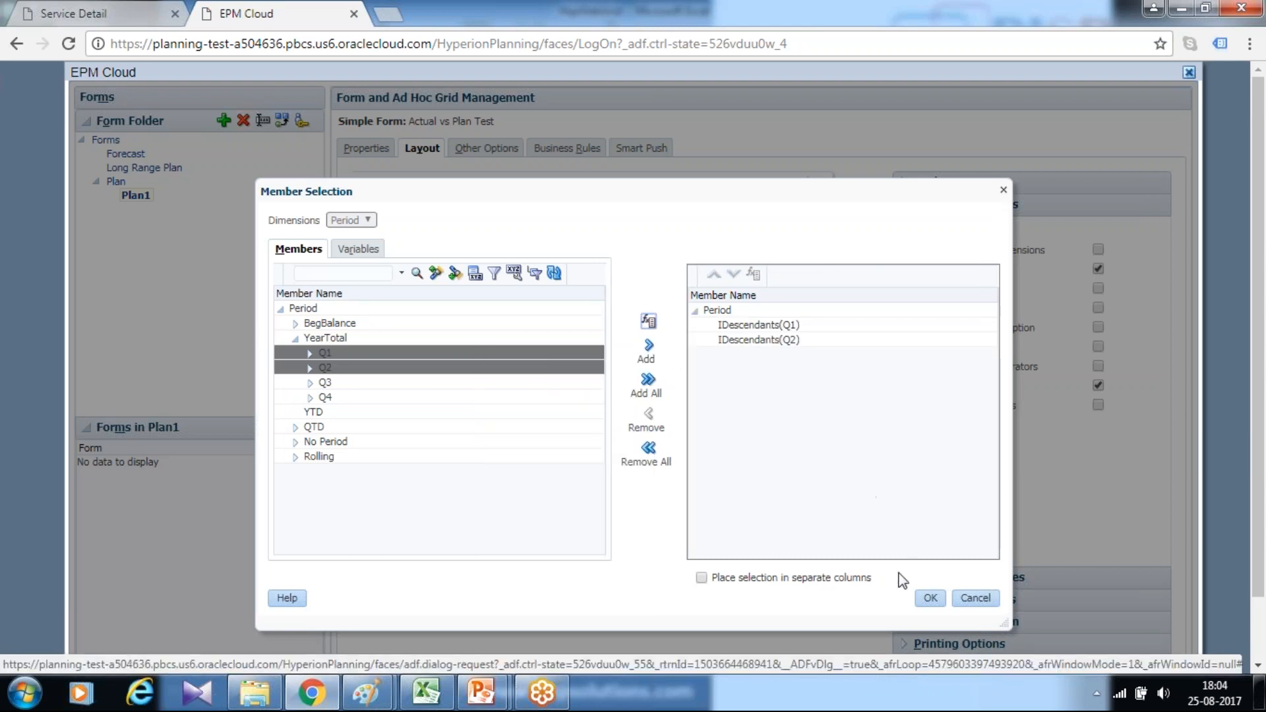
left_click(930, 598)
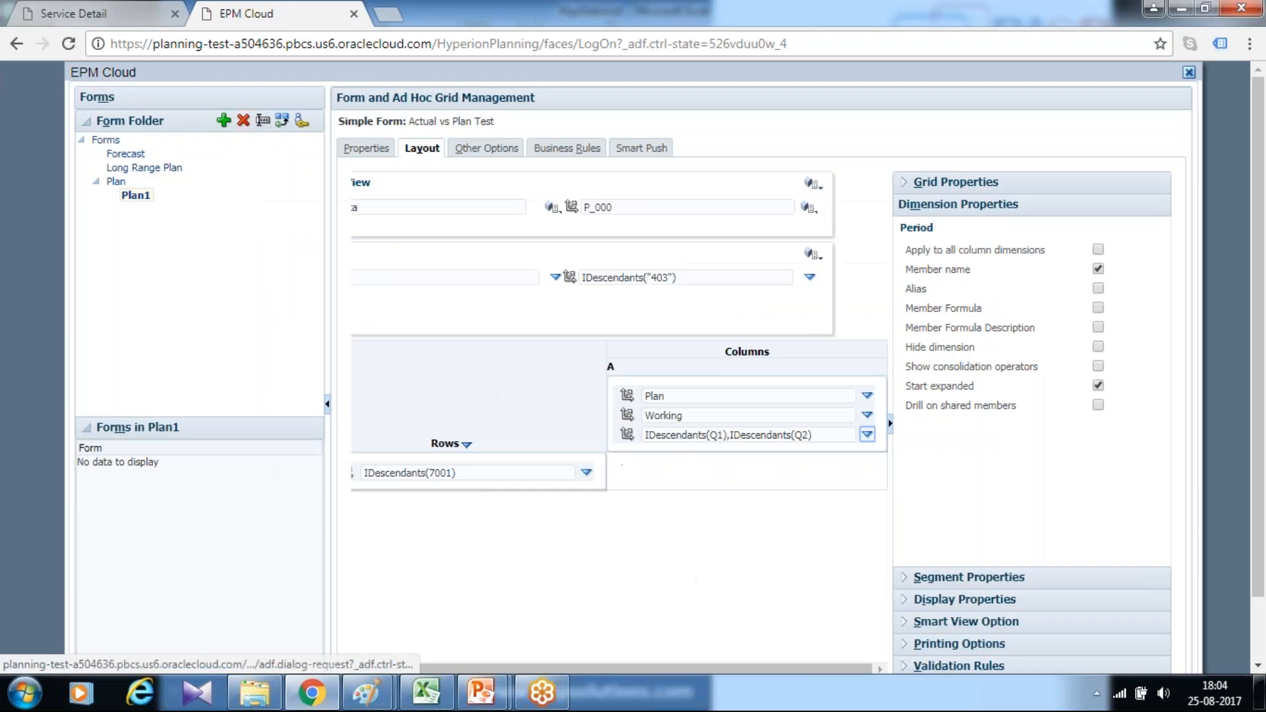
left_click(466, 472)
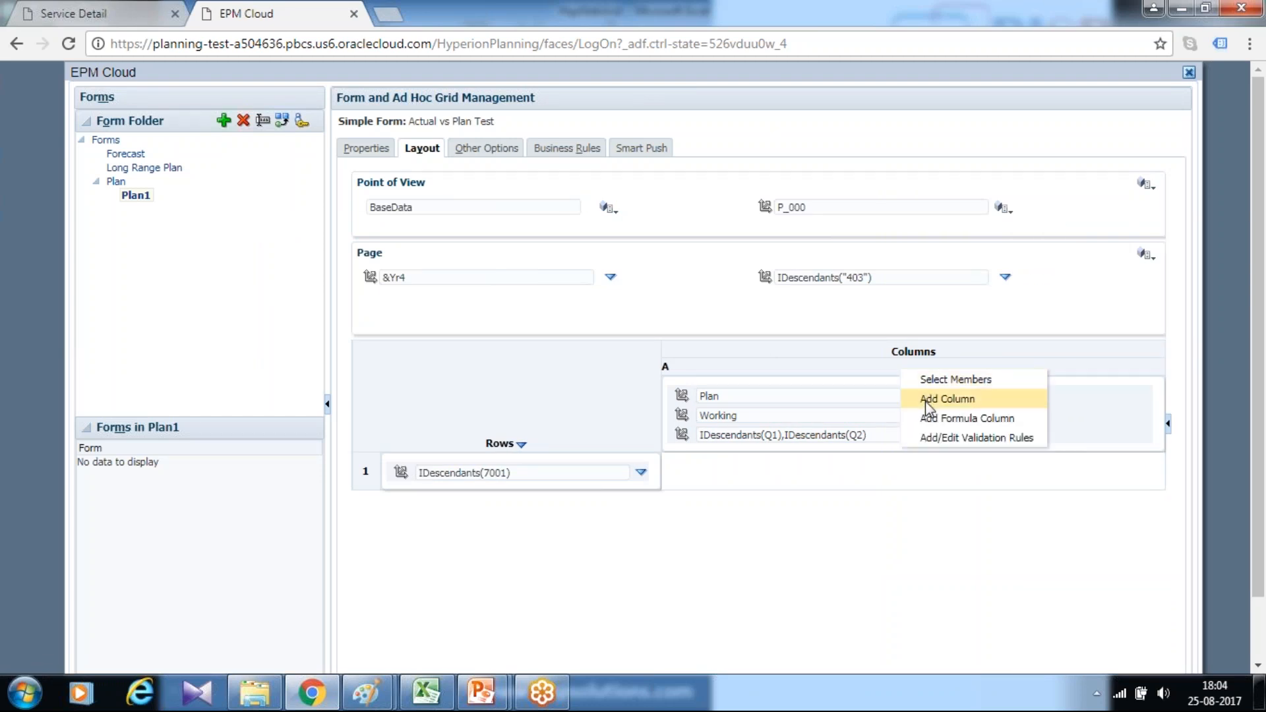
Step: Add column B with Plan, Working and Period typed as H-T-D(Jun)
left_click(946, 398)
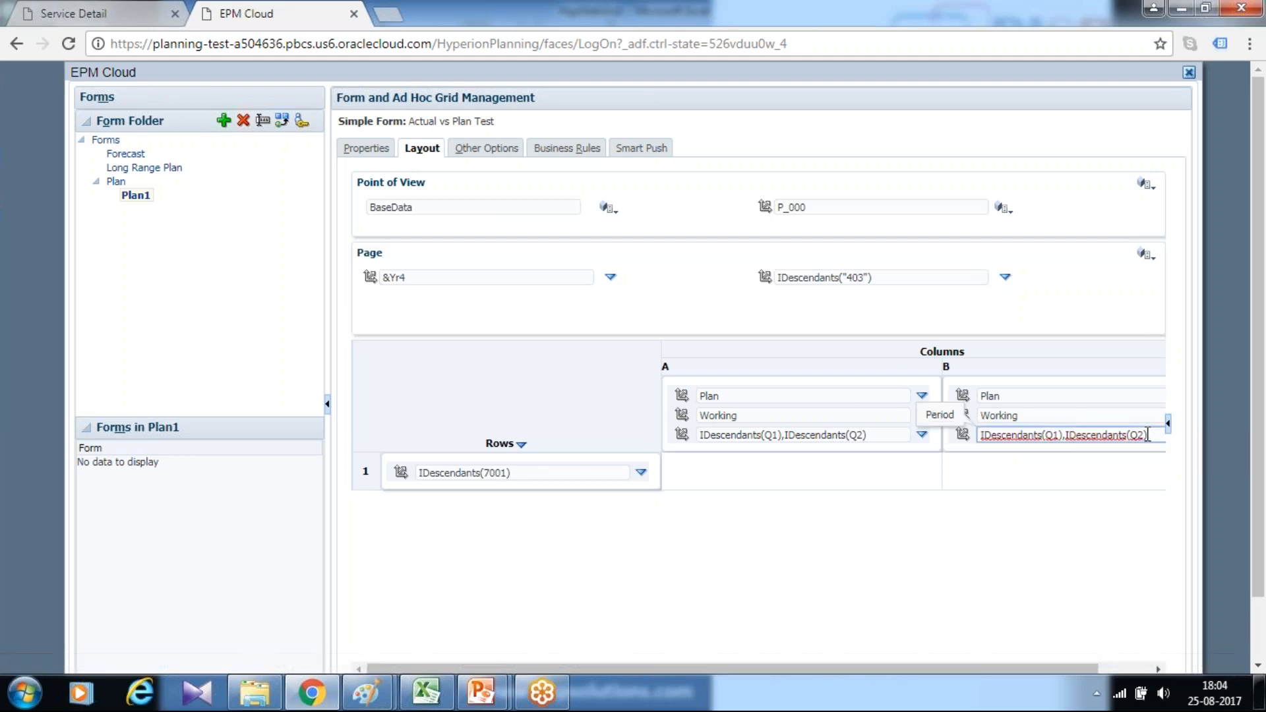
type("H")
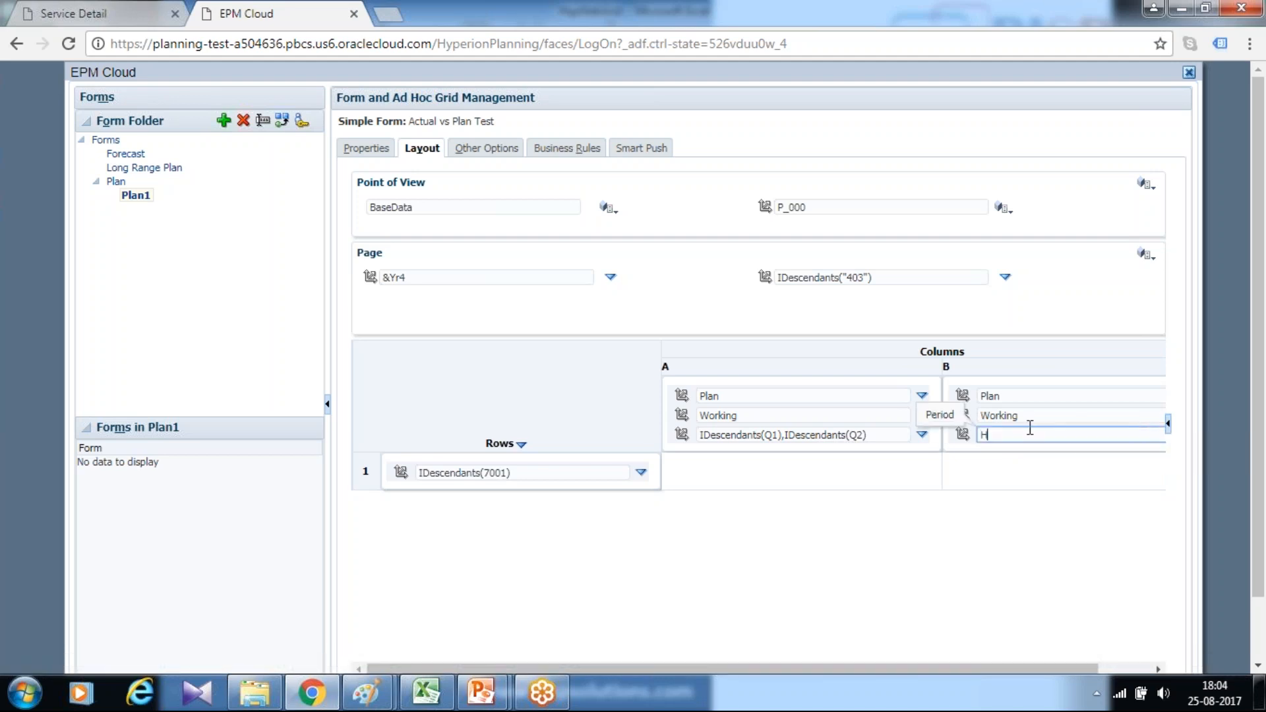
type("-T-D")
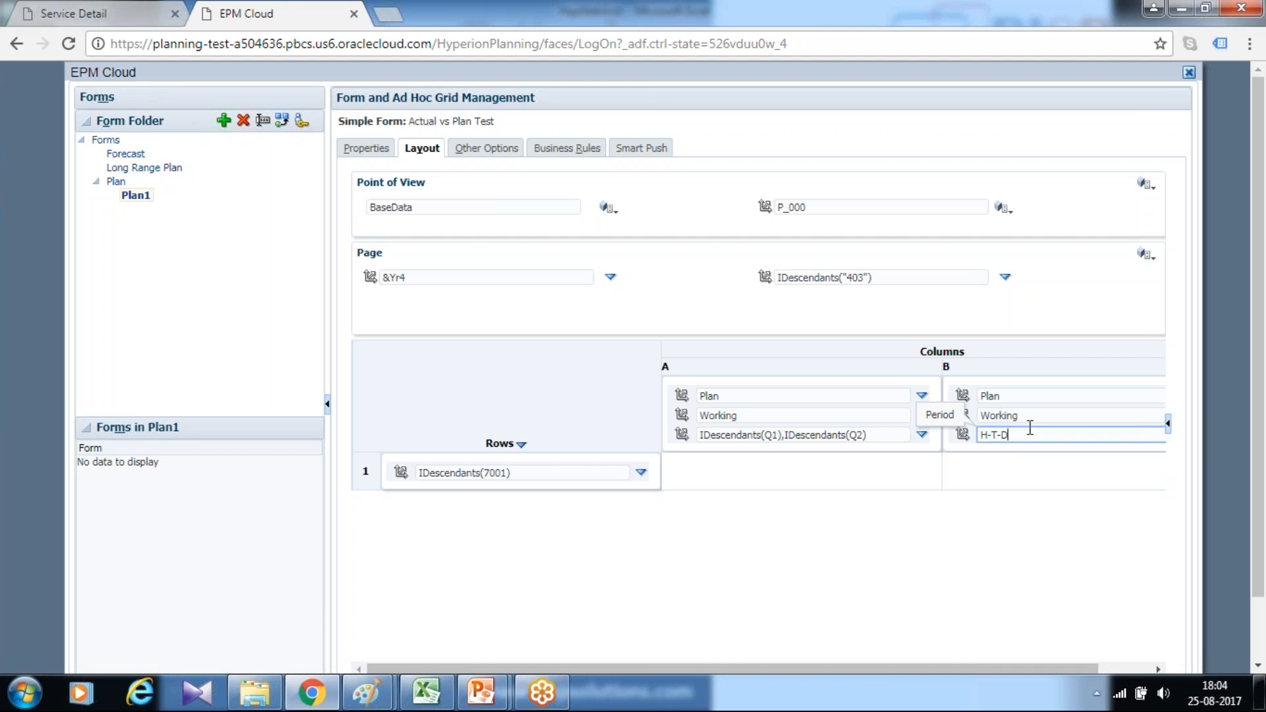
type("(3")
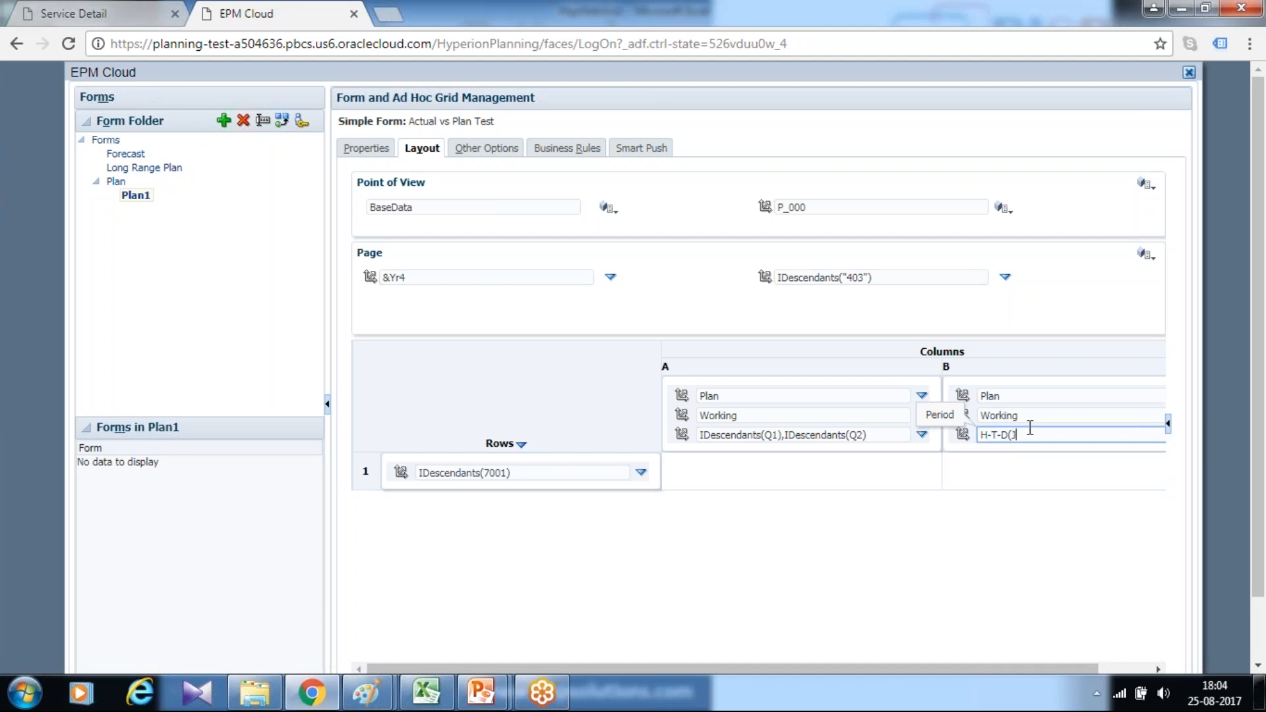
type("Jum")
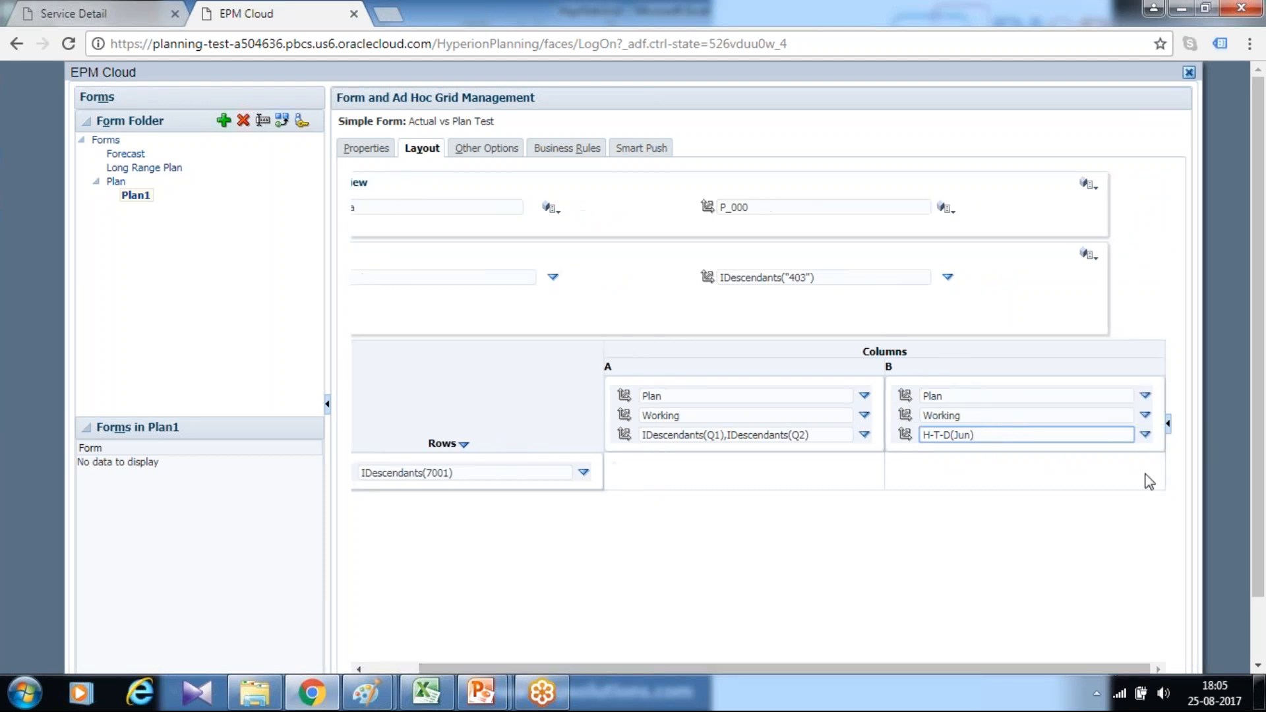
left_click(1144, 435)
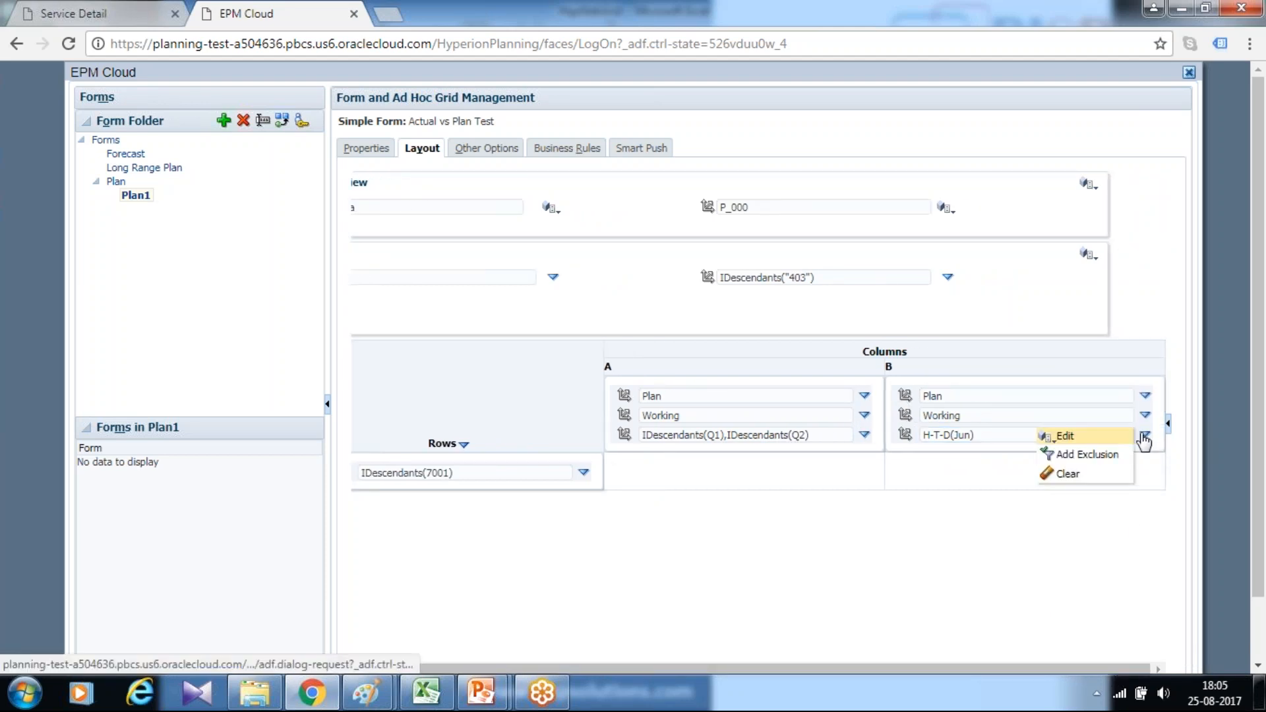
left_click(1064, 435)
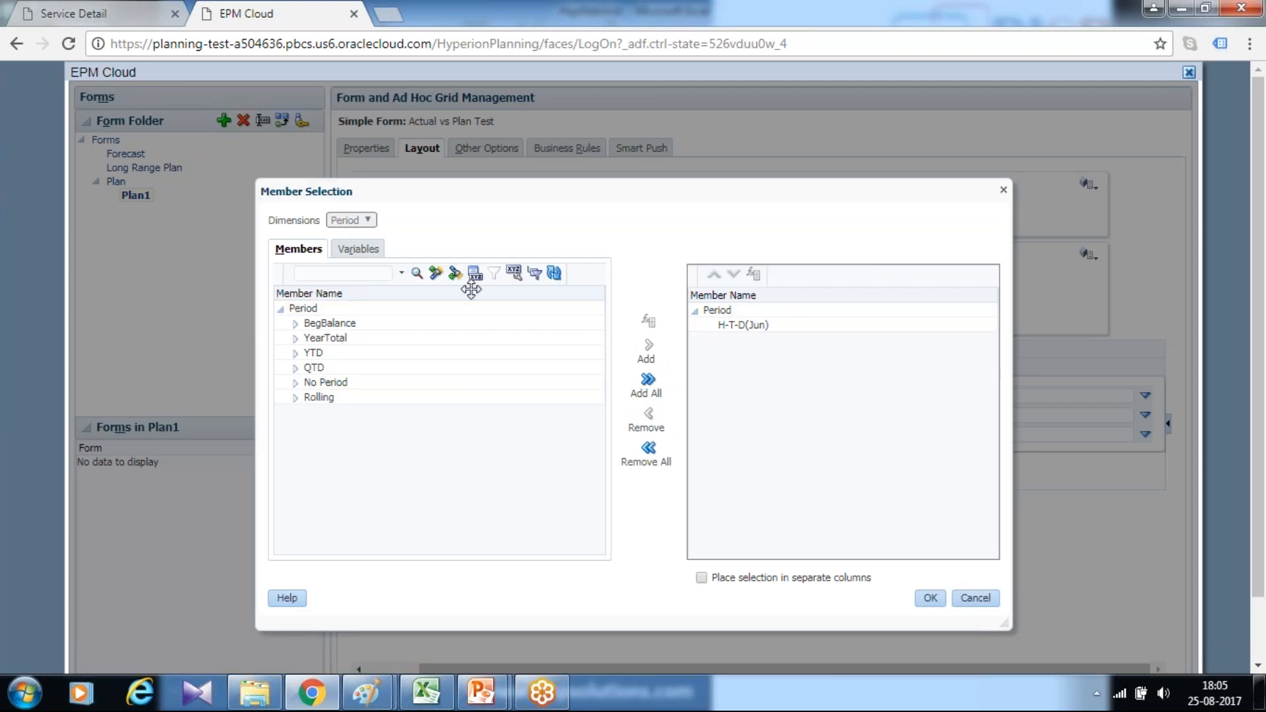
left_click(327, 337)
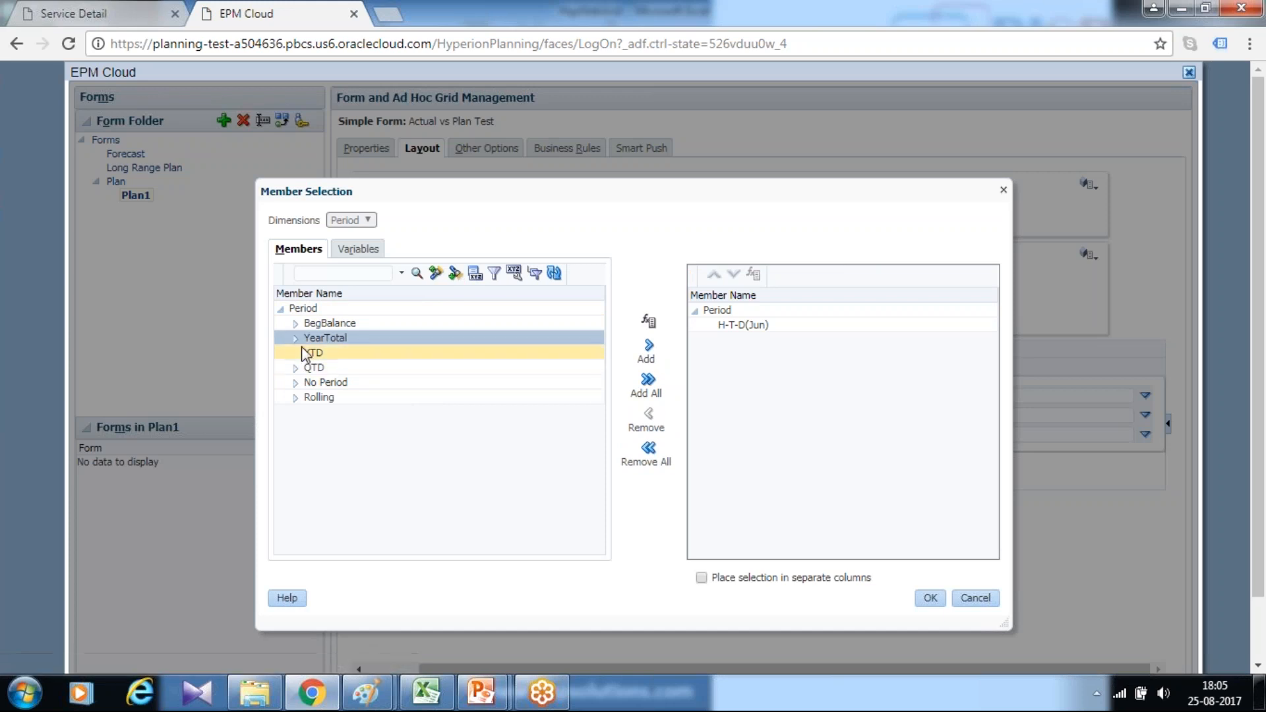
left_click(294, 338)
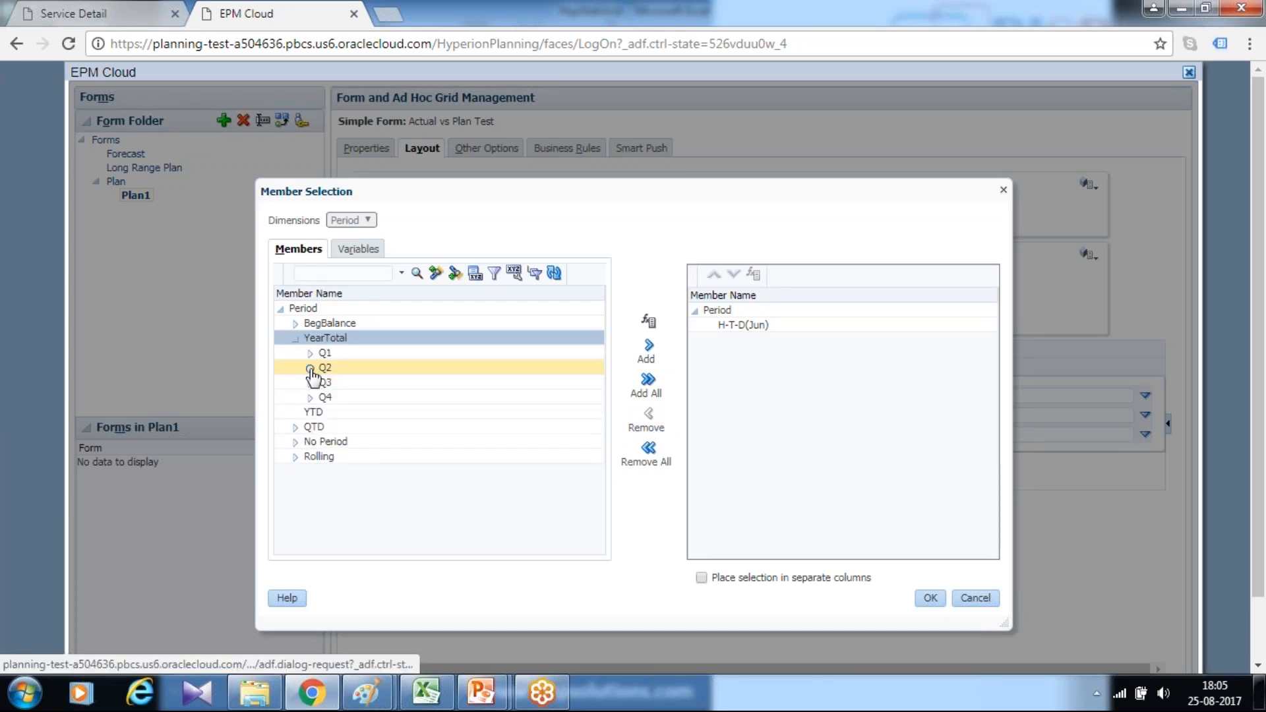
left_click(310, 368)
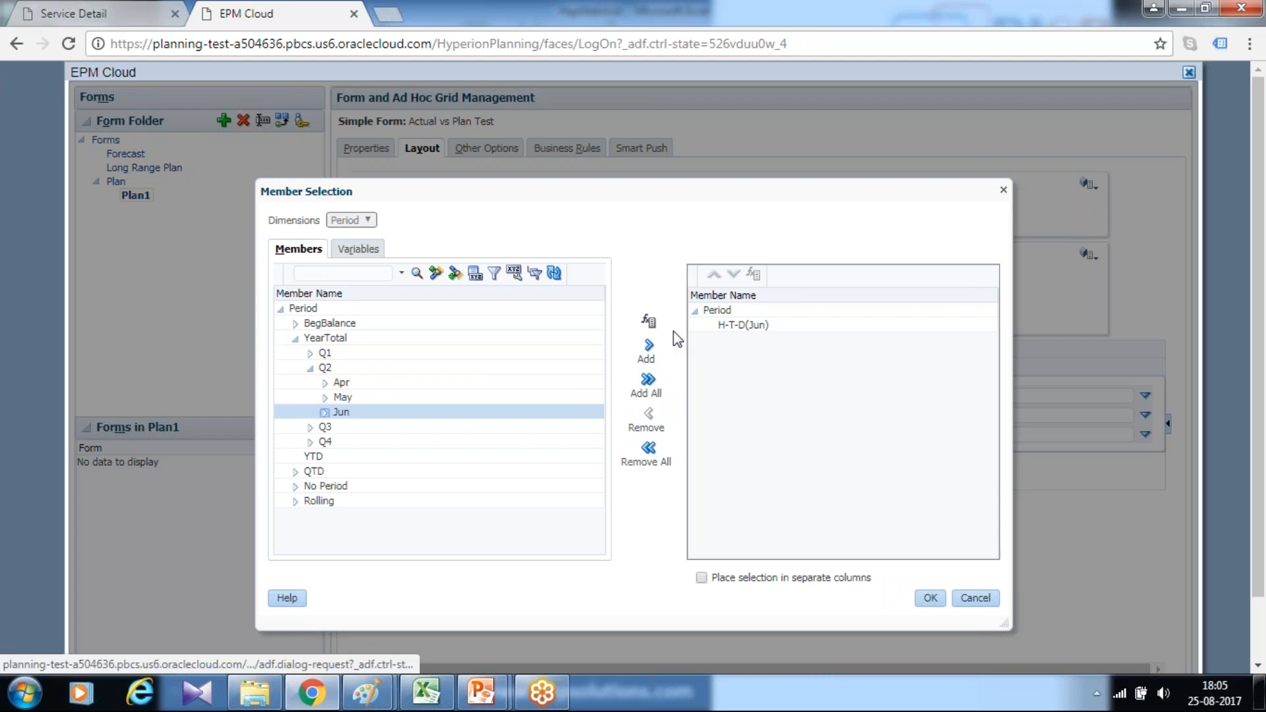
left_click(646, 321)
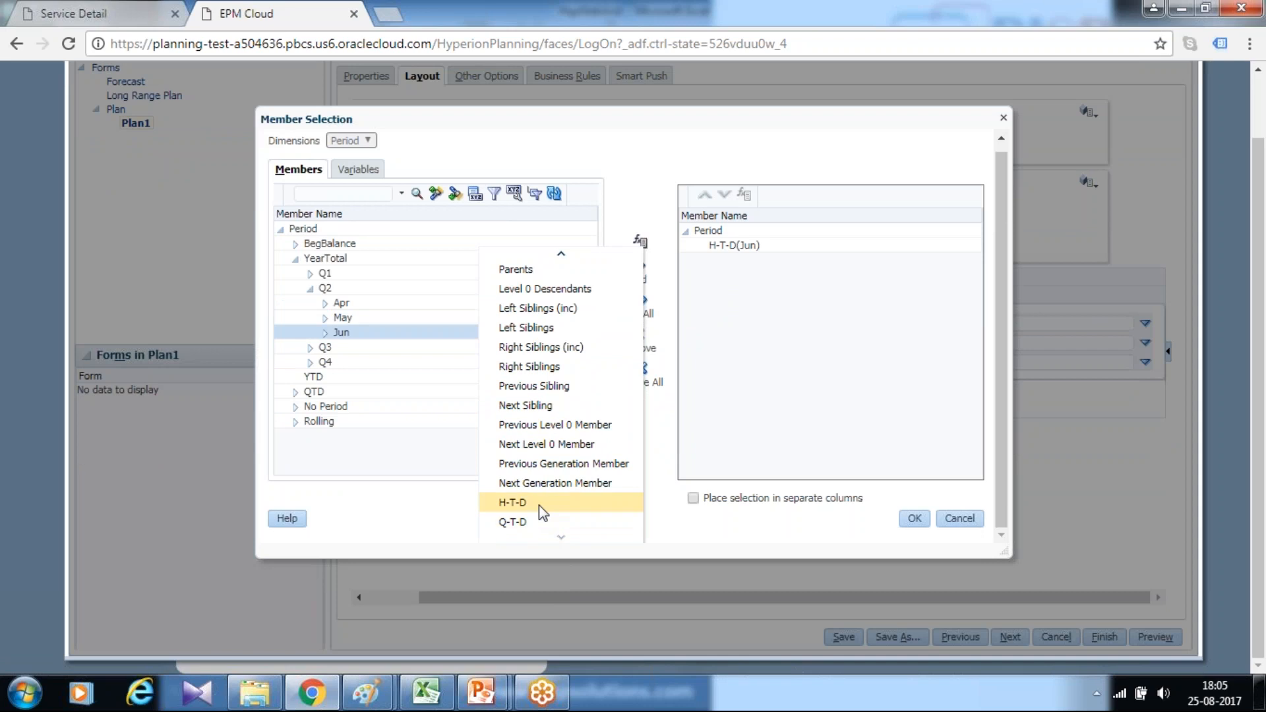
left_click(511, 502)
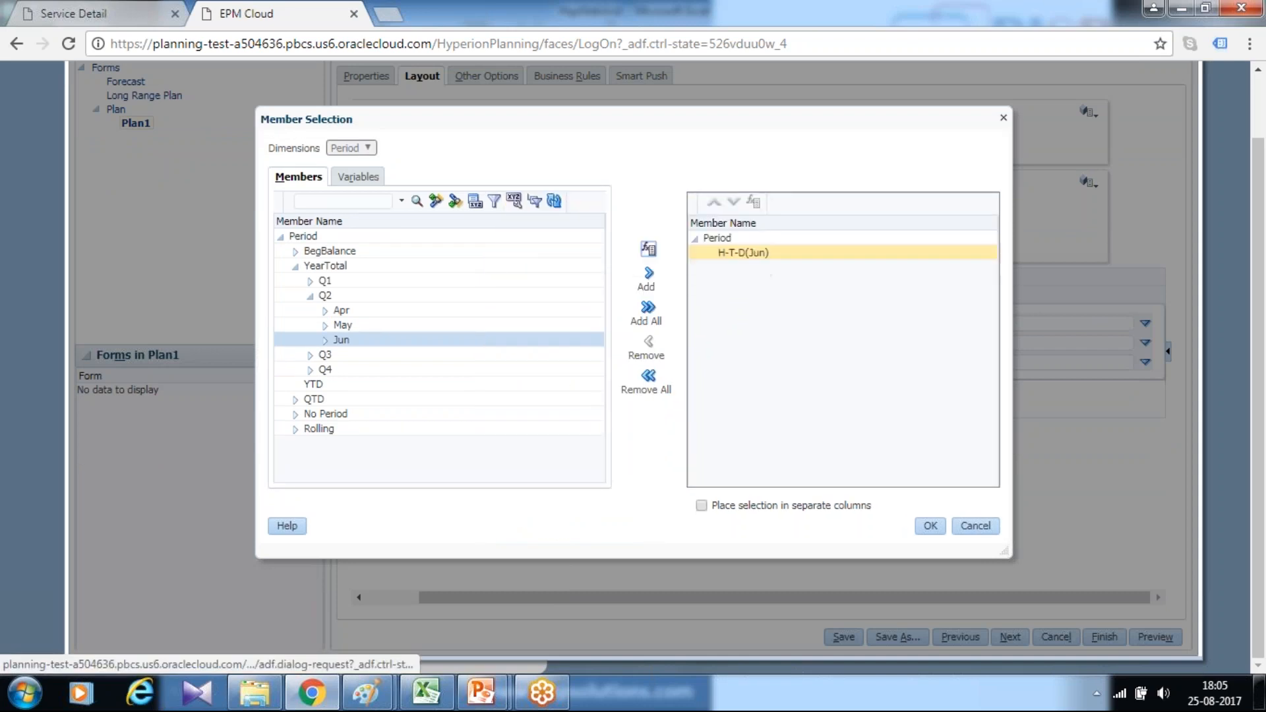
left_click(929, 525)
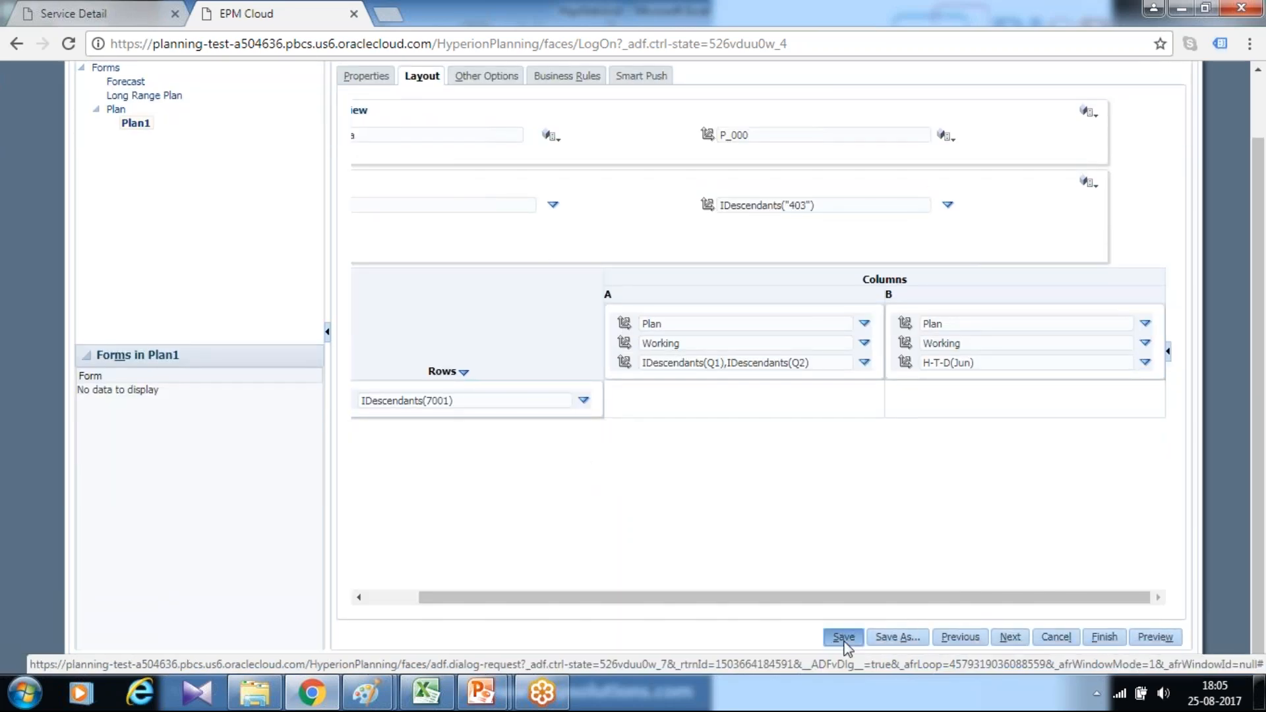
Step: Finish saving Actual vs Plan Test into Plan1 and return to the home page
left_click(844, 637)
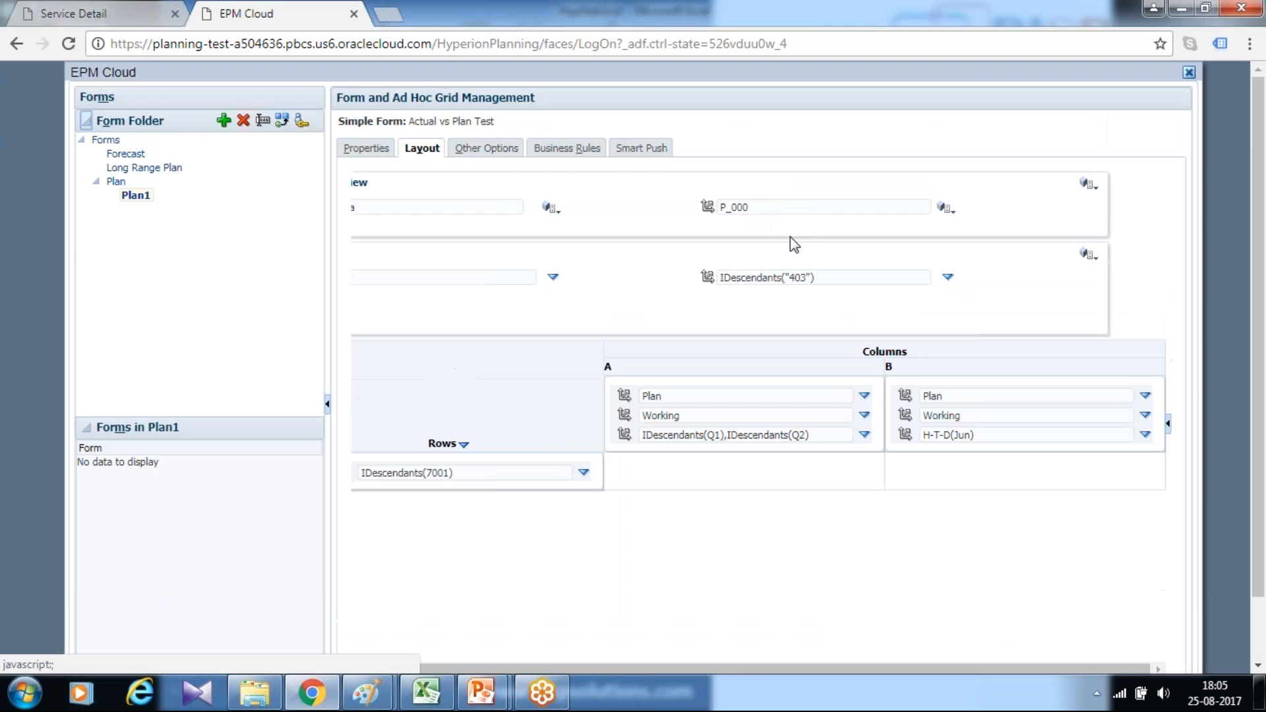
scroll("down", 3)
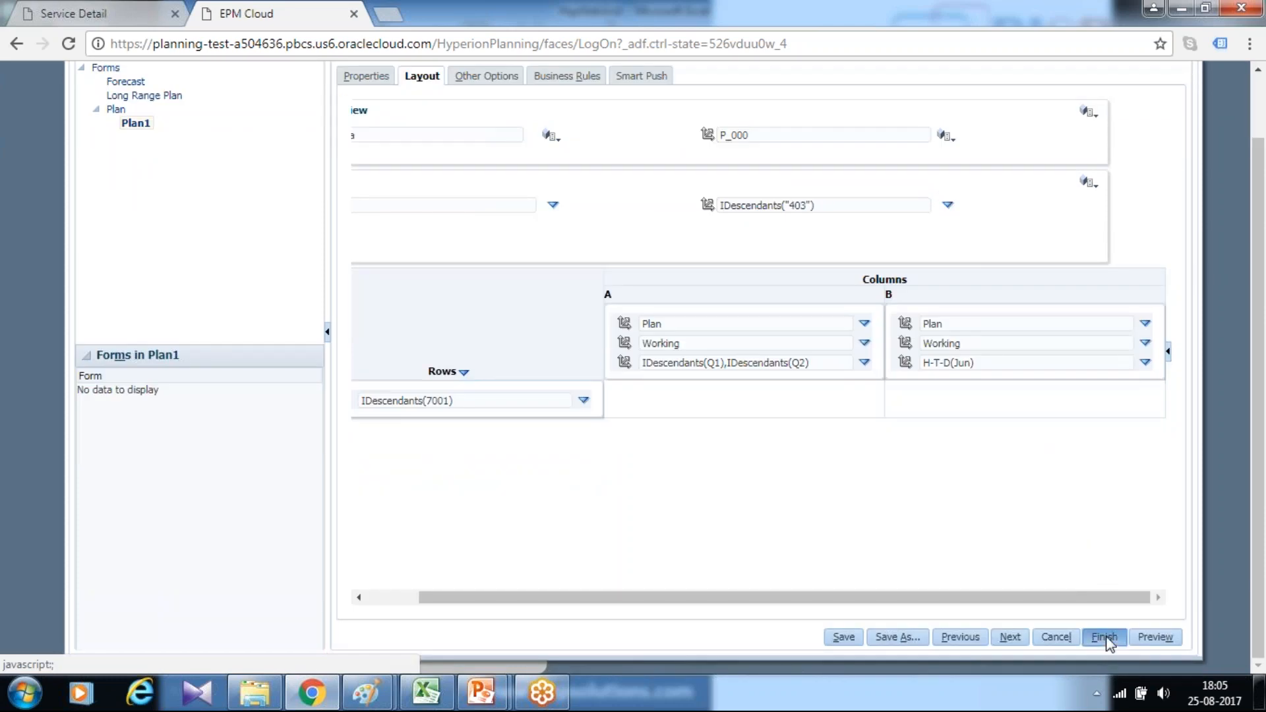
left_click(1105, 637)
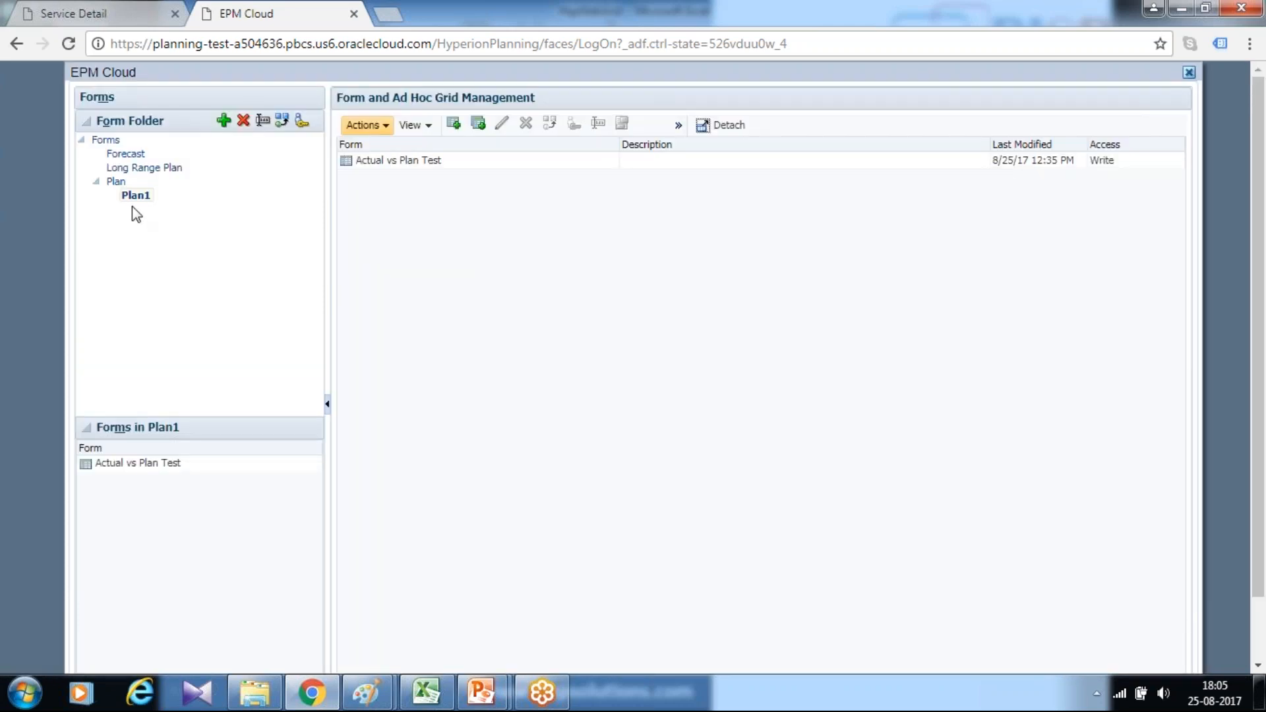
mouse_move(1187, 71)
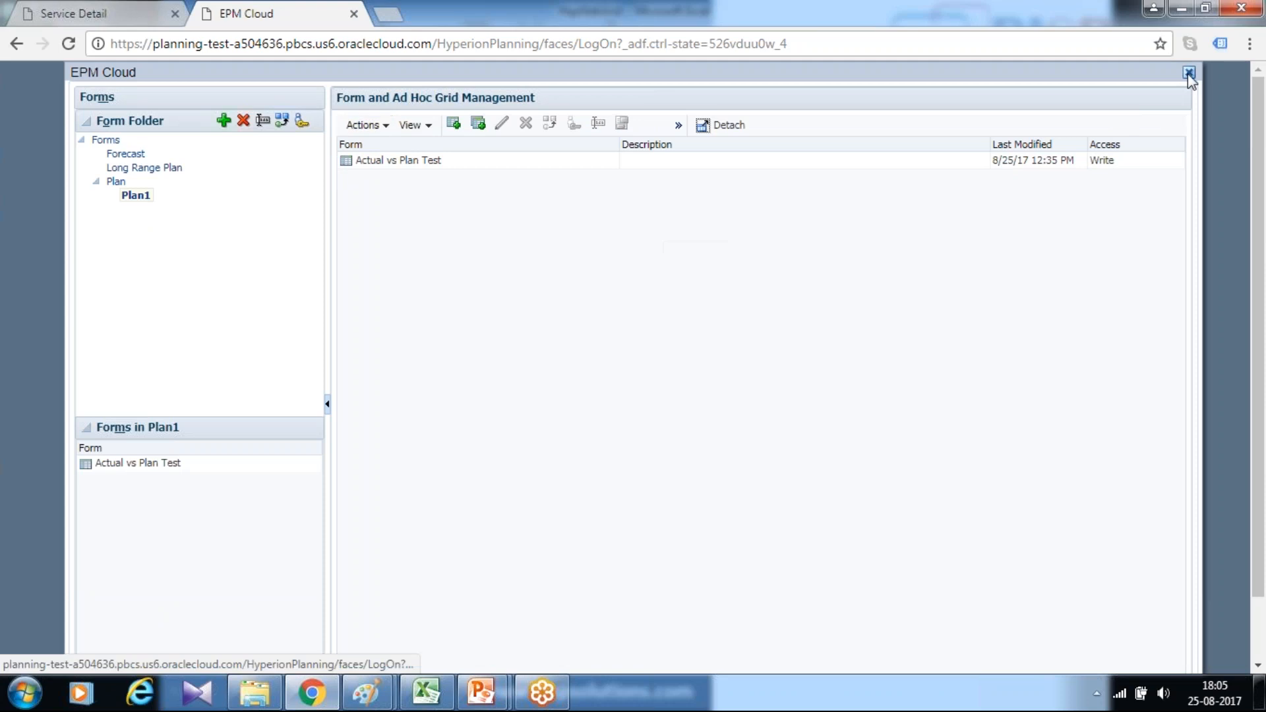
left_click(1190, 71)
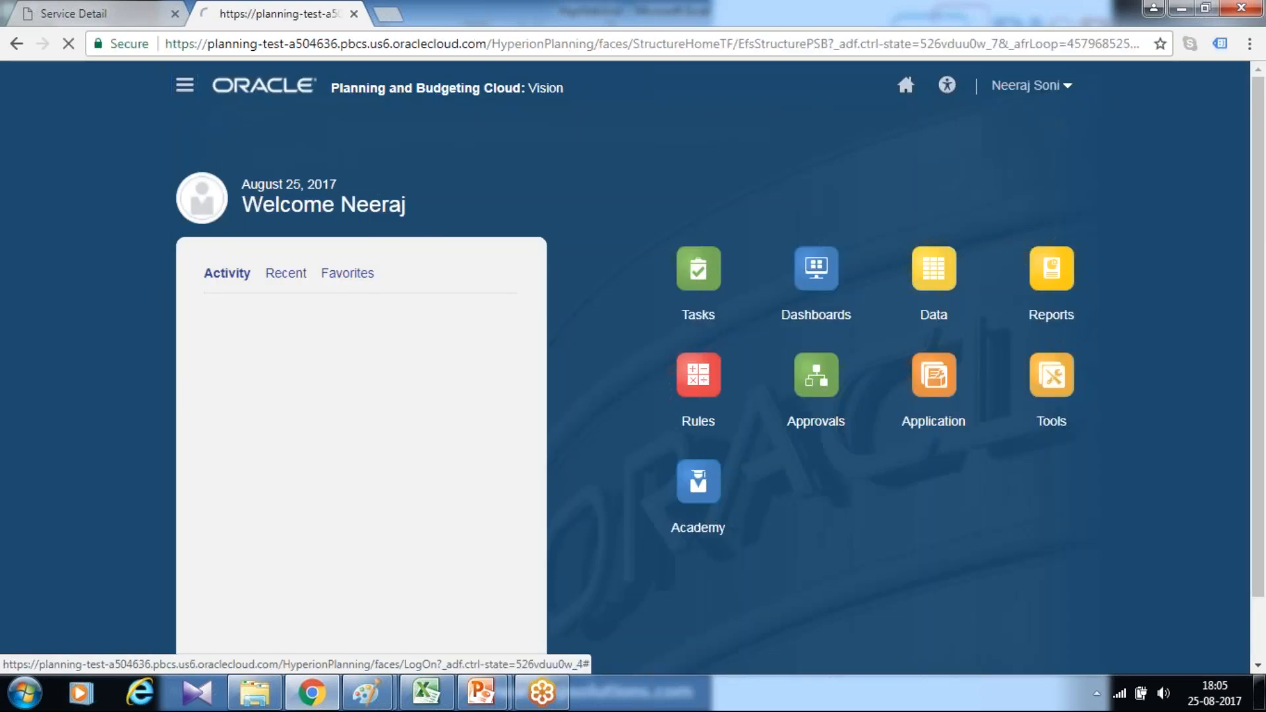
Step: From Data, expand the Plan folder and open Actual vs Plan Test for entry
left_click(934, 269)
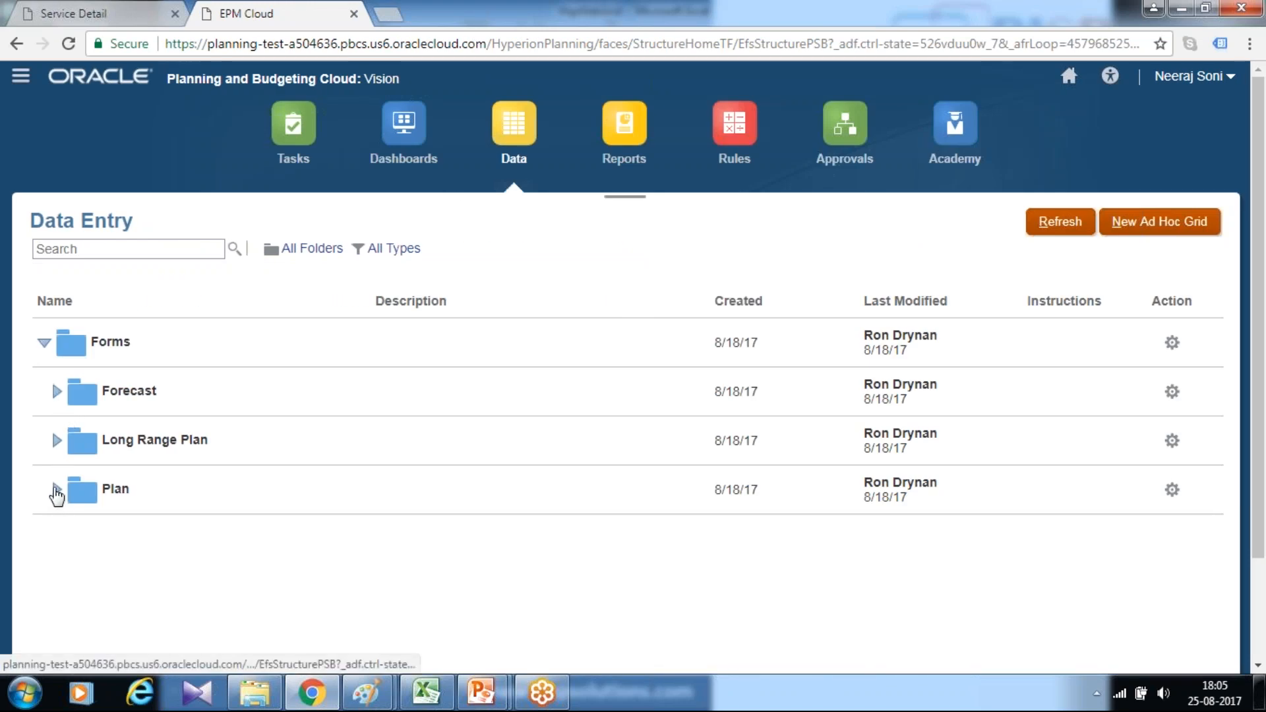
left_click(56, 493)
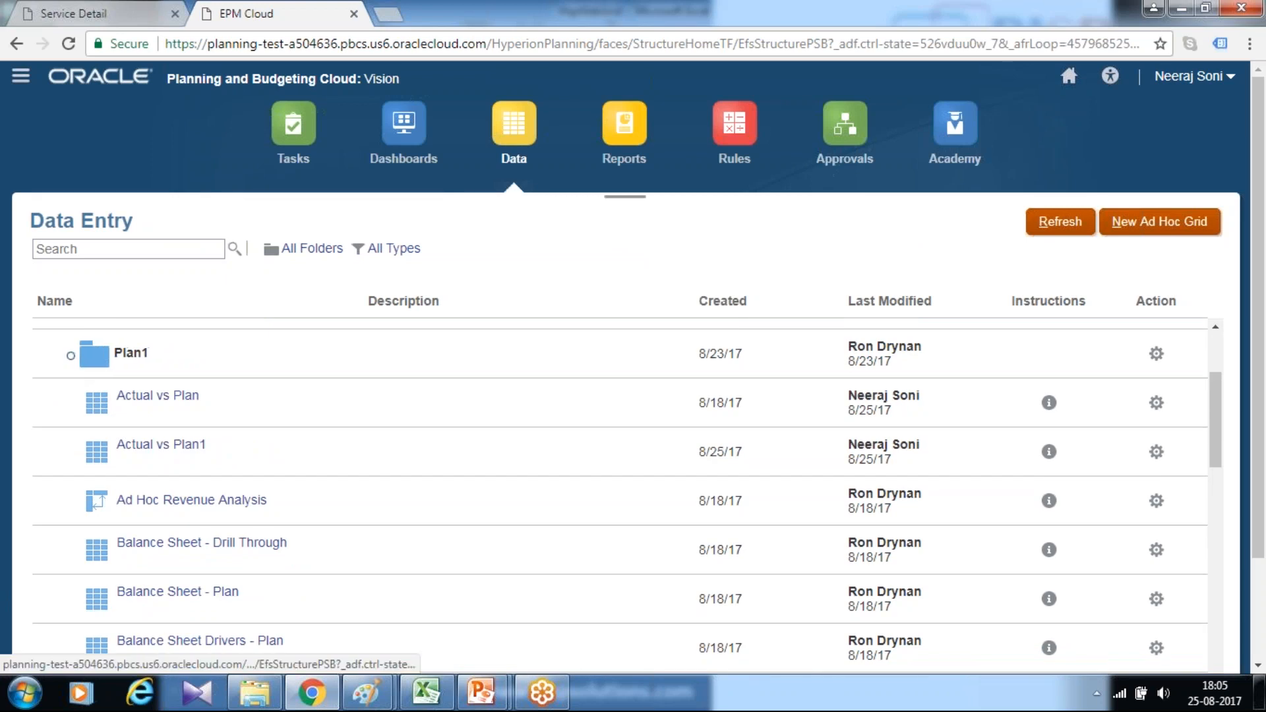
left_click(72, 354)
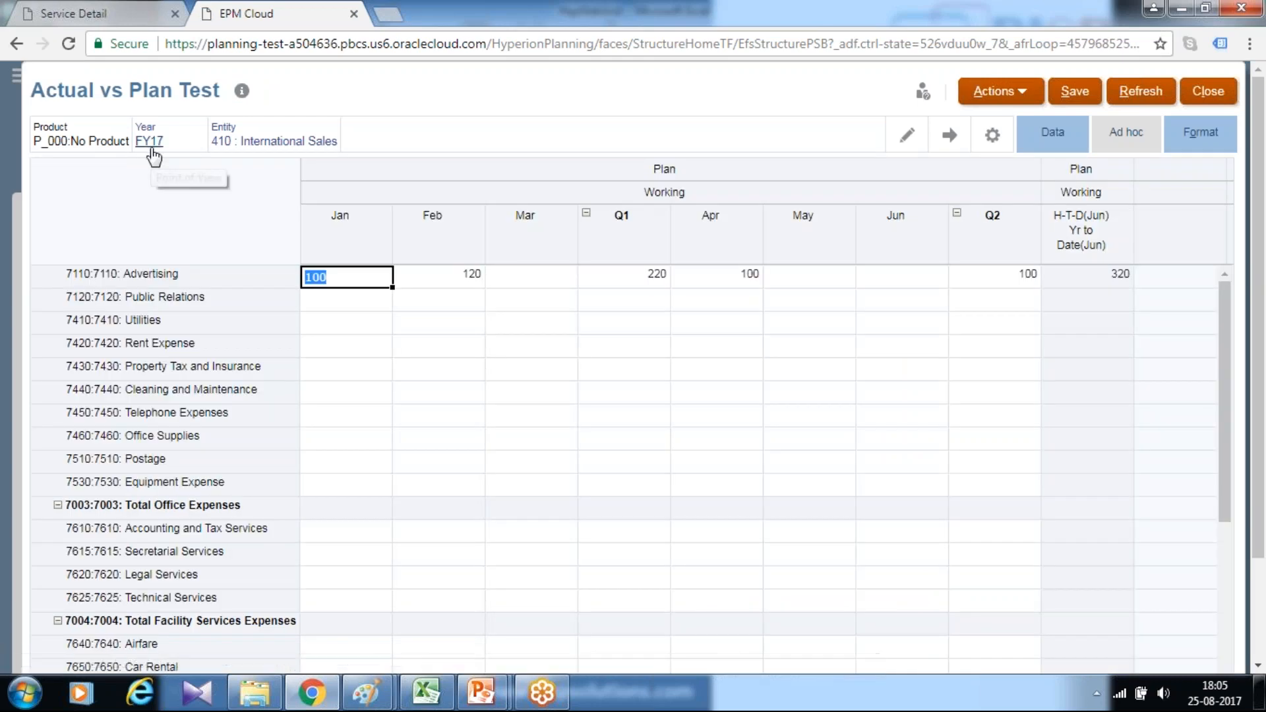
Step: Enter Utilities plan values 100, 120, 150 for Jan–Mar (Q1 370) and save
left_click(345, 322)
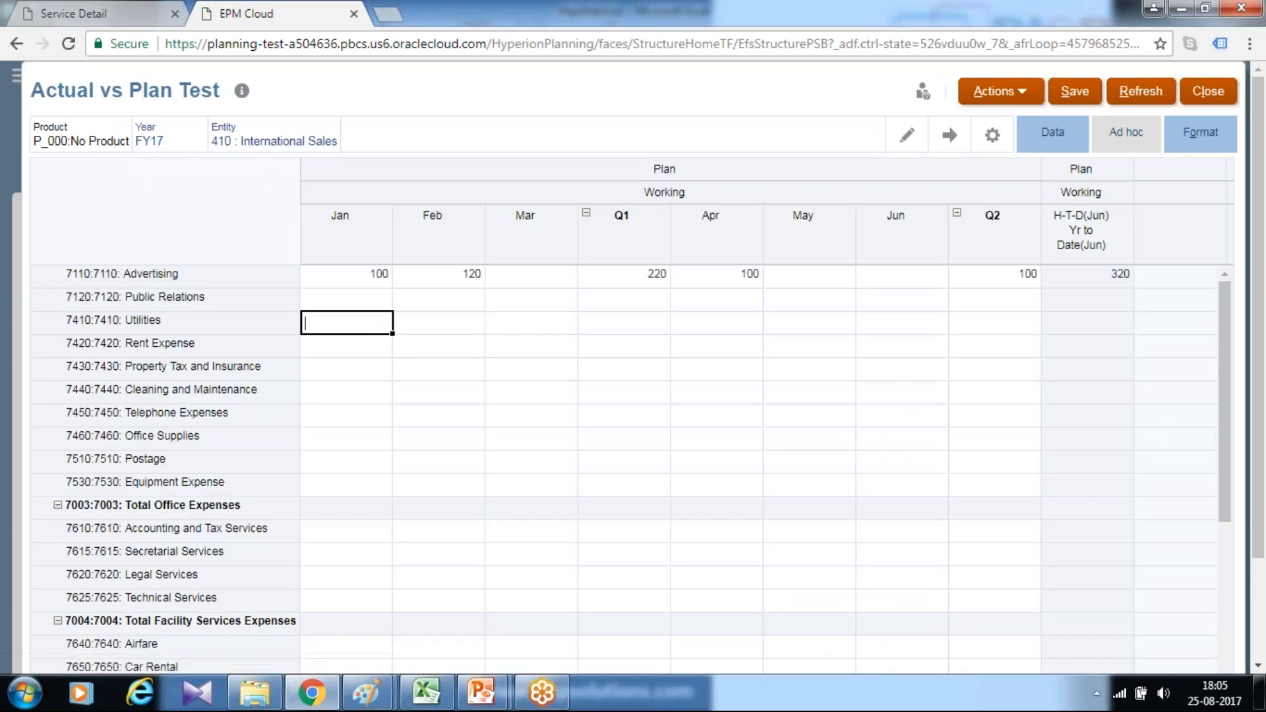
left_click(346, 301)
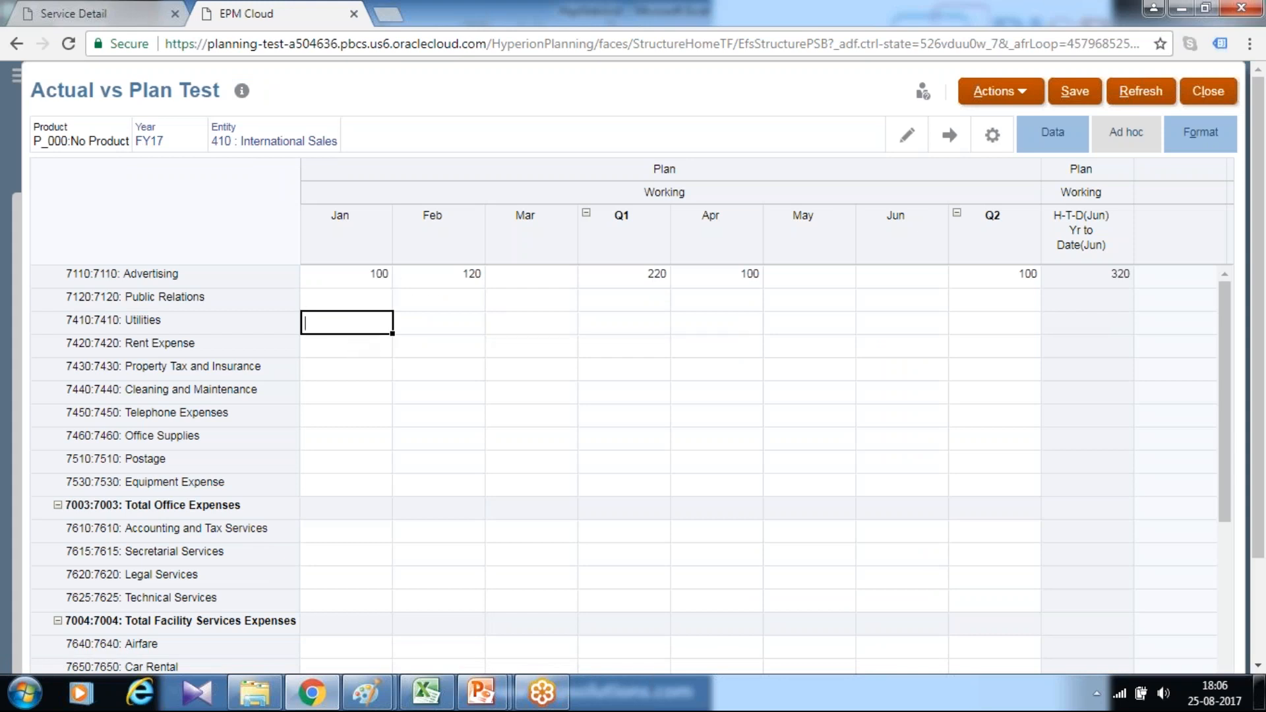
type("100")
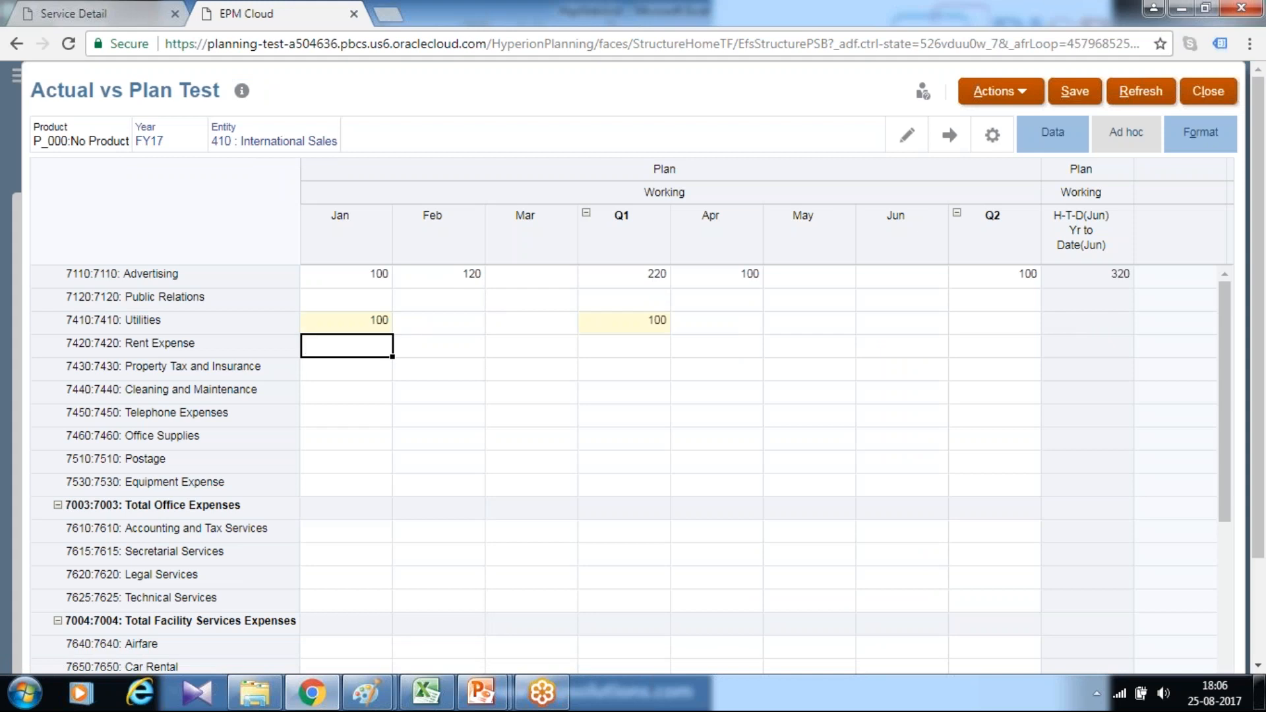
type("120")
left_click(531, 322)
type("15")
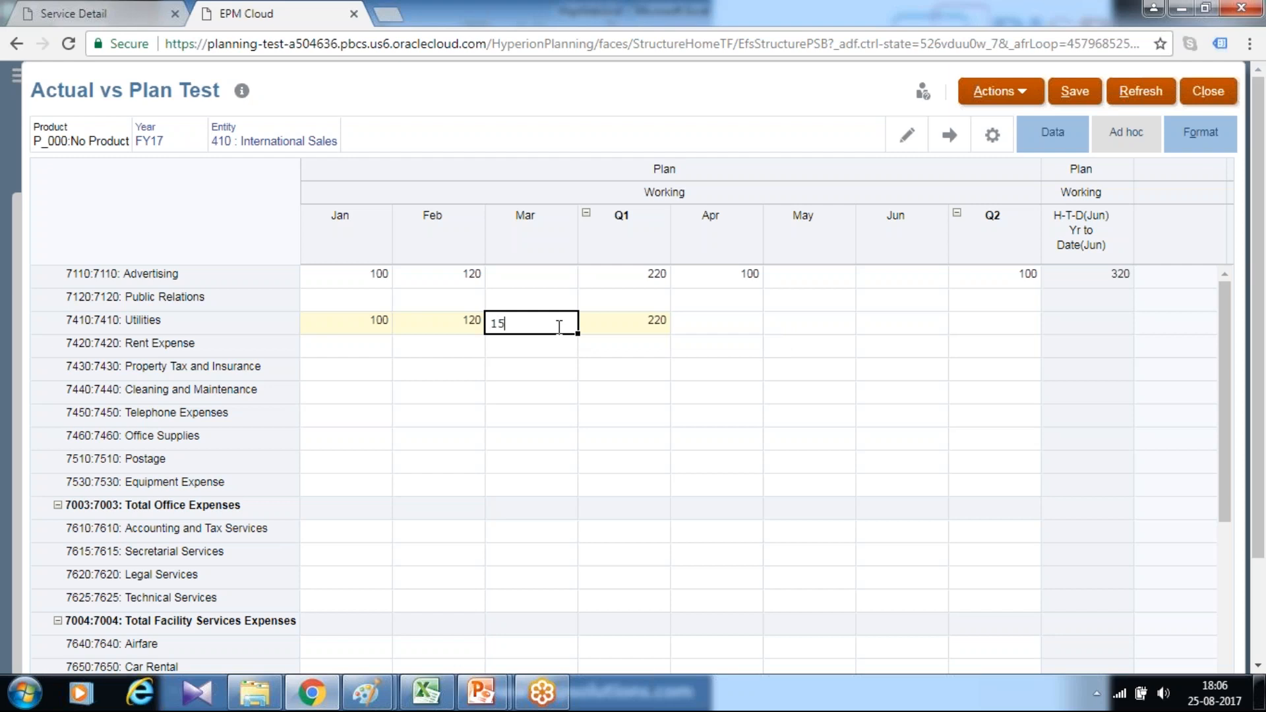
type("0")
key("Enter")
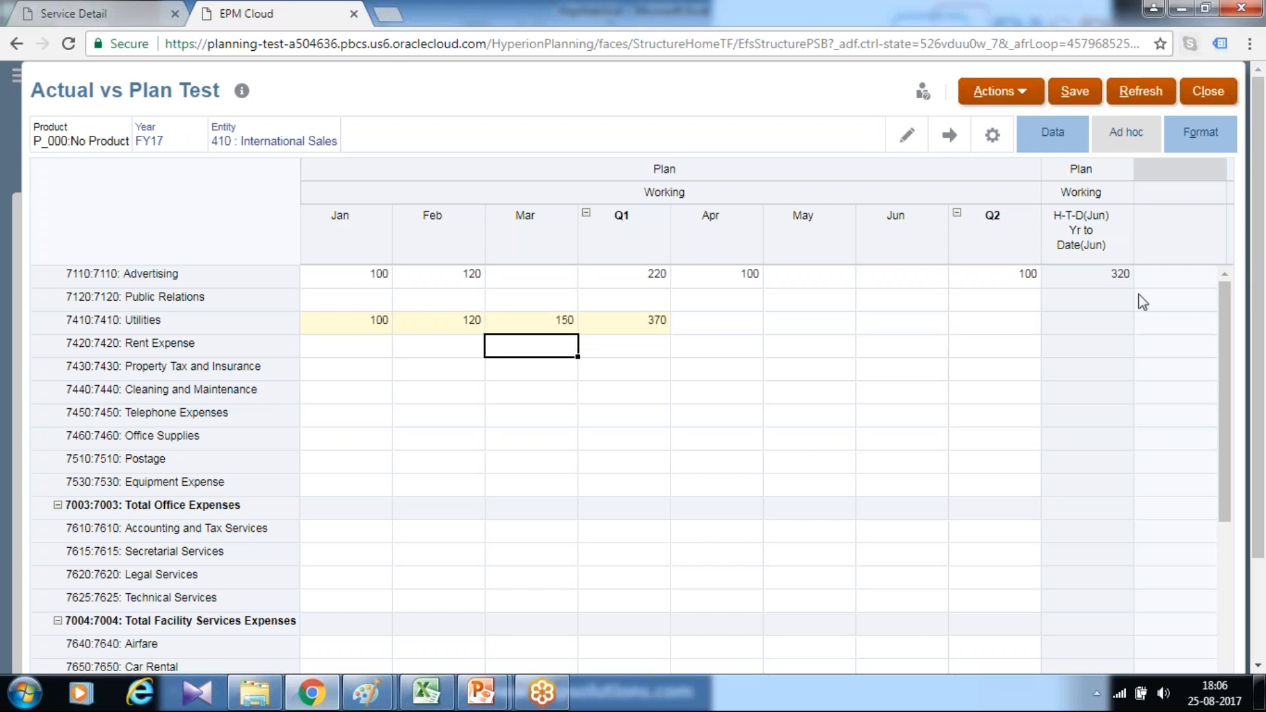
mouse_move(1144, 301)
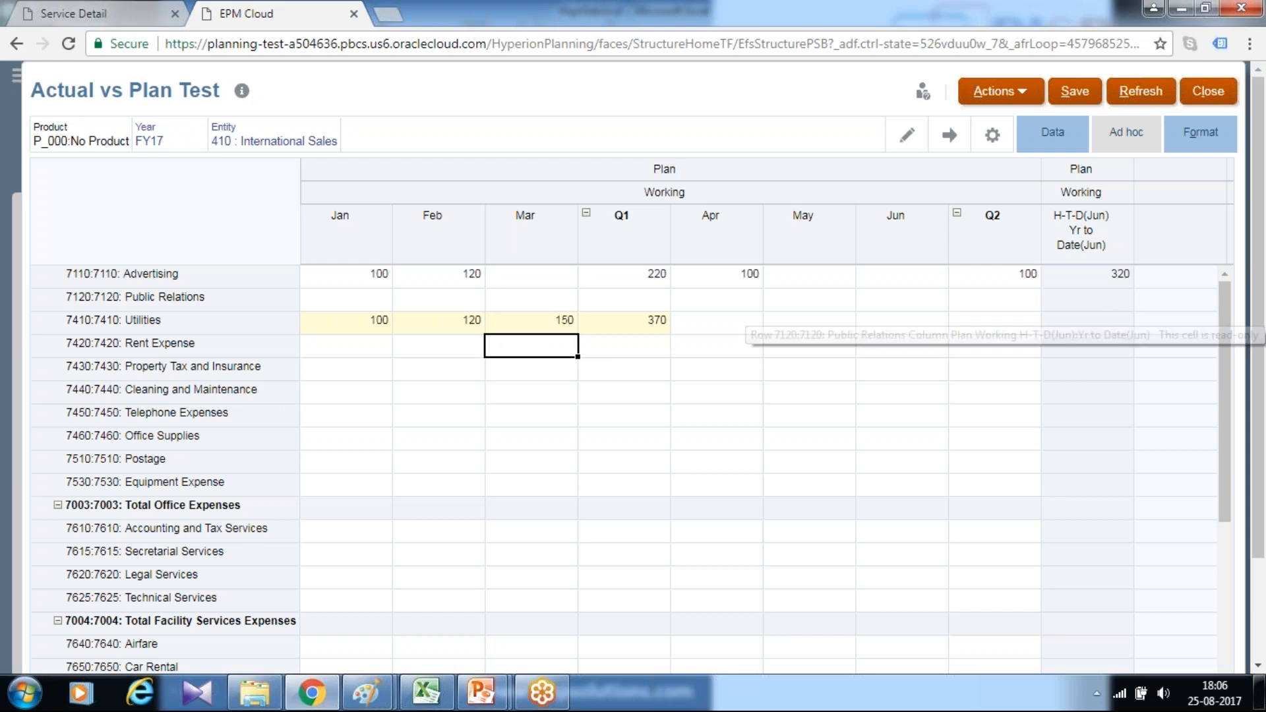
left_click(1074, 91)
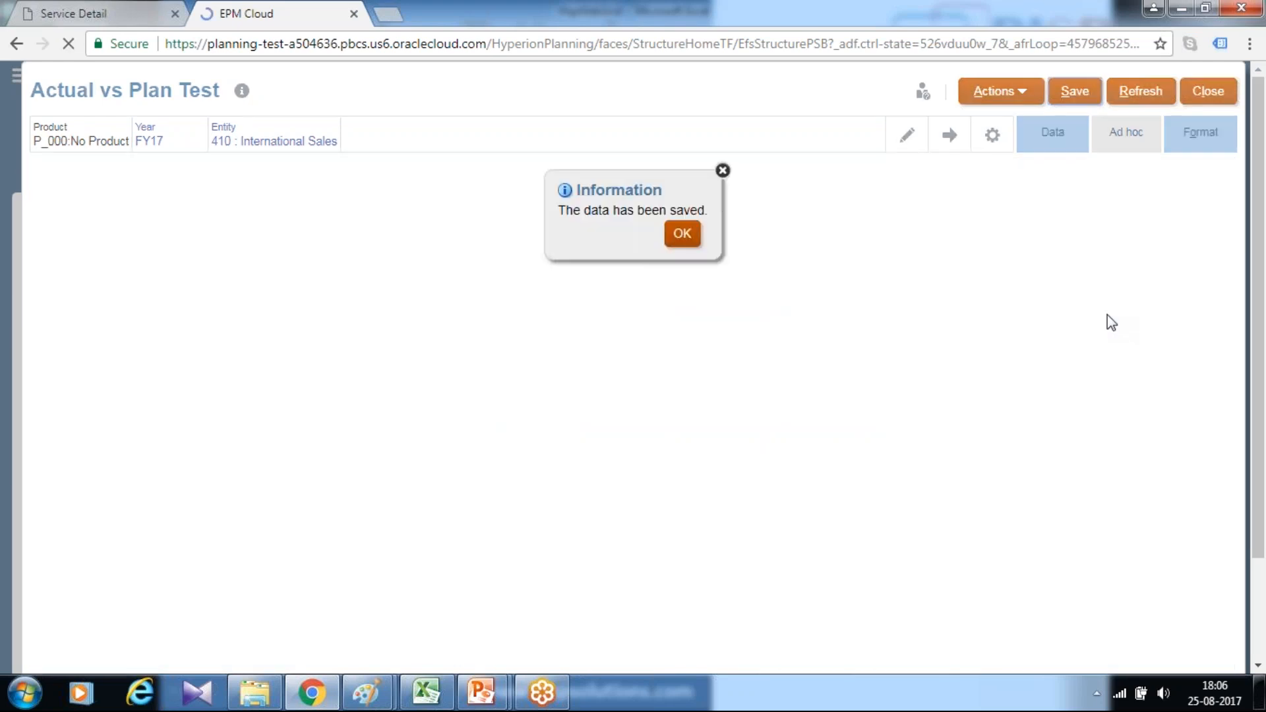
Step: Dismiss the save confirmation and enter 200 as Utilities for April
left_click(682, 234)
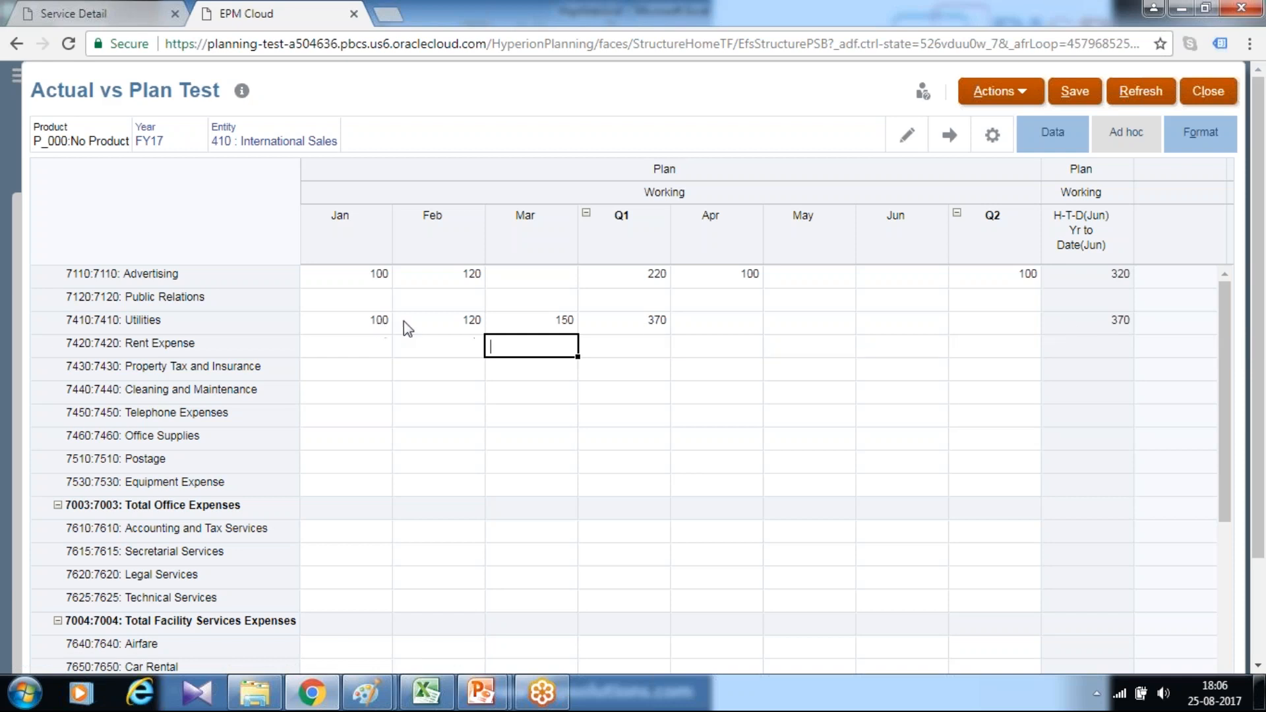
mouse_move(638, 330)
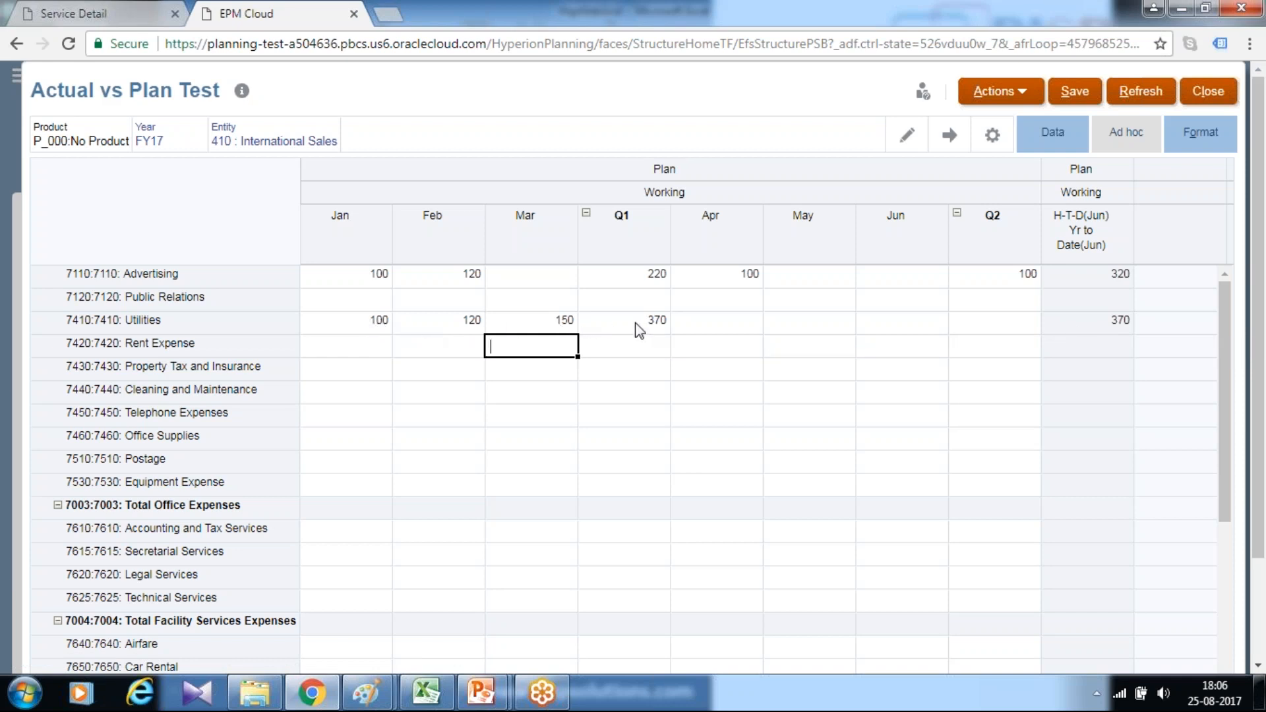
left_click(716, 320)
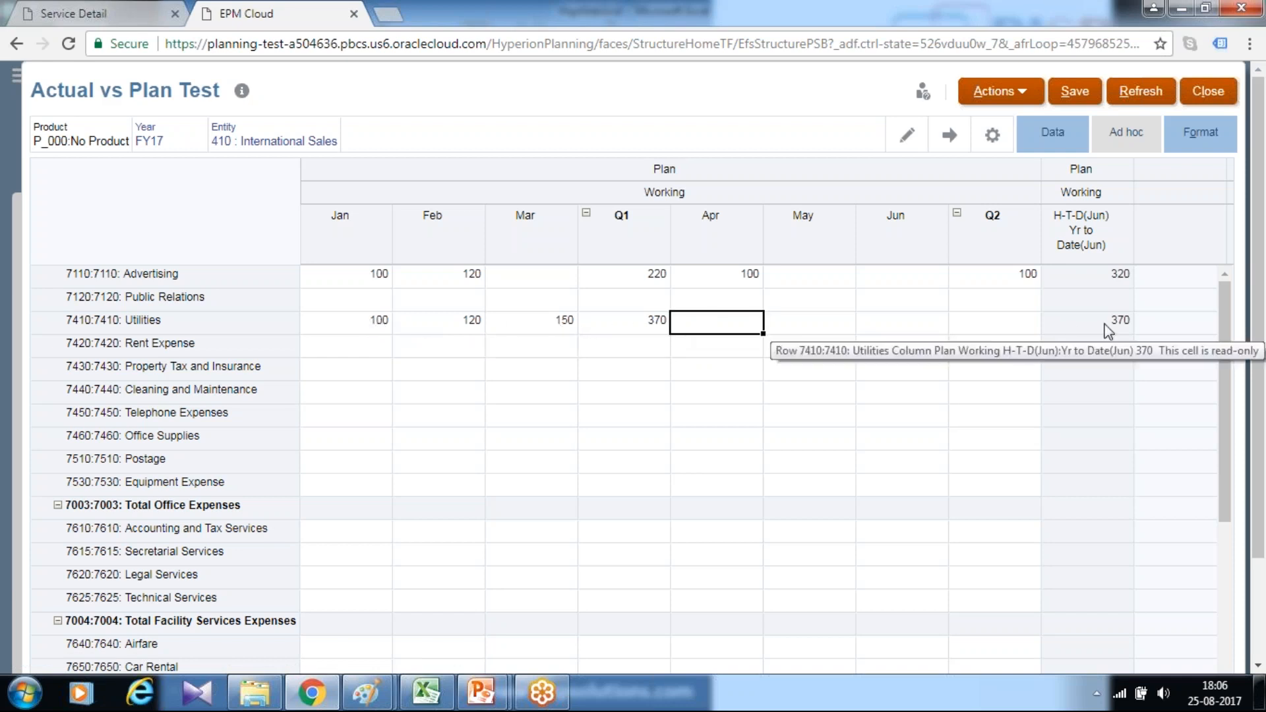
type("200")
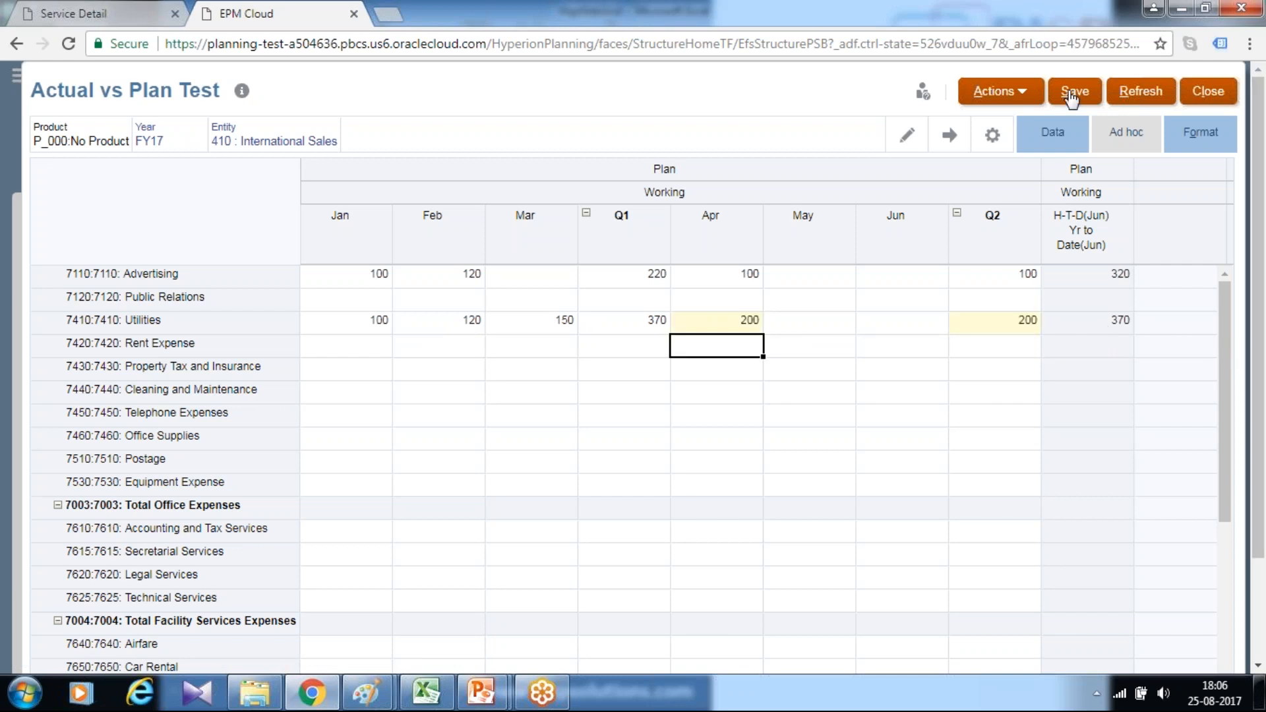
Step: Save April's 200 so Utilities H-T-D(Jun) rises to 570, and confirm the dialog
left_click(1074, 91)
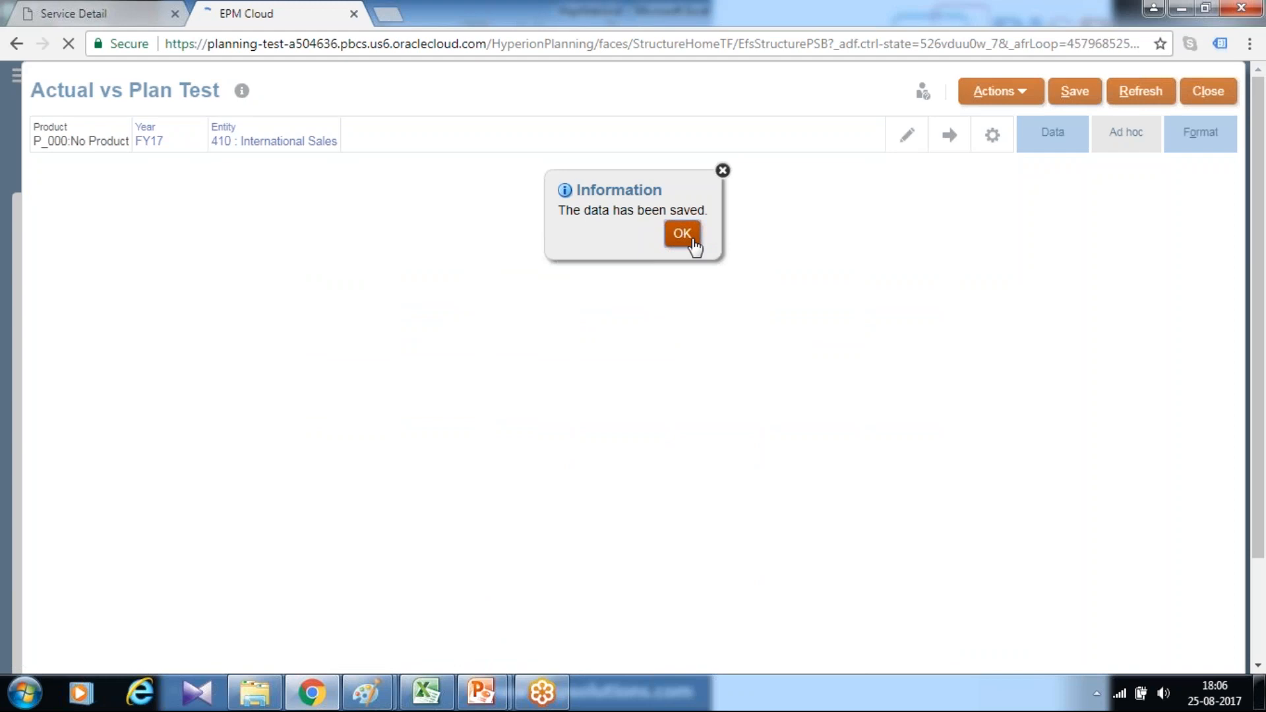
left_click(681, 235)
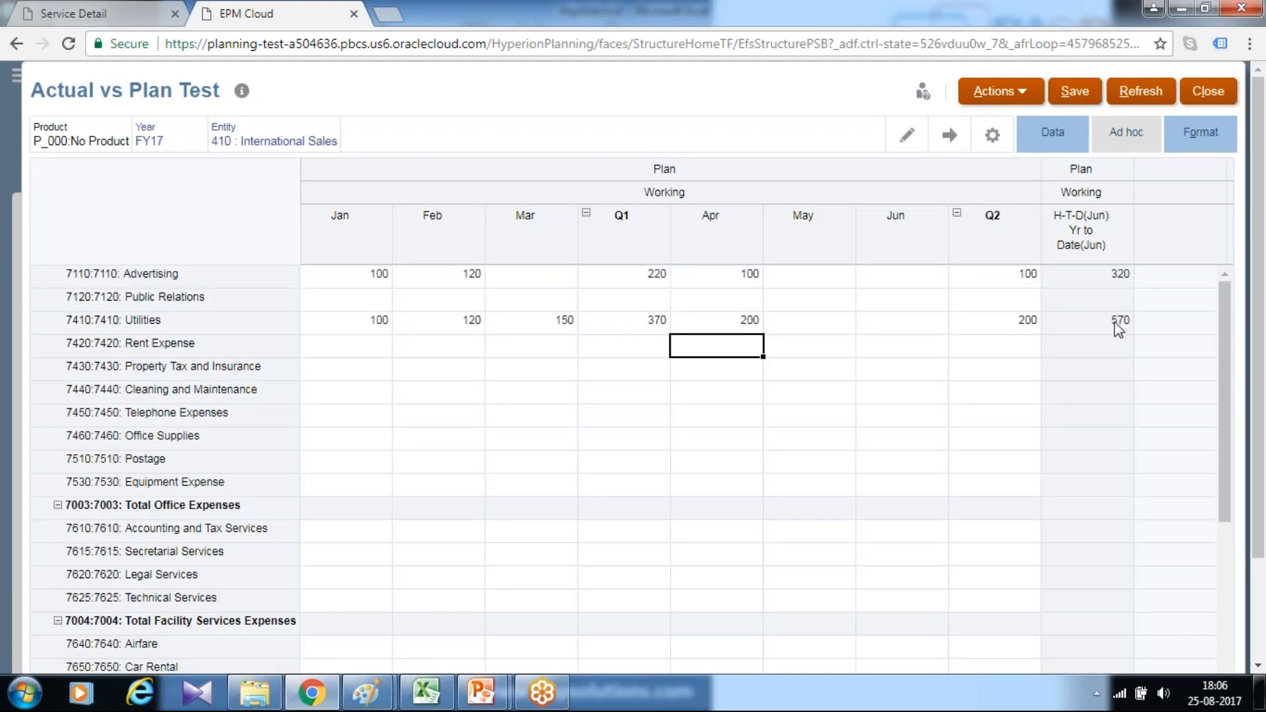
mouse_move(466, 333)
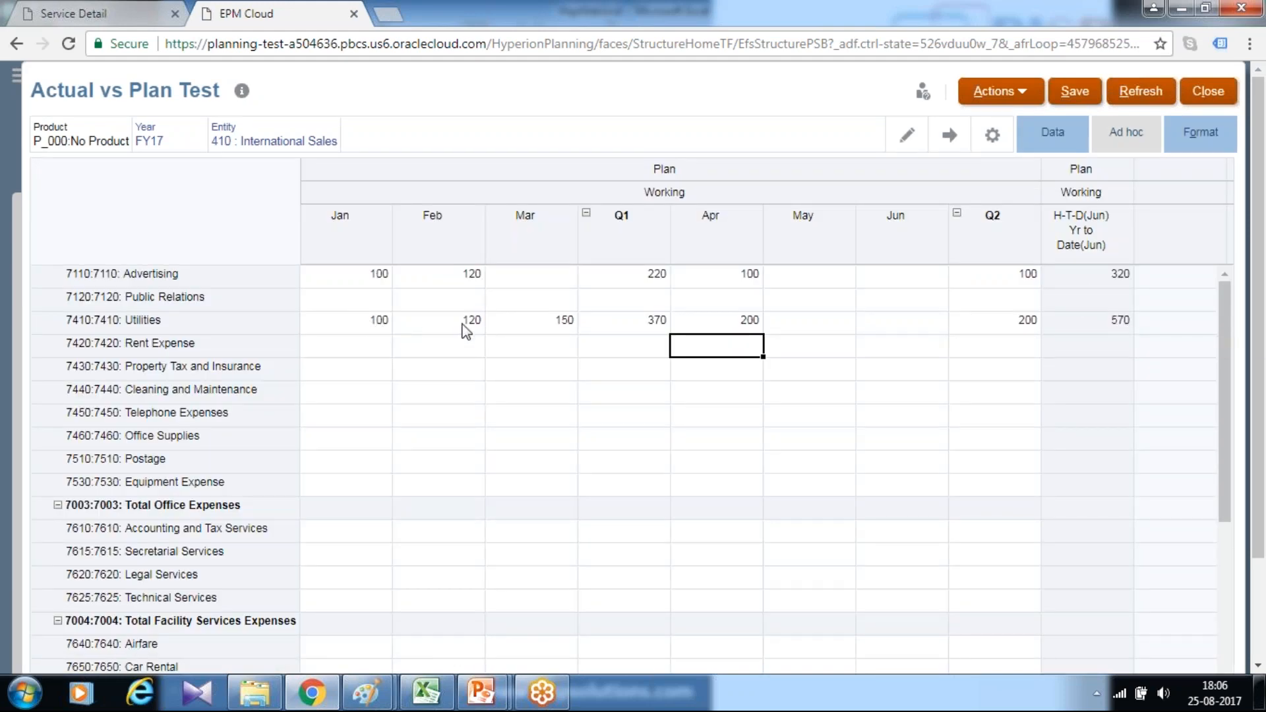
mouse_move(714, 335)
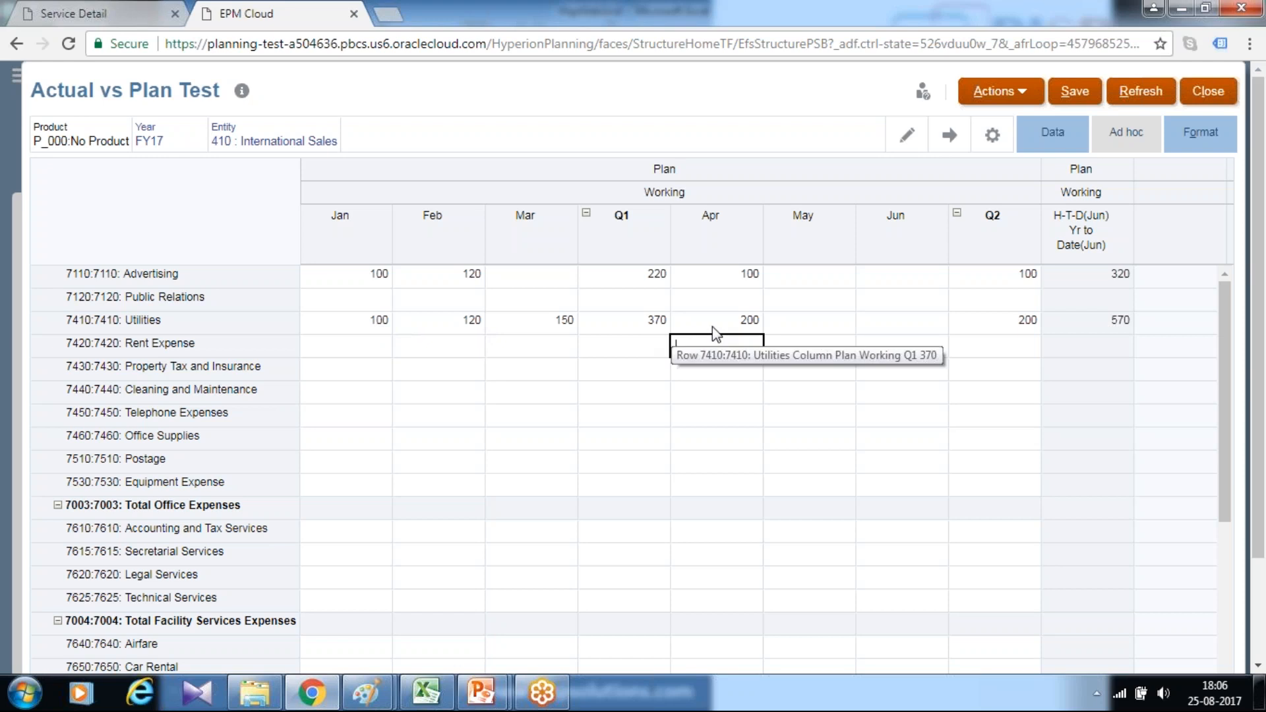
left_click(713, 348)
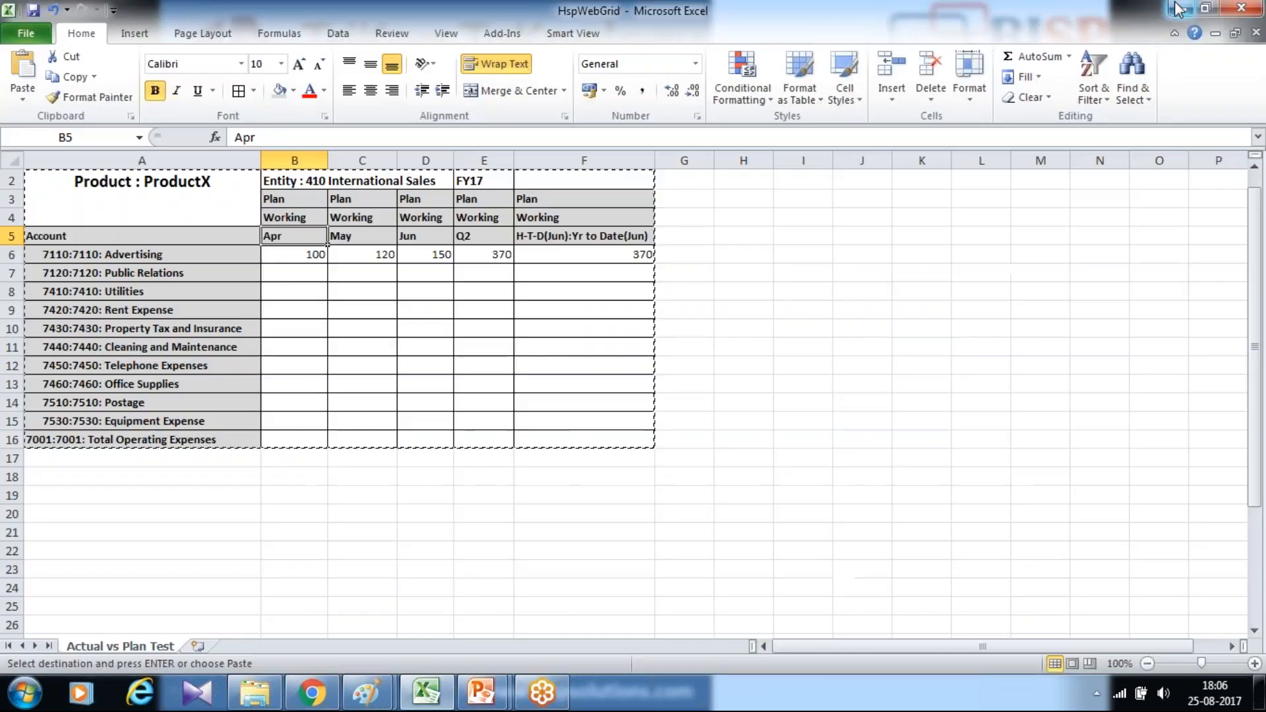
mouse_move(478, 691)
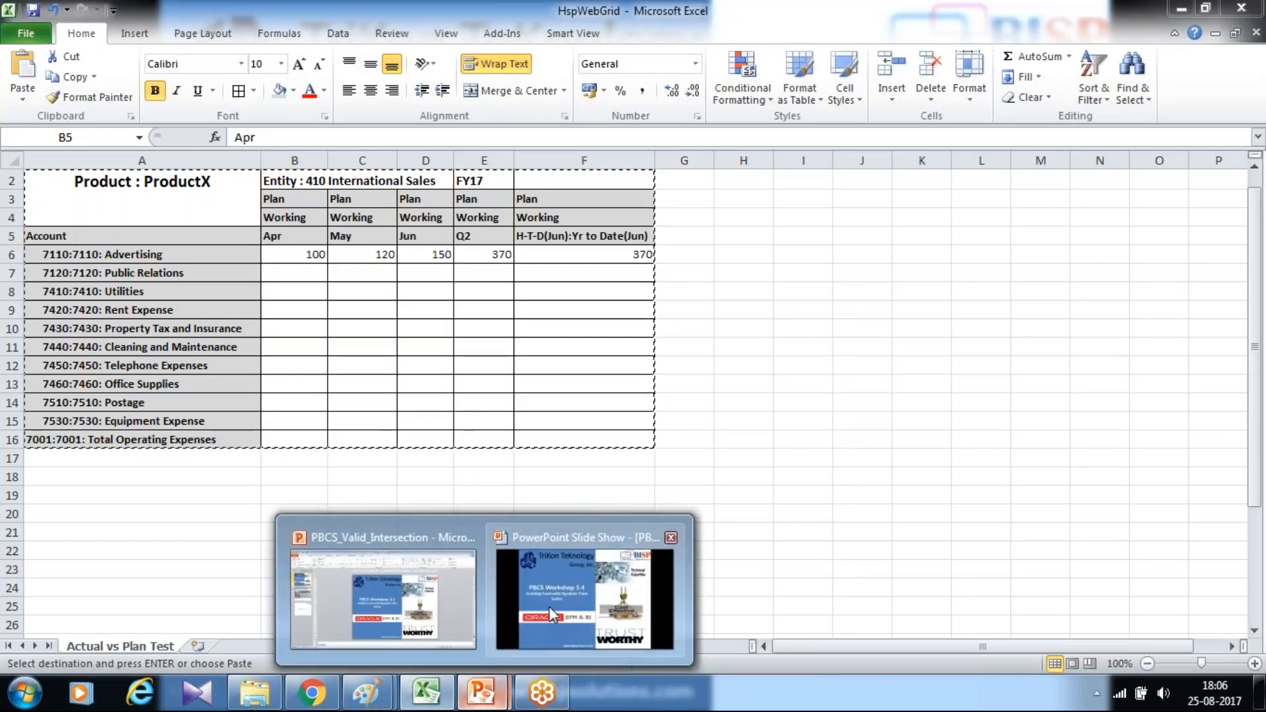